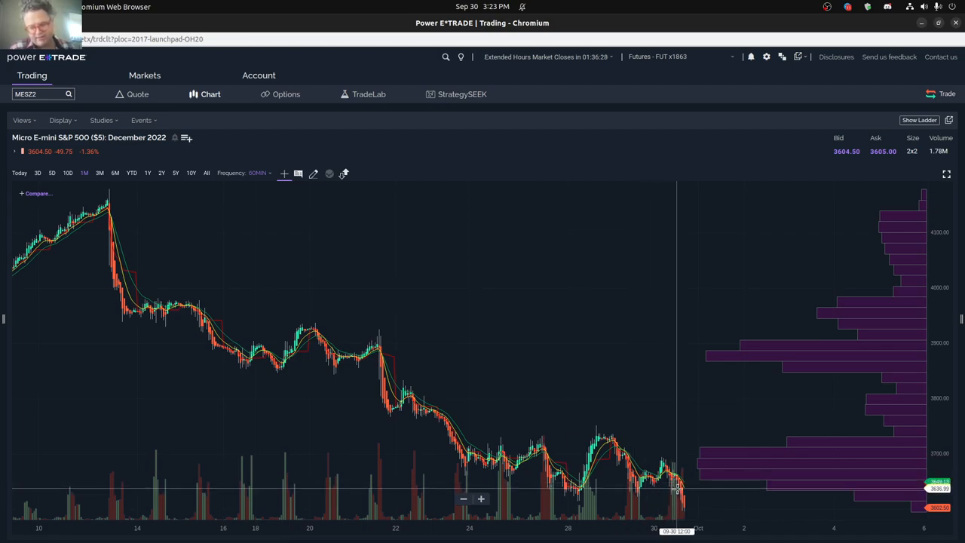
{"action": "mouse_move", "coordinate": [627, 488]}
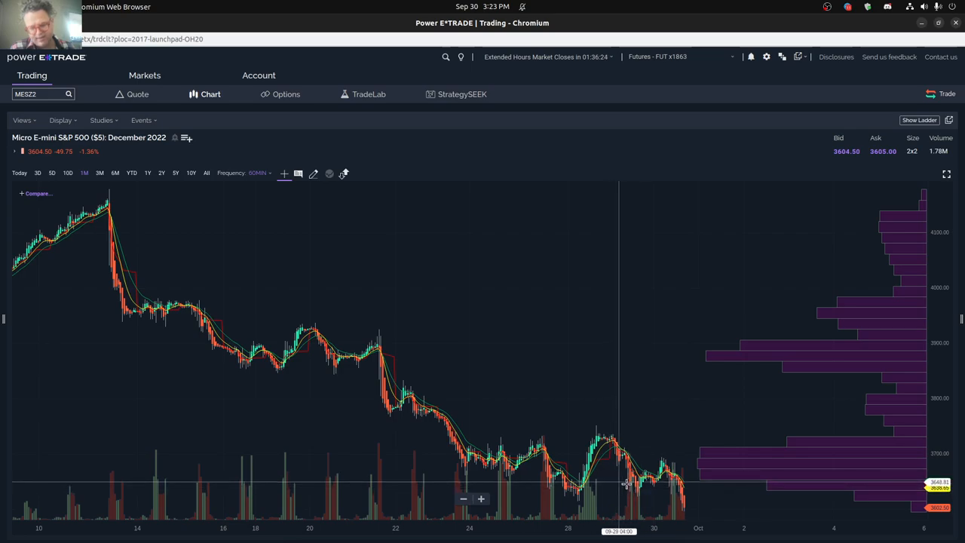
{"action": "mouse_move", "coordinate": [588, 497]}
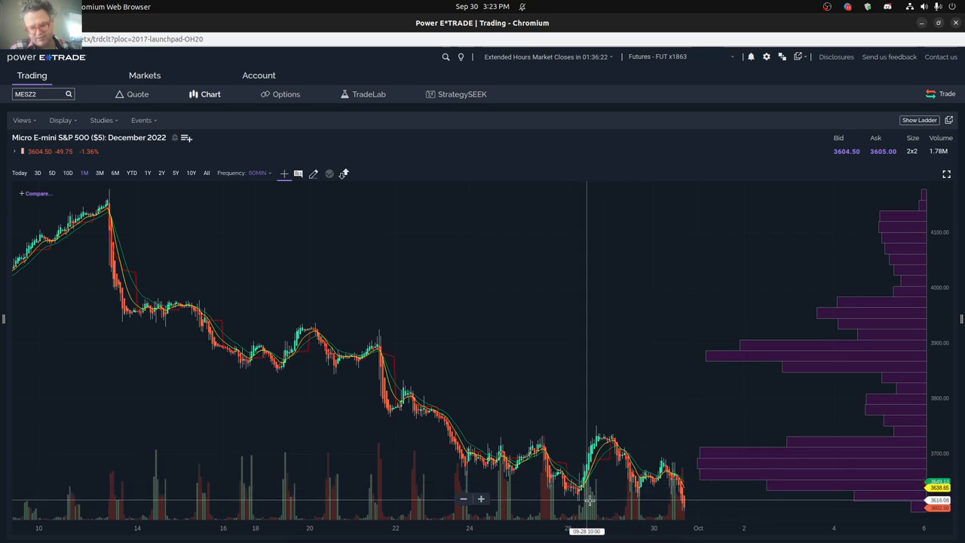
{"action": "mouse_move", "coordinate": [556, 486]}
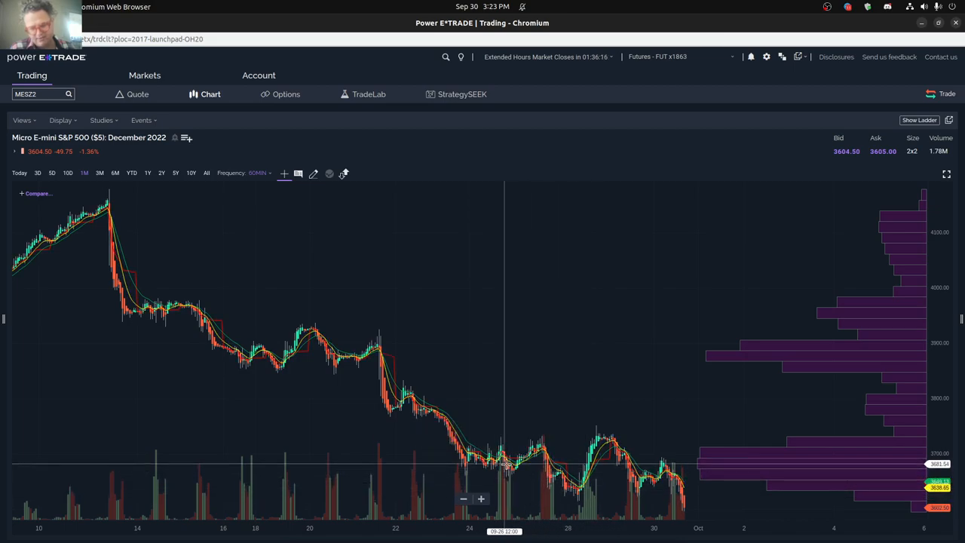
{"action": "mouse_move", "coordinate": [506, 468]}
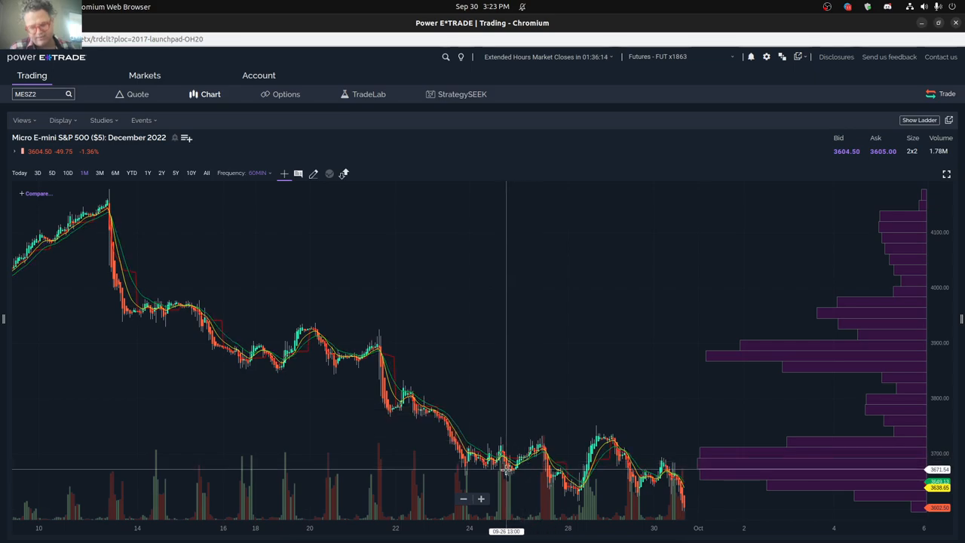
{"action": "mouse_move", "coordinate": [530, 465]}
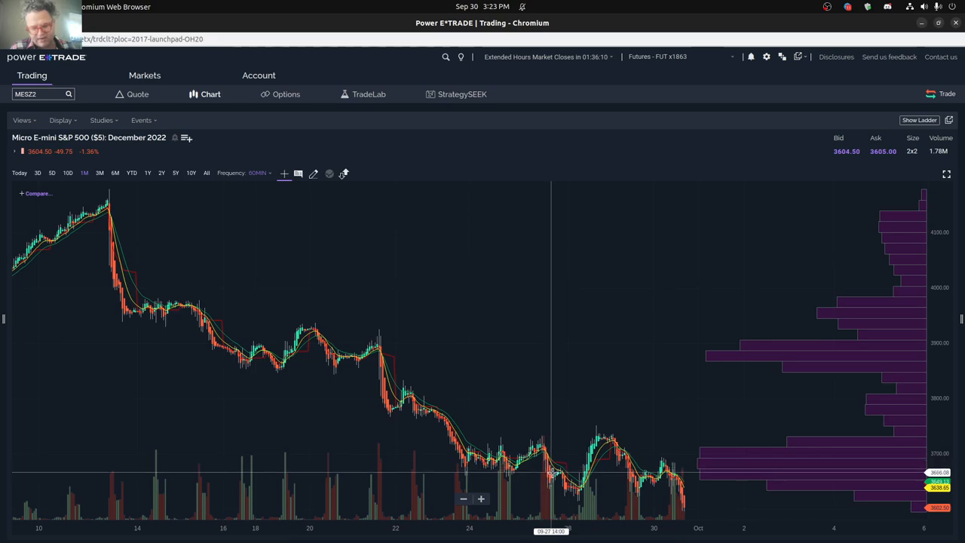
{"action": "mouse_move", "coordinate": [569, 495]}
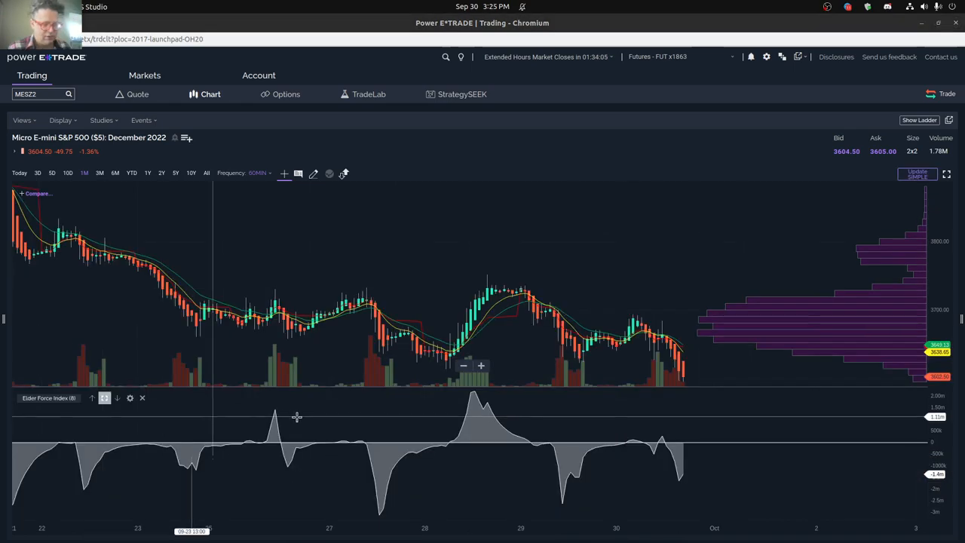
{"action": "mouse_move", "coordinate": [275, 433]}
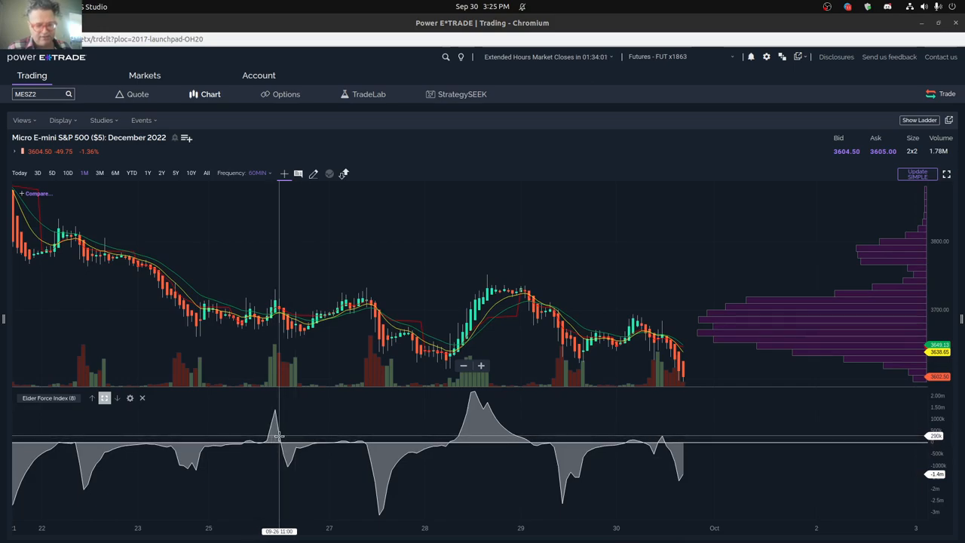
{"action": "mouse_move", "coordinate": [284, 438]}
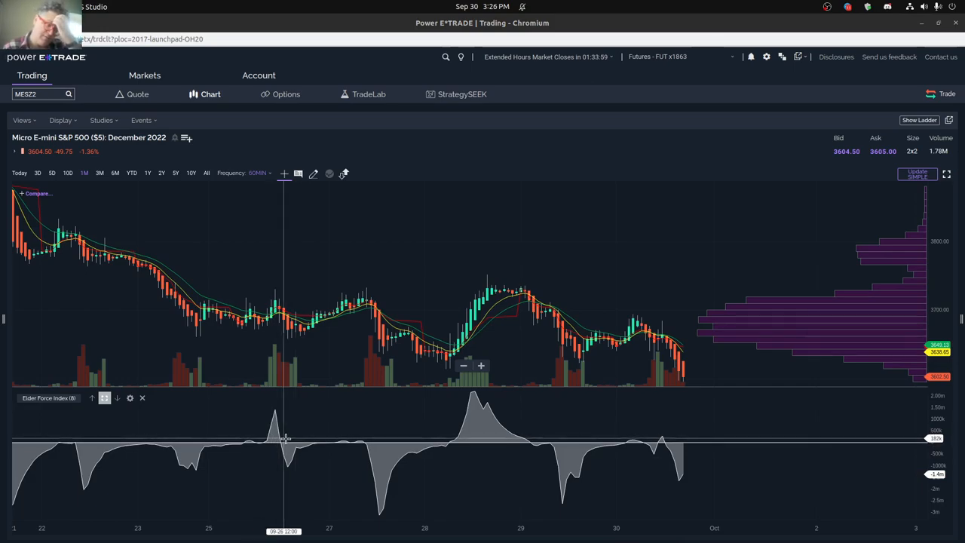
{"action": "mouse_move", "coordinate": [292, 438]}
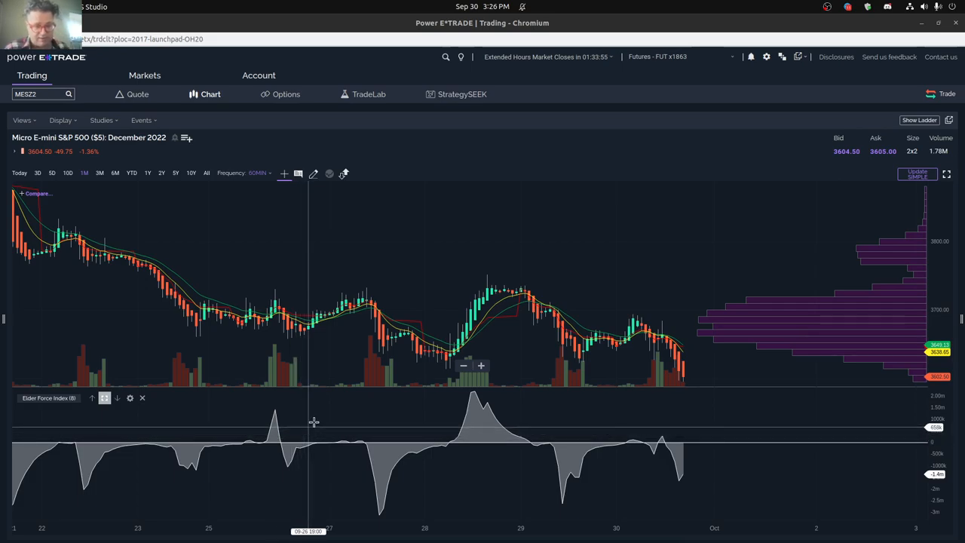
{"action": "mouse_move", "coordinate": [363, 336]}
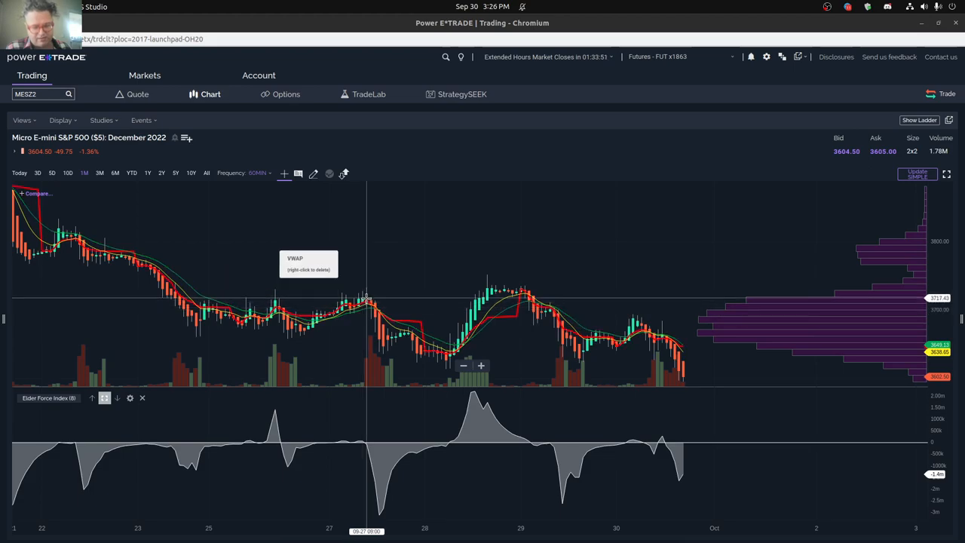
{"action": "mouse_move", "coordinate": [392, 341]}
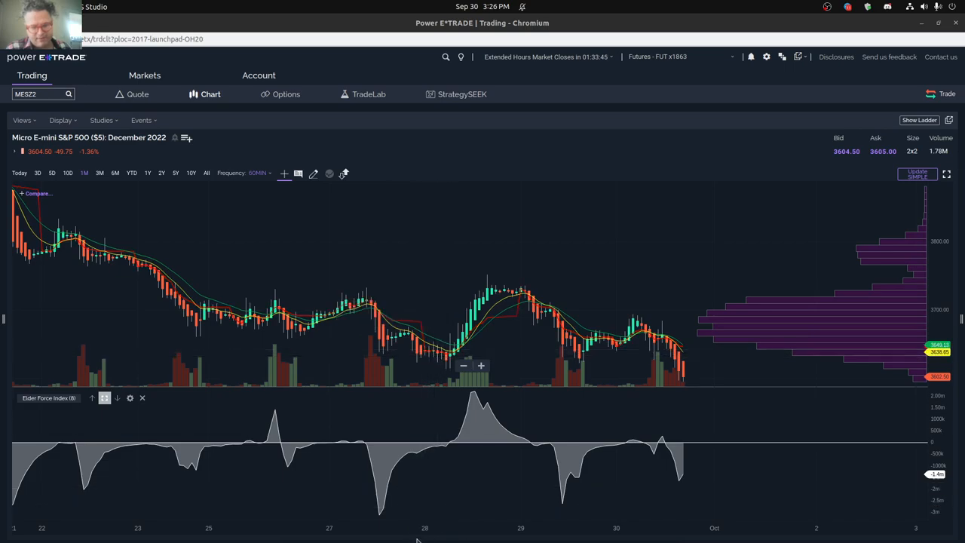
{"action": "mouse_move", "coordinate": [454, 409]}
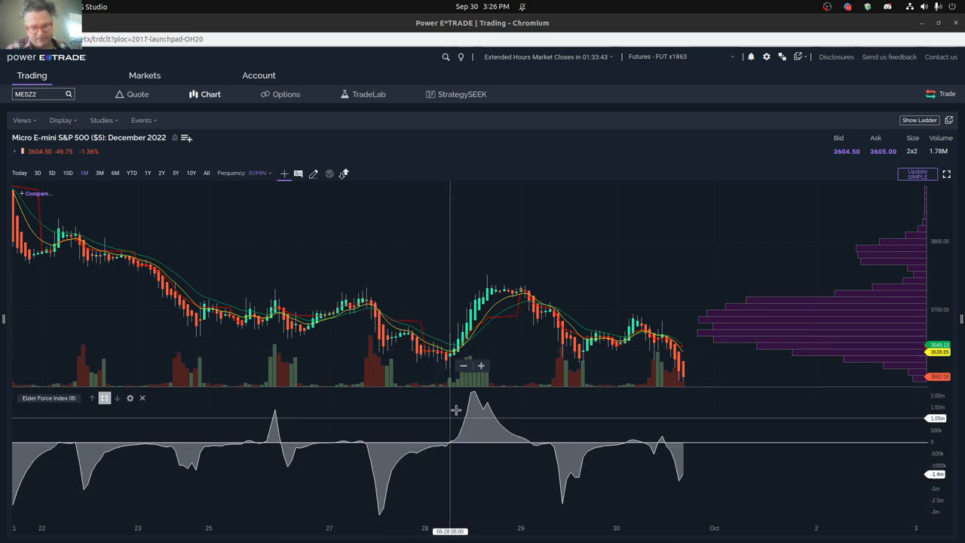
{"action": "mouse_move", "coordinate": [467, 400]}
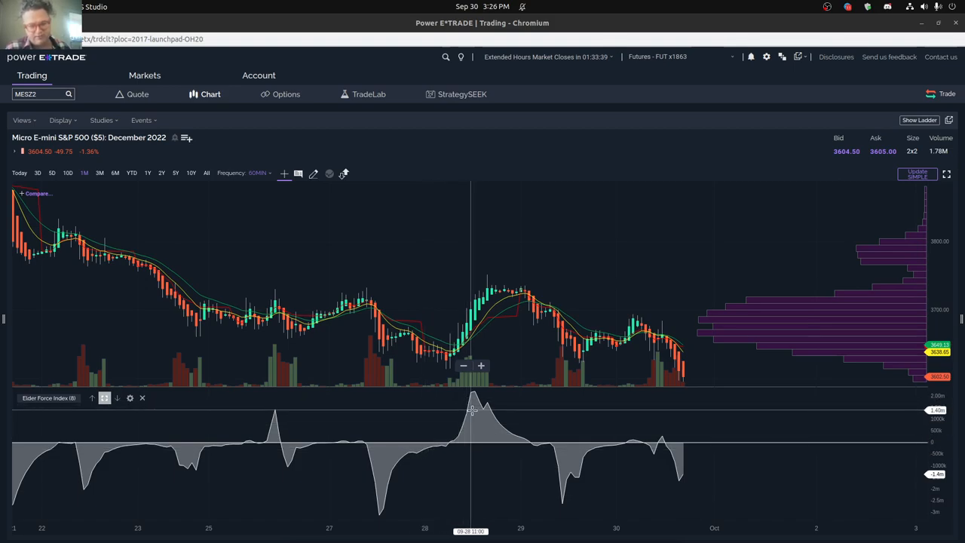
{"action": "mouse_move", "coordinate": [369, 456]}
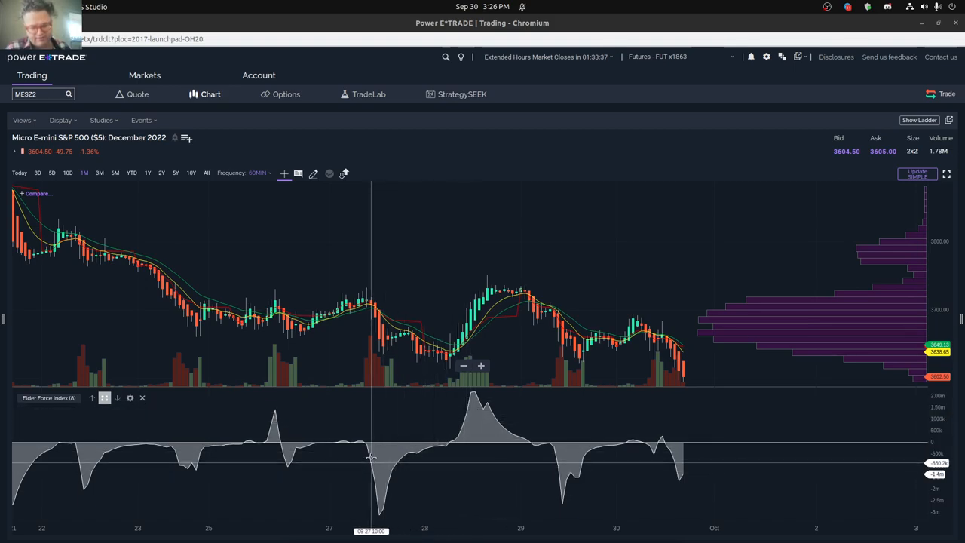
{"action": "mouse_move", "coordinate": [454, 433]}
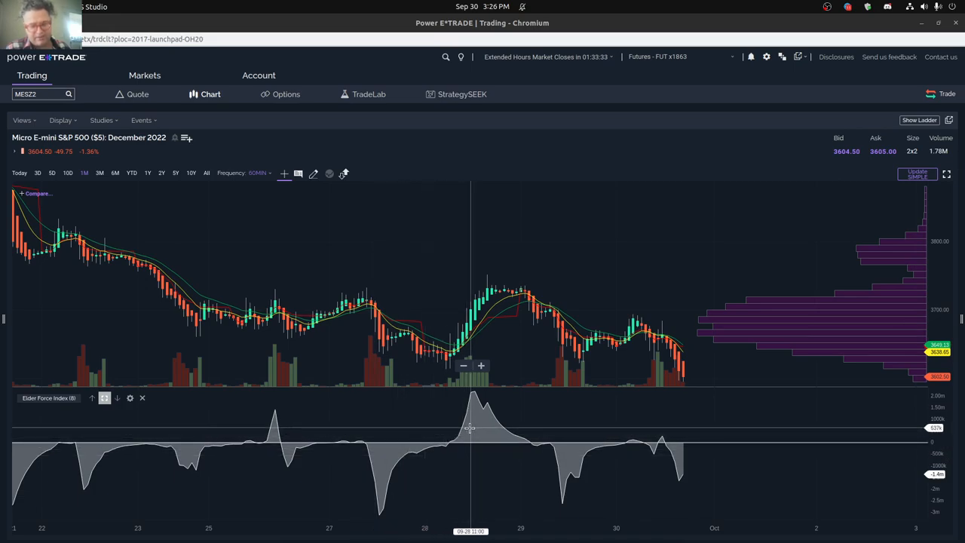
{"action": "mouse_move", "coordinate": [497, 447]}
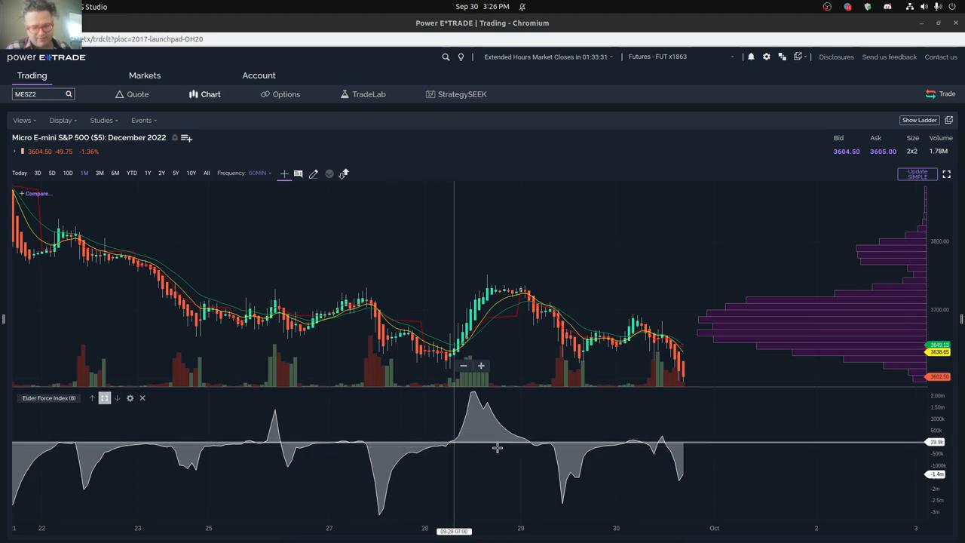
{"action": "mouse_move", "coordinate": [566, 474]}
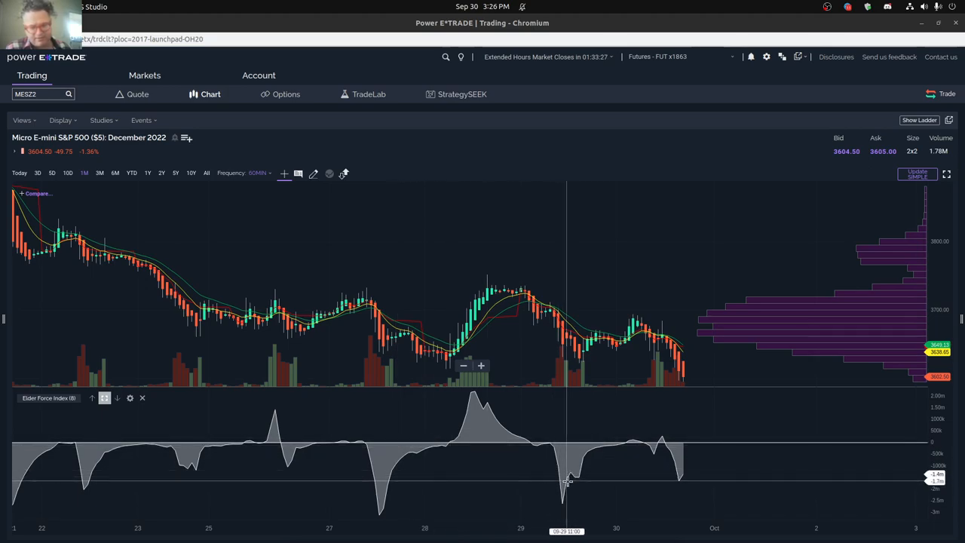
{"action": "mouse_move", "coordinate": [533, 311]}
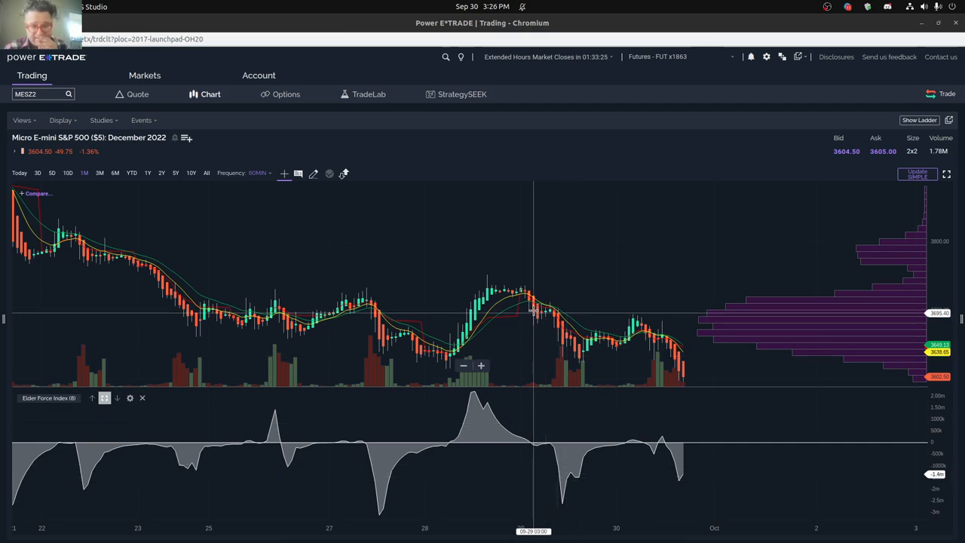
{"action": "mouse_move", "coordinate": [576, 380]}
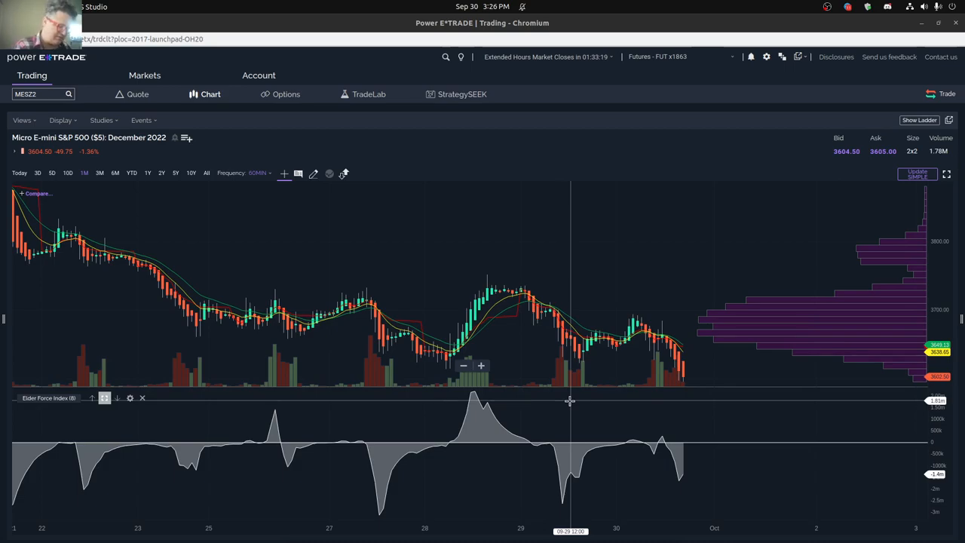
Enter SPY to chart the SPDR S&P 500 ETF Trust.
{"action": "type", "text": "SPY"}
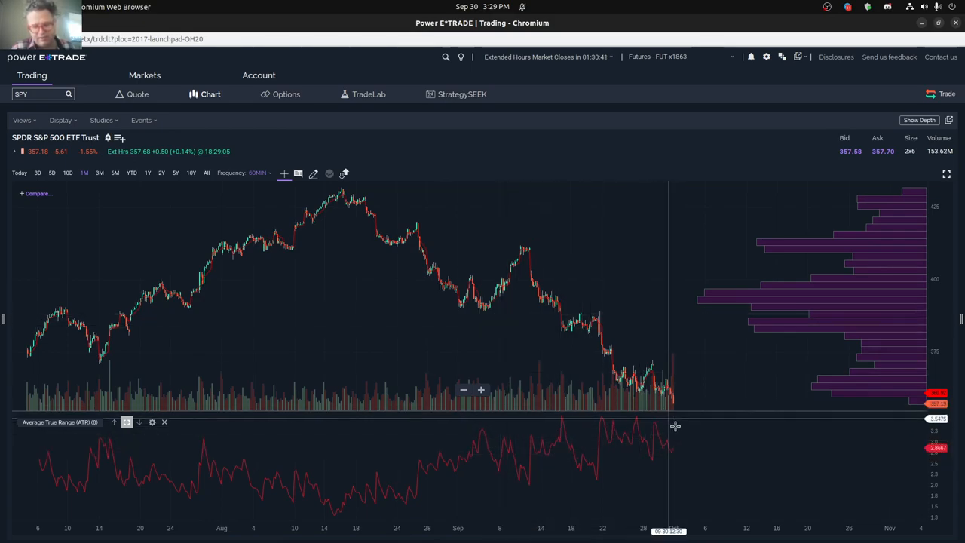
{"action": "mouse_move", "coordinate": [675, 448]}
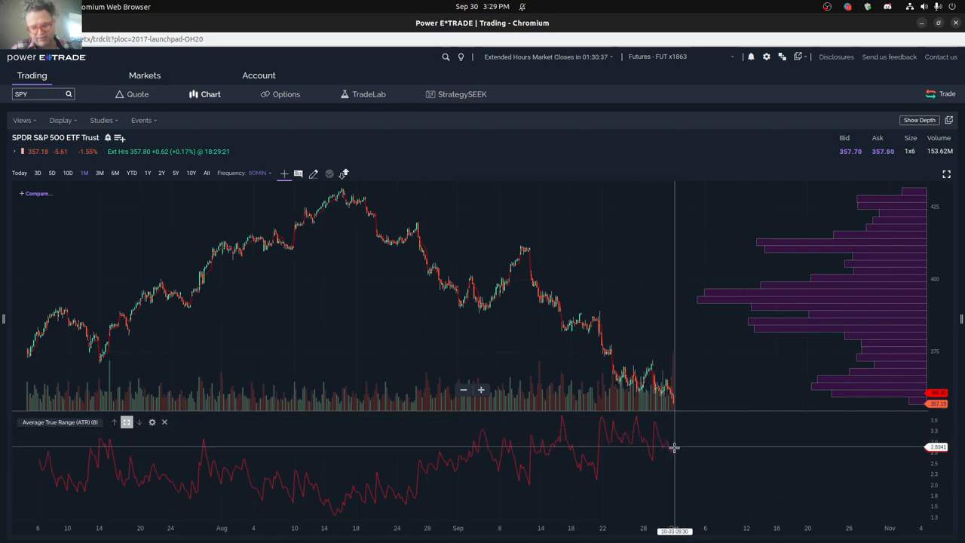
{"action": "mouse_move", "coordinate": [659, 442]}
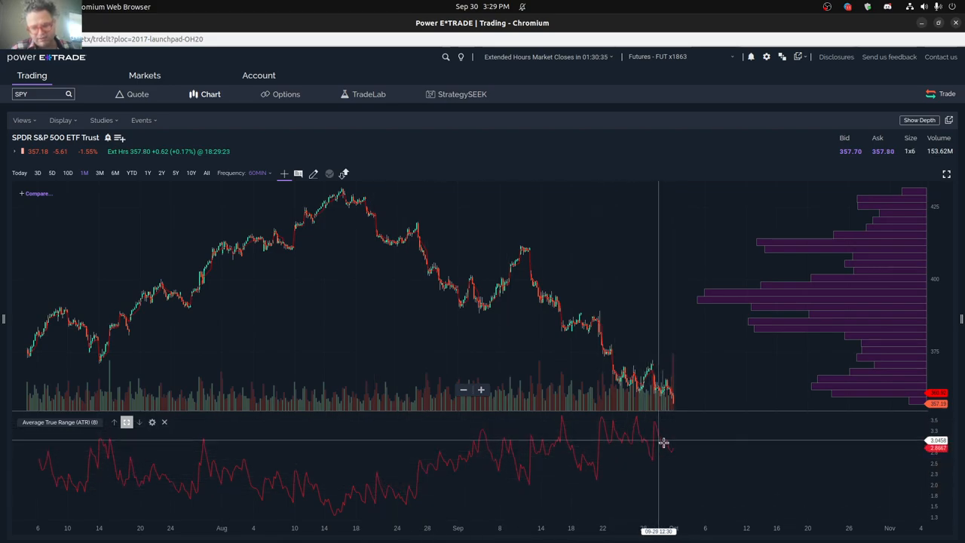
{"action": "mouse_move", "coordinate": [370, 496]}
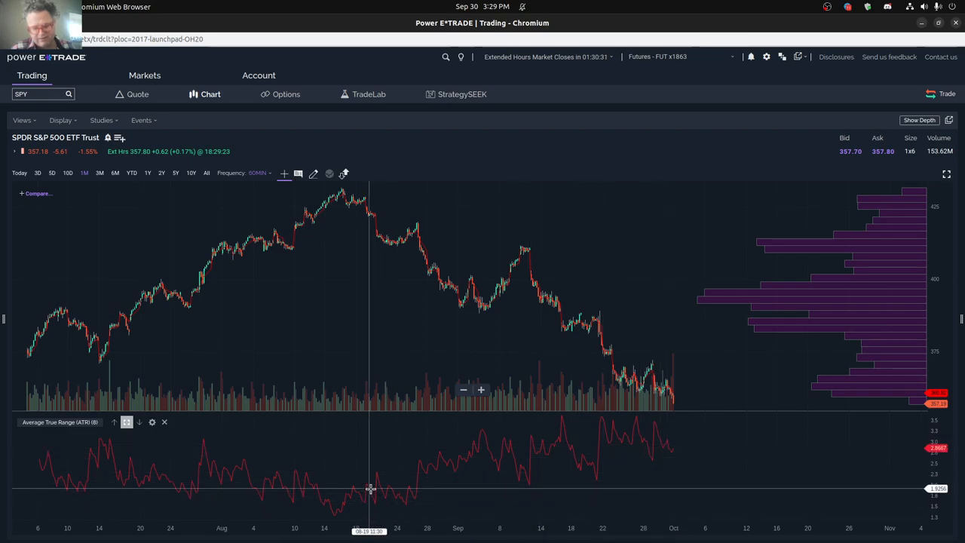
{"action": "mouse_move", "coordinate": [383, 486]}
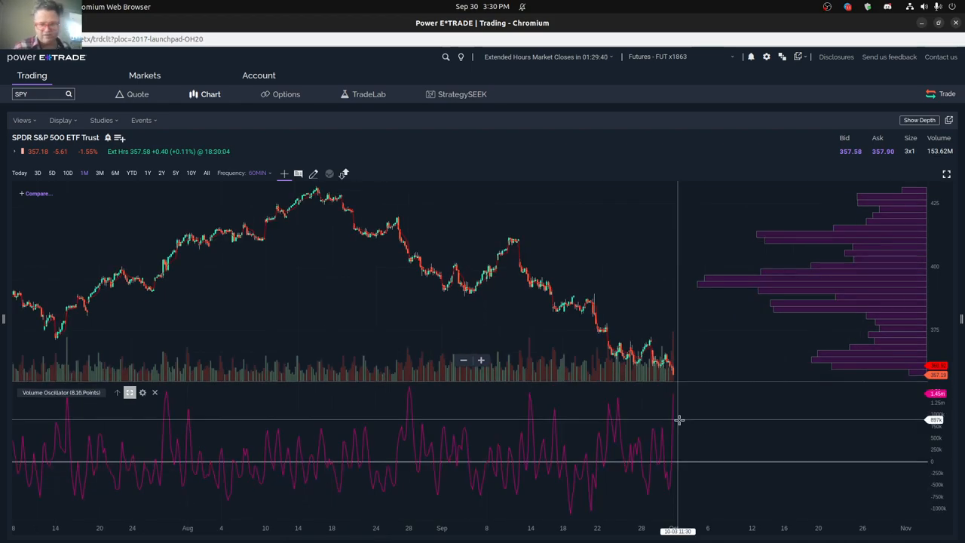
{"action": "mouse_move", "coordinate": [676, 423]}
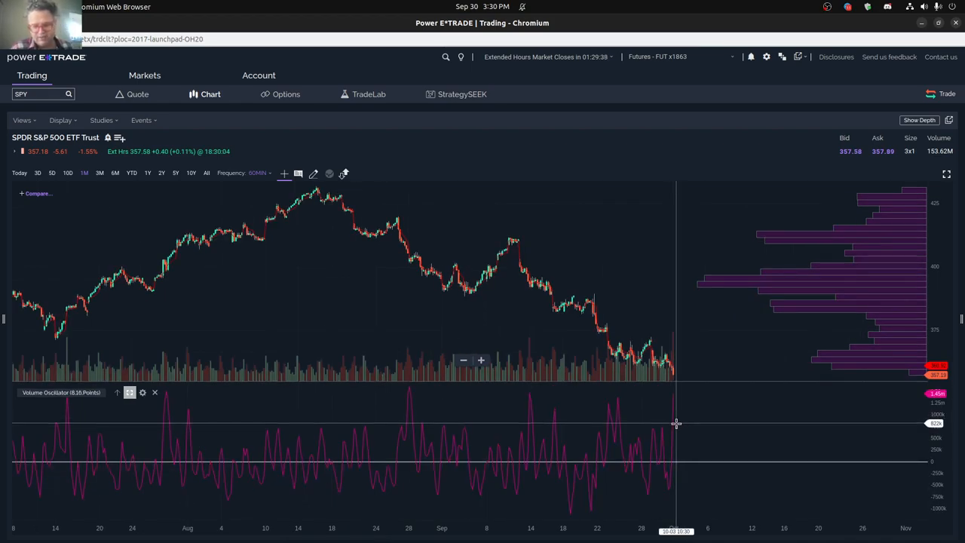
{"action": "mouse_move", "coordinate": [650, 431]}
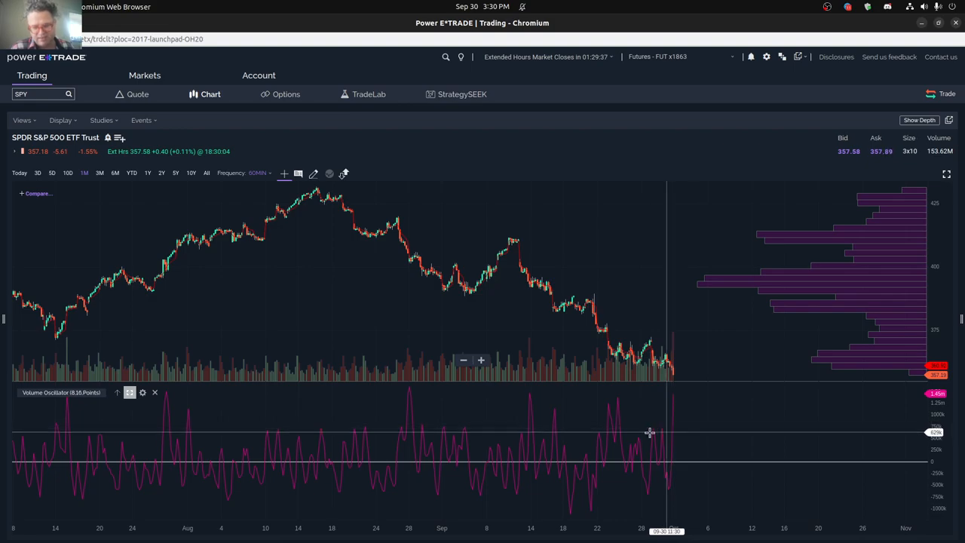
{"action": "mouse_move", "coordinate": [665, 460]}
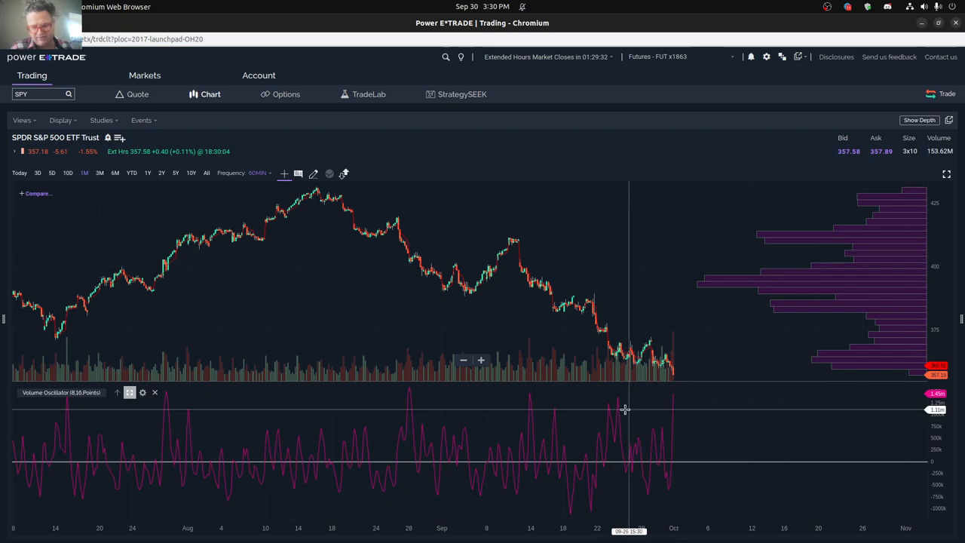
{"action": "mouse_move", "coordinate": [618, 399]}
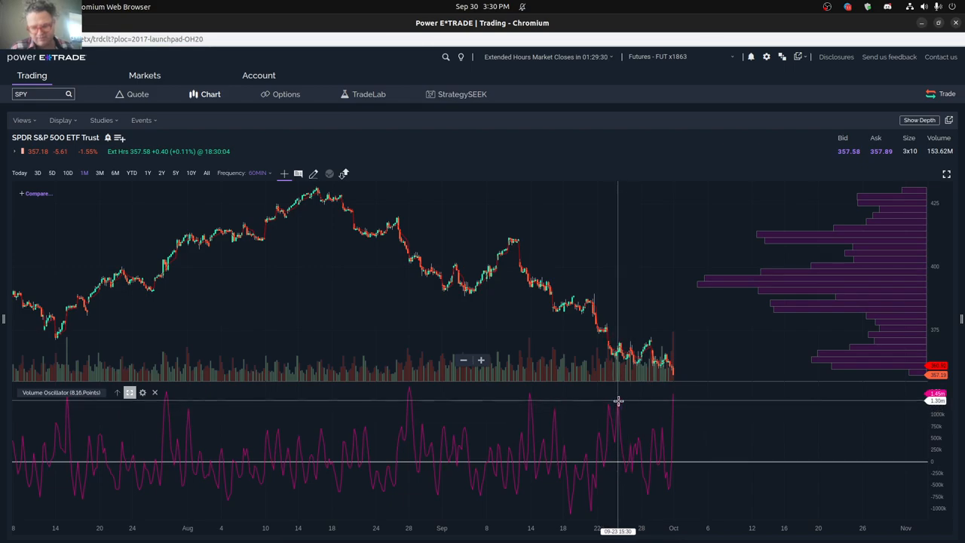
{"action": "mouse_move", "coordinate": [629, 449]}
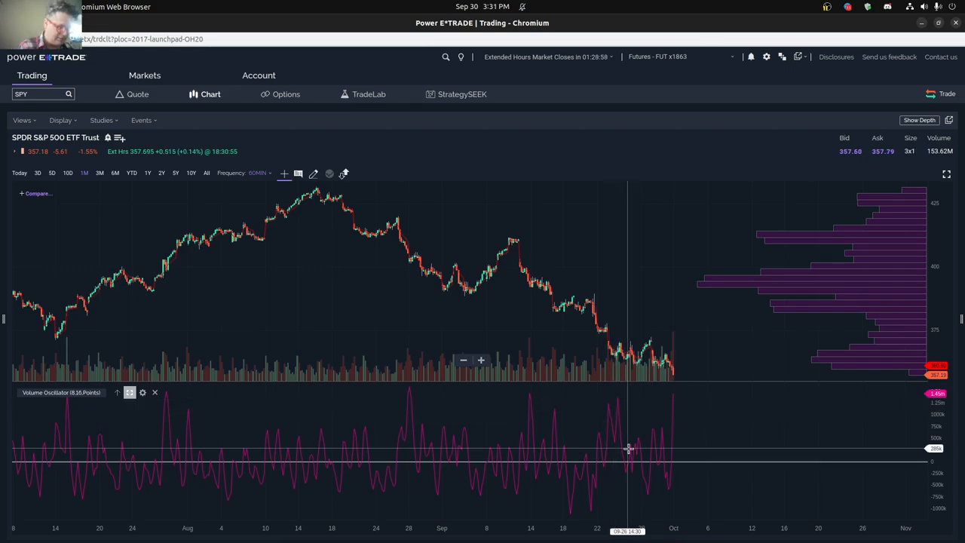
{"action": "mouse_move", "coordinate": [631, 447]}
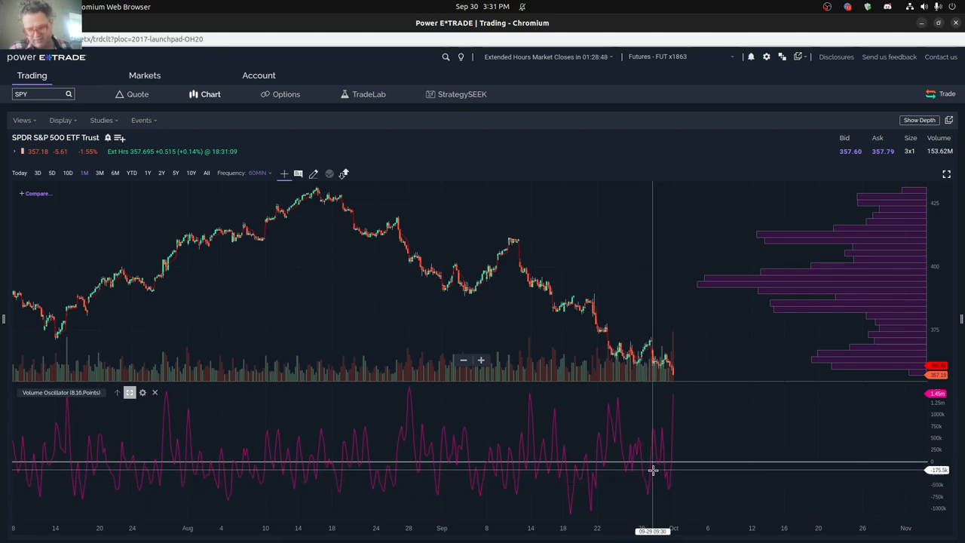
{"action": "mouse_move", "coordinate": [661, 467]}
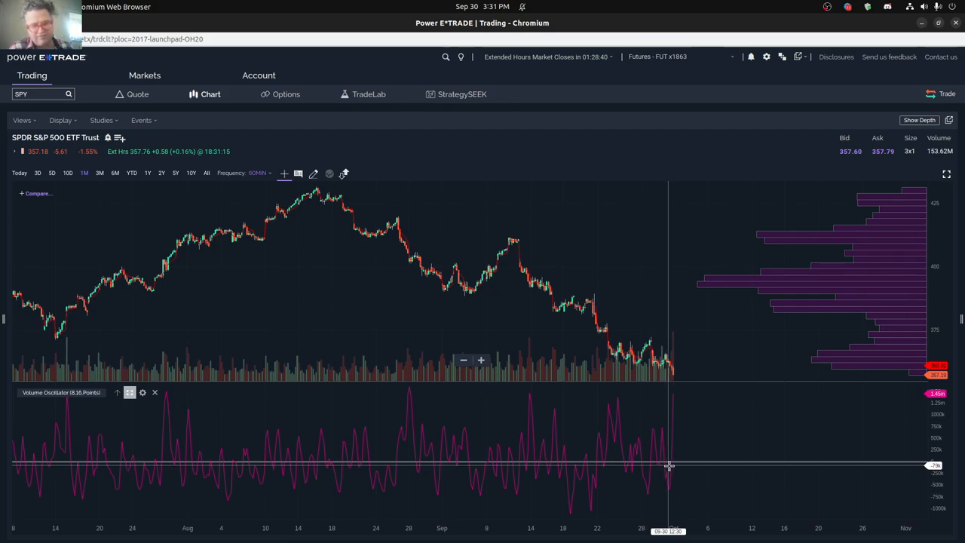
{"action": "mouse_move", "coordinate": [673, 463]}
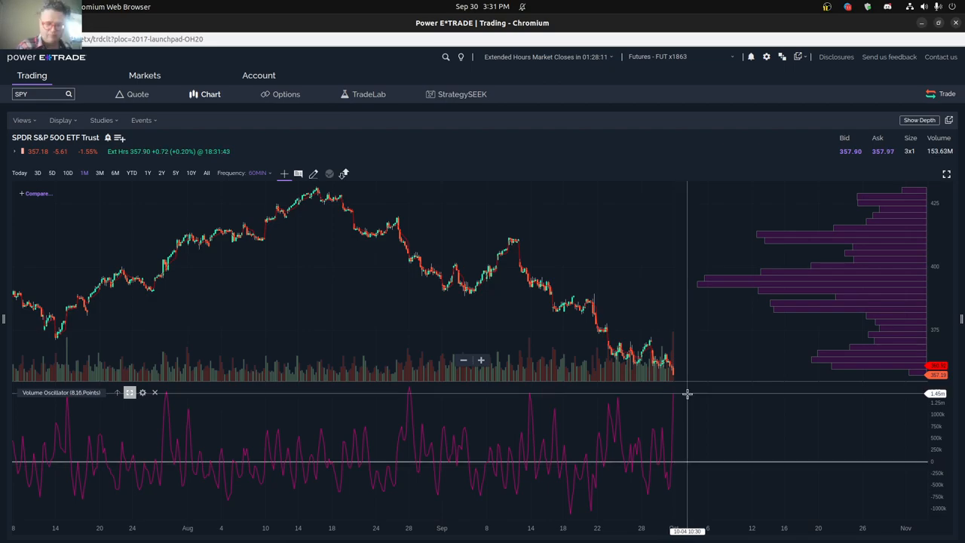
{"action": "mouse_move", "coordinate": [678, 334]}
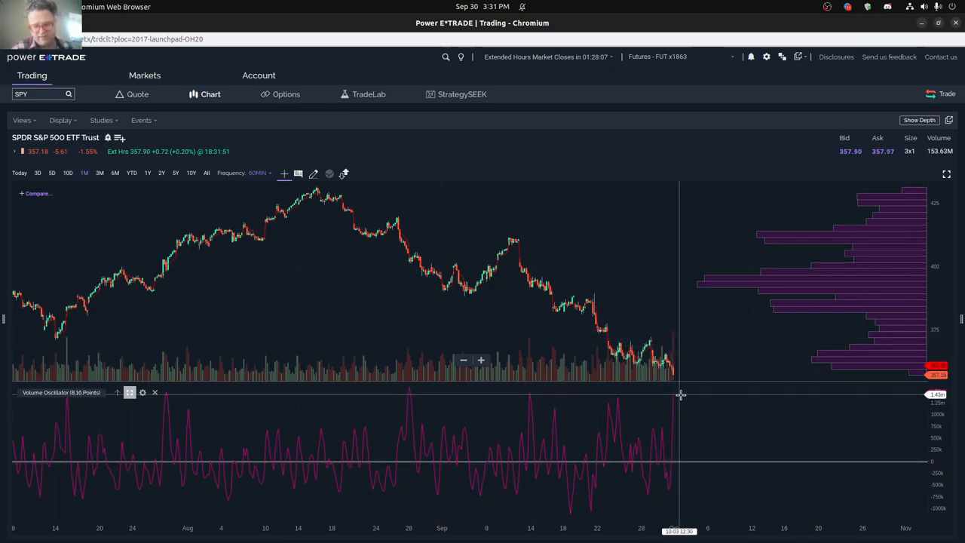
{"action": "mouse_move", "coordinate": [532, 394]}
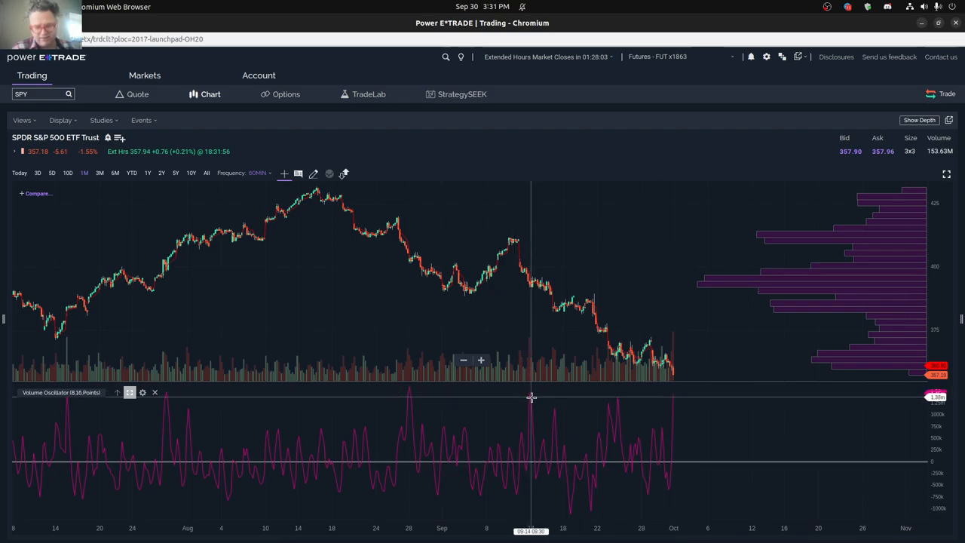
{"action": "mouse_move", "coordinate": [530, 311]}
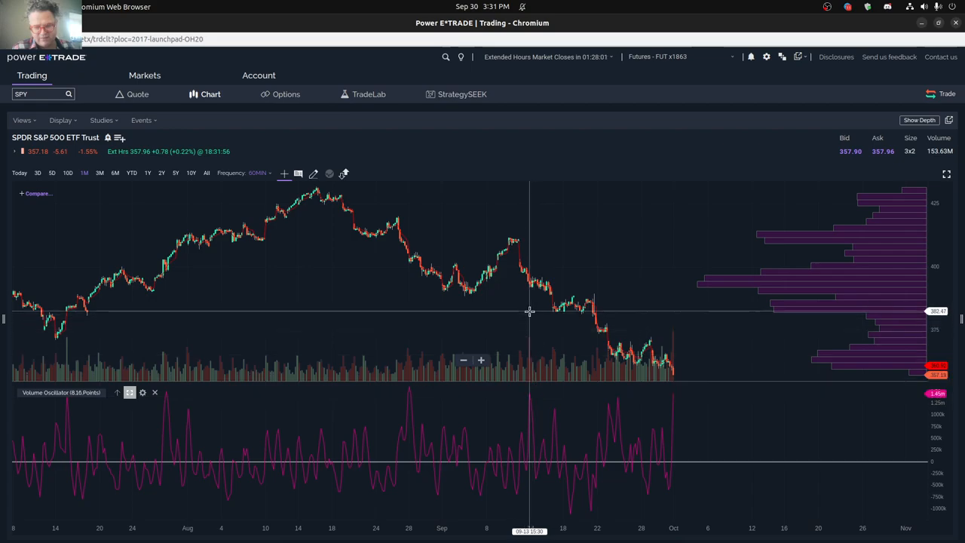
{"action": "mouse_move", "coordinate": [518, 231]}
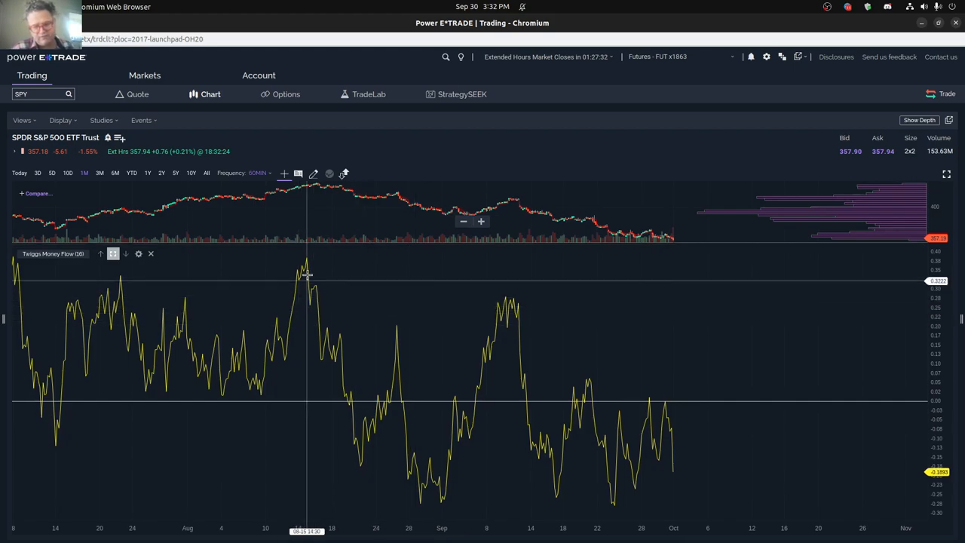
{"action": "mouse_move", "coordinate": [441, 490]}
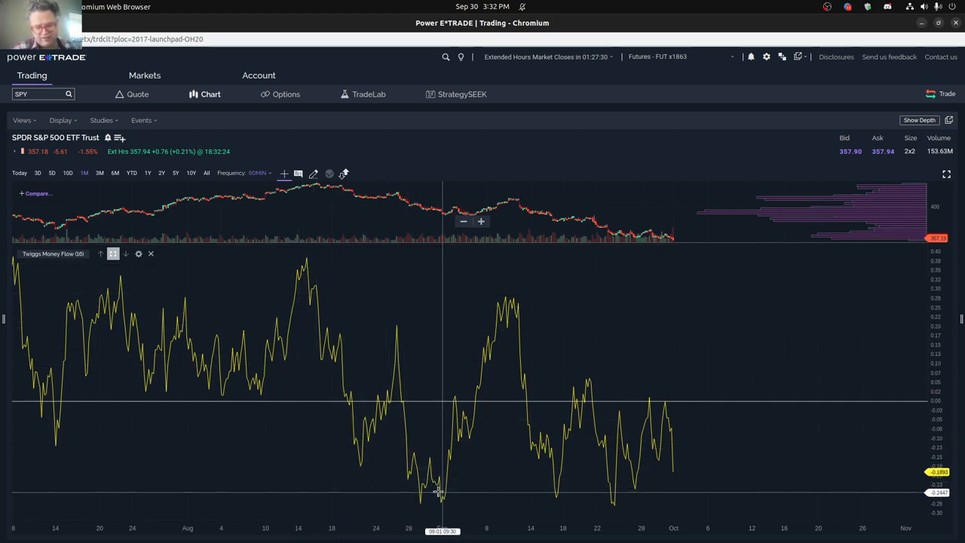
{"action": "mouse_move", "coordinate": [516, 317]}
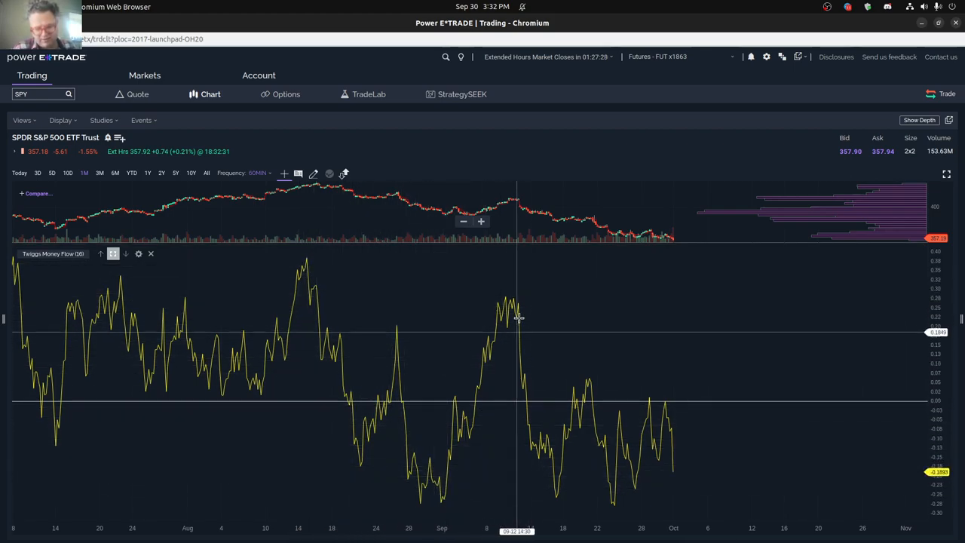
{"action": "mouse_move", "coordinate": [610, 400]}
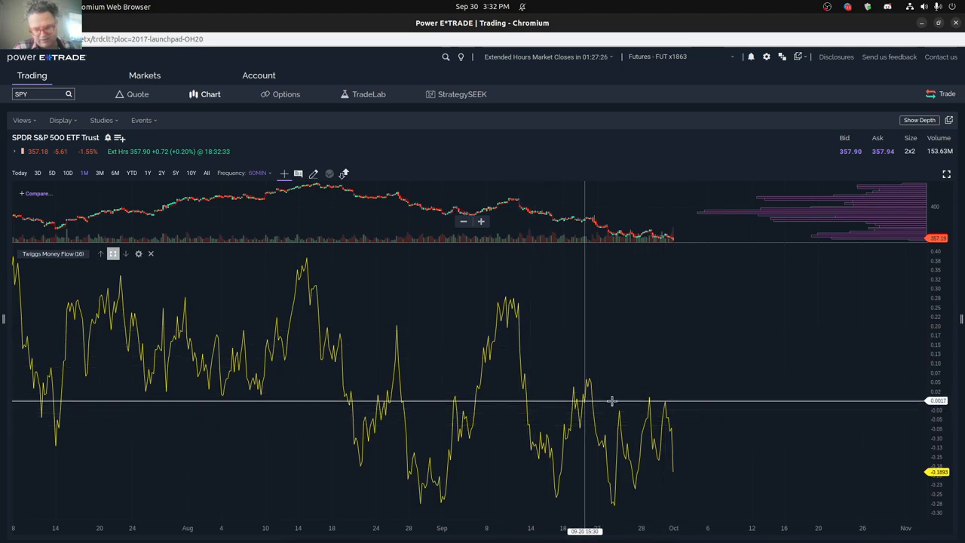
{"action": "mouse_move", "coordinate": [600, 401]}
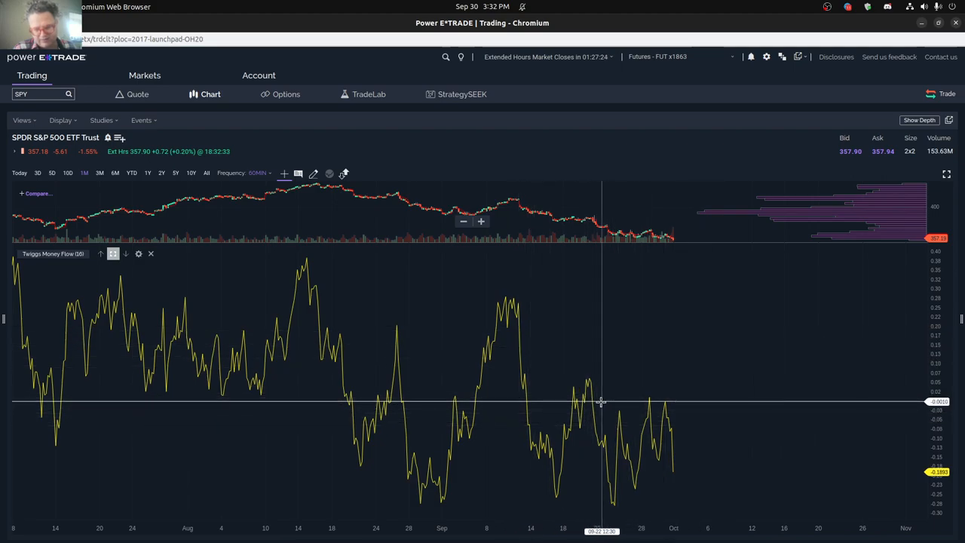
{"action": "mouse_move", "coordinate": [632, 400]}
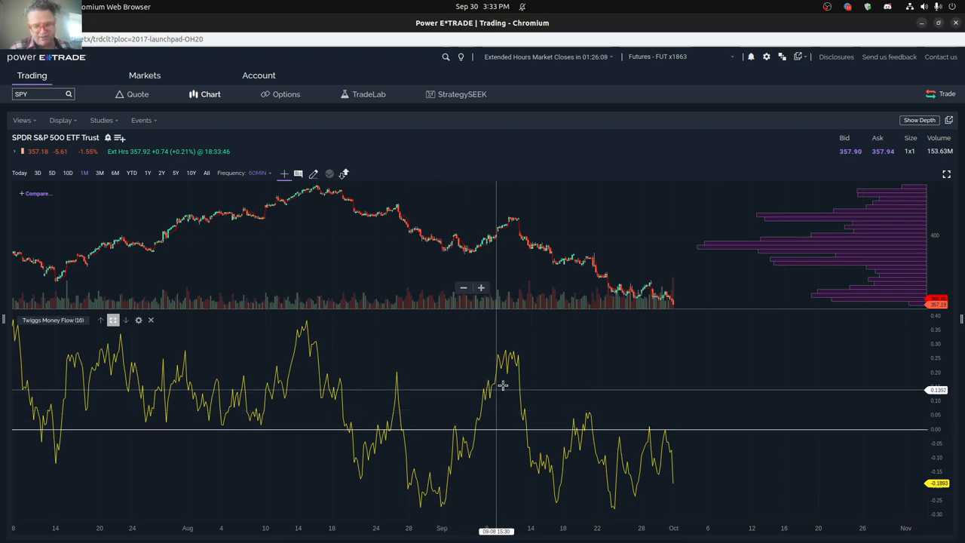
{"action": "mouse_move", "coordinate": [511, 368]}
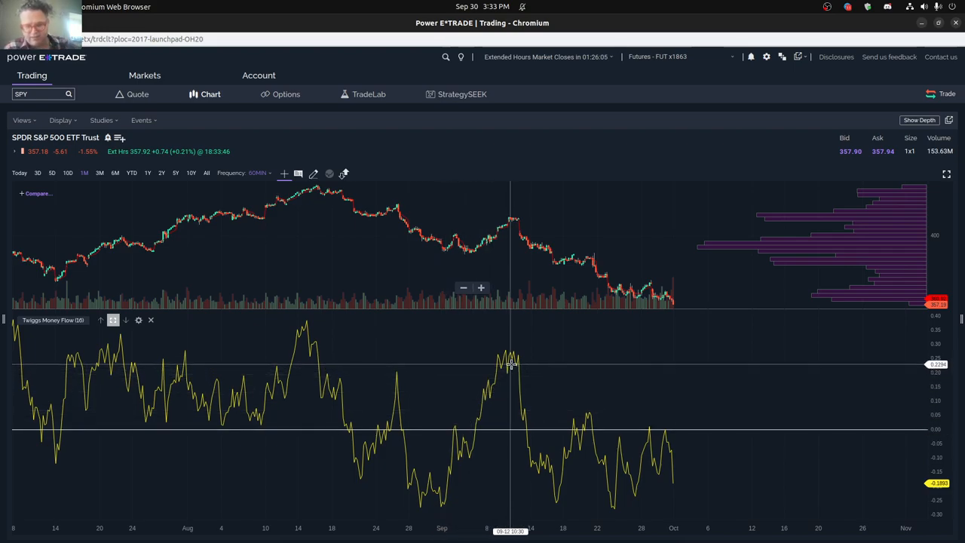
{"action": "mouse_move", "coordinate": [518, 355]}
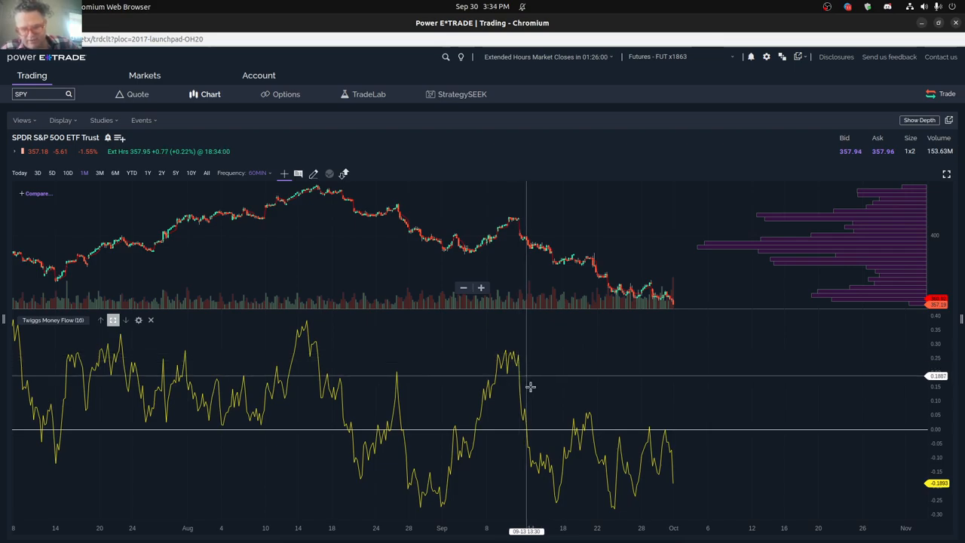
{"action": "mouse_move", "coordinate": [558, 503]}
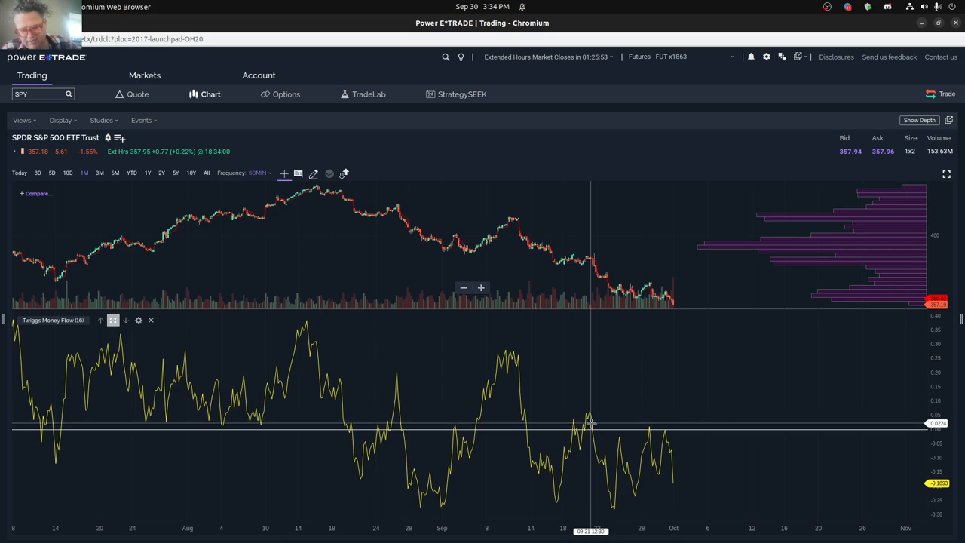
{"action": "mouse_move", "coordinate": [576, 426]}
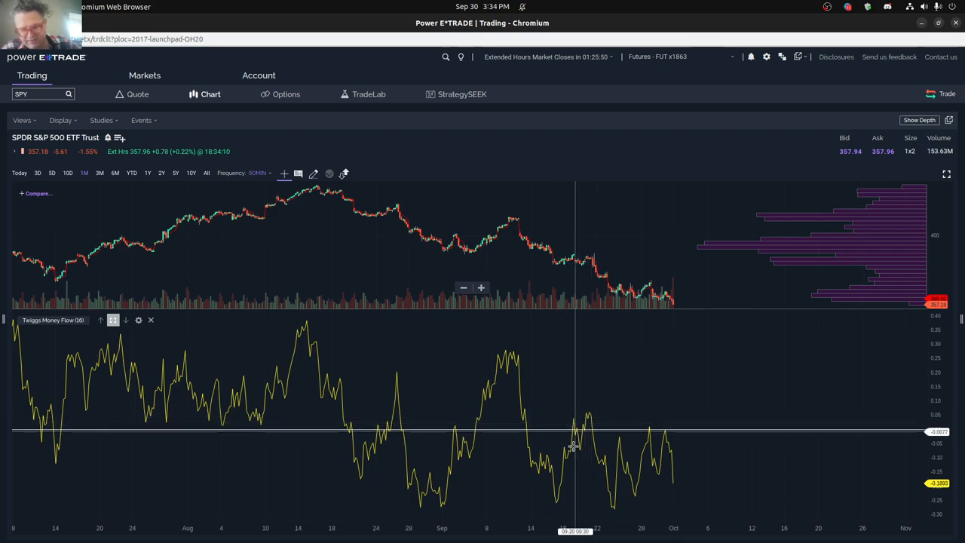
{"action": "mouse_move", "coordinate": [539, 454]}
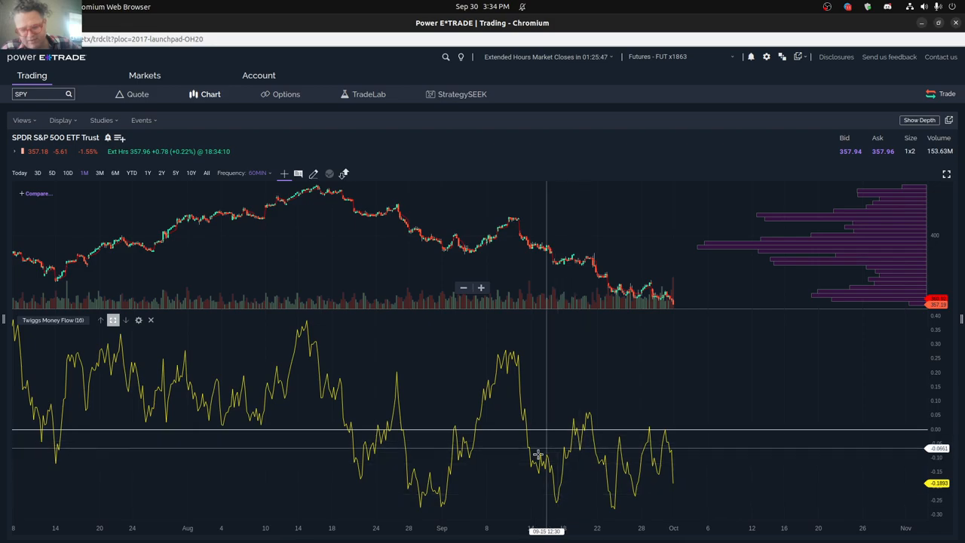
{"action": "mouse_move", "coordinate": [557, 444]}
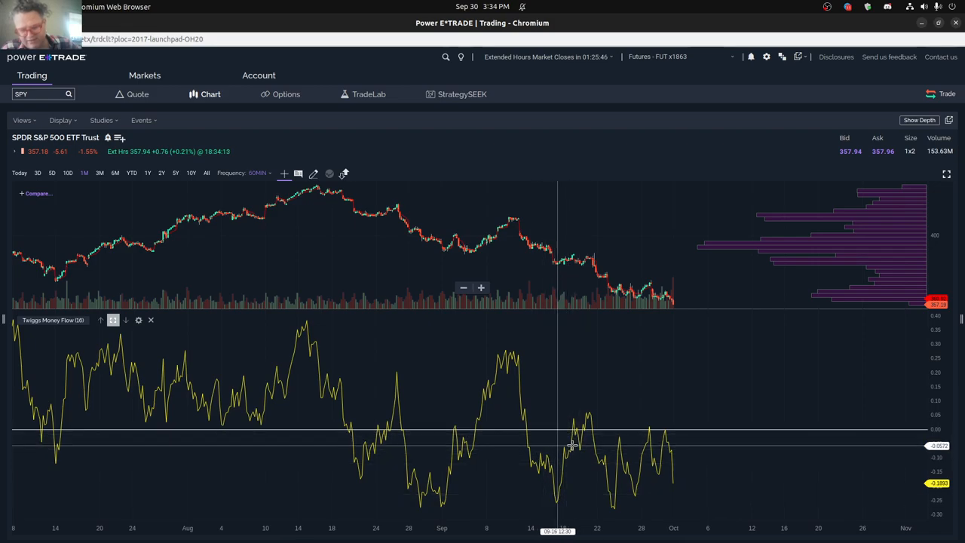
{"action": "mouse_move", "coordinate": [579, 443]}
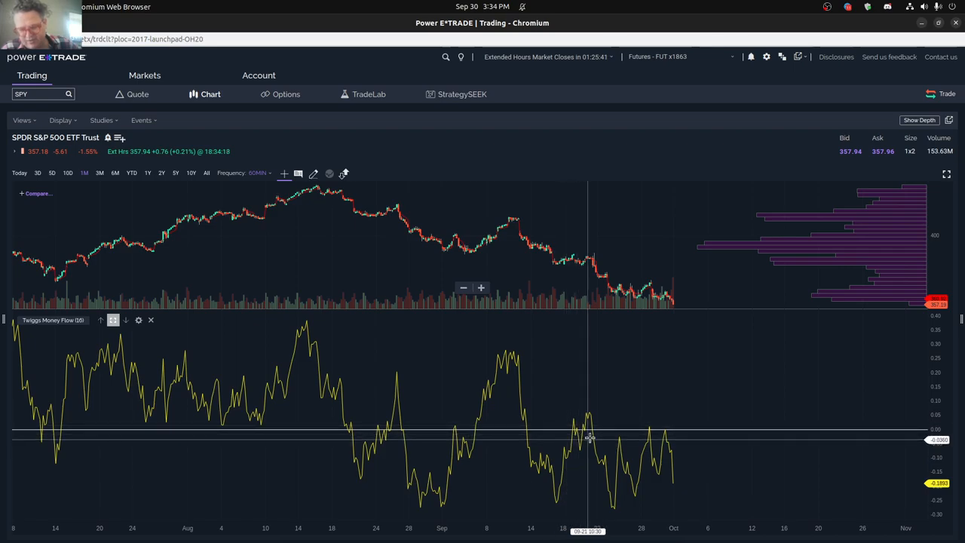
{"action": "mouse_move", "coordinate": [594, 443]}
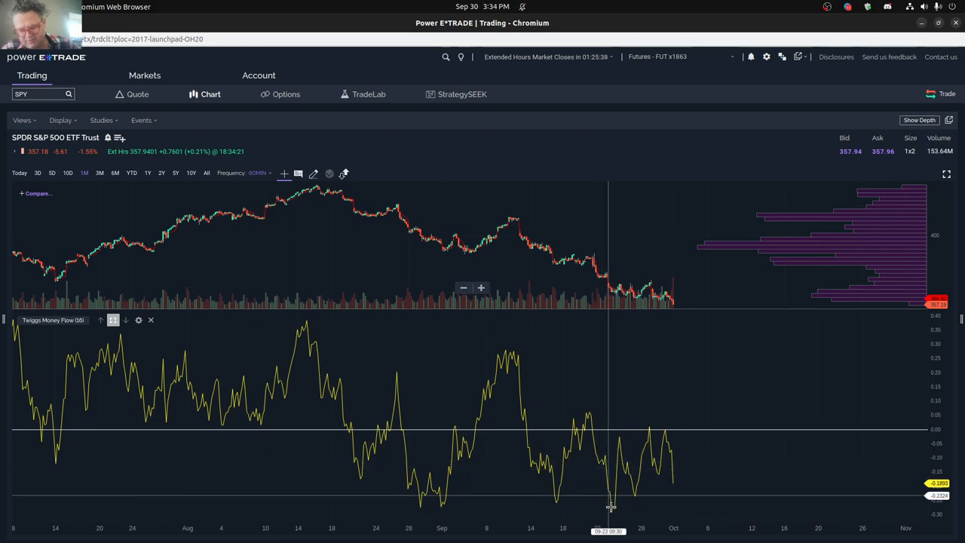
{"action": "mouse_move", "coordinate": [658, 458]}
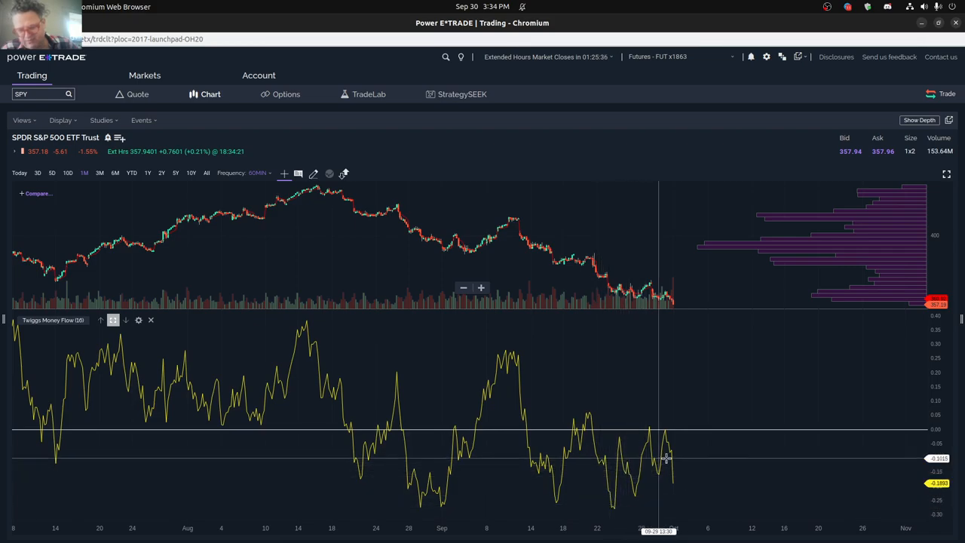
{"action": "mouse_move", "coordinate": [676, 484]}
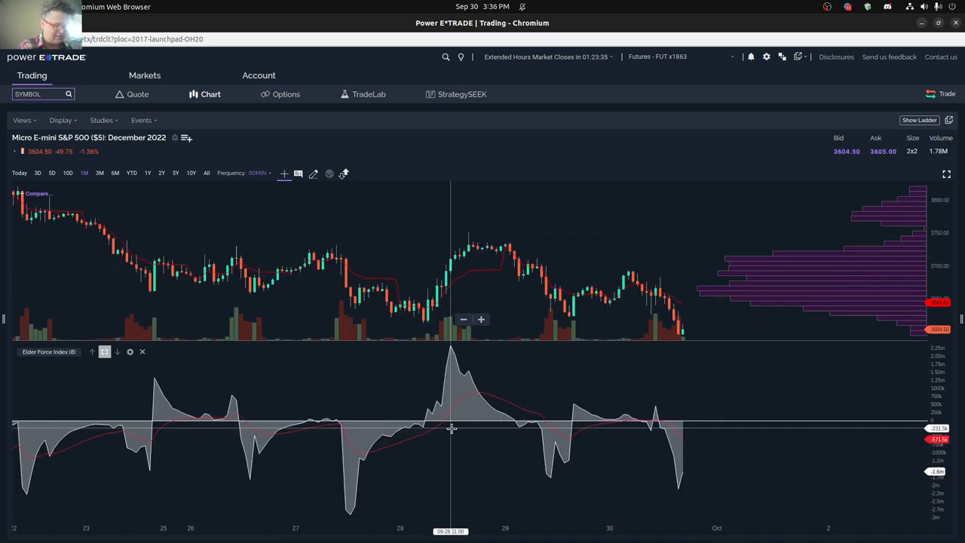
{"action": "mouse_move", "coordinate": [462, 353]}
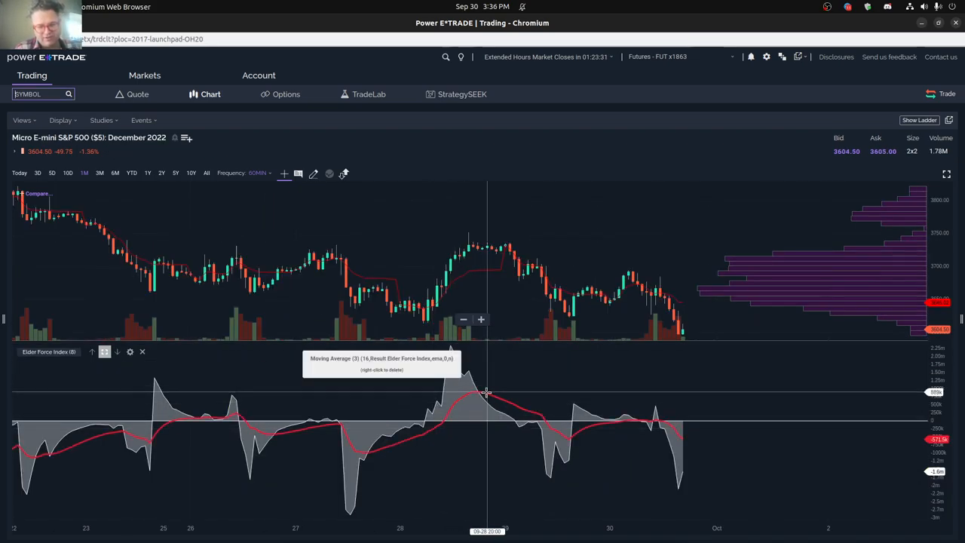
{"action": "mouse_move", "coordinate": [501, 256]}
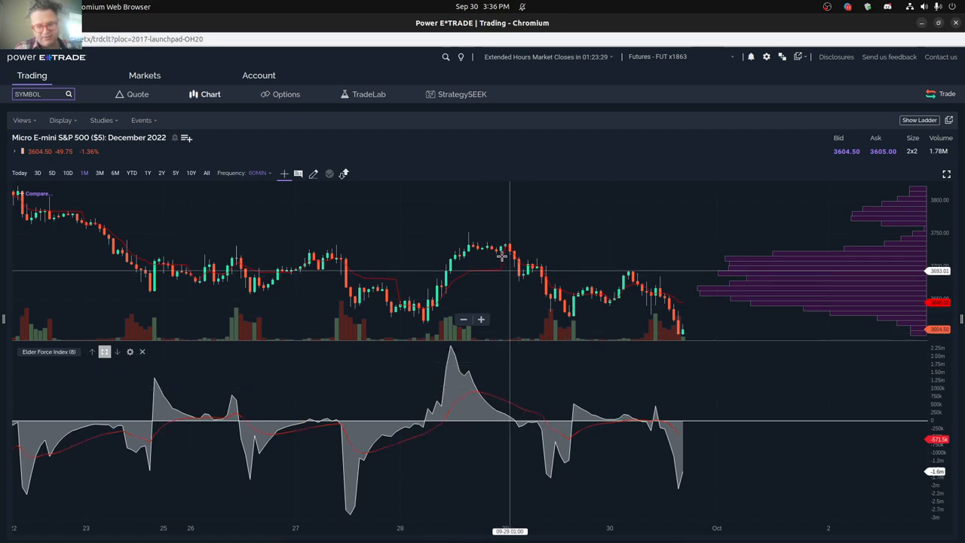
{"action": "mouse_move", "coordinate": [573, 313]}
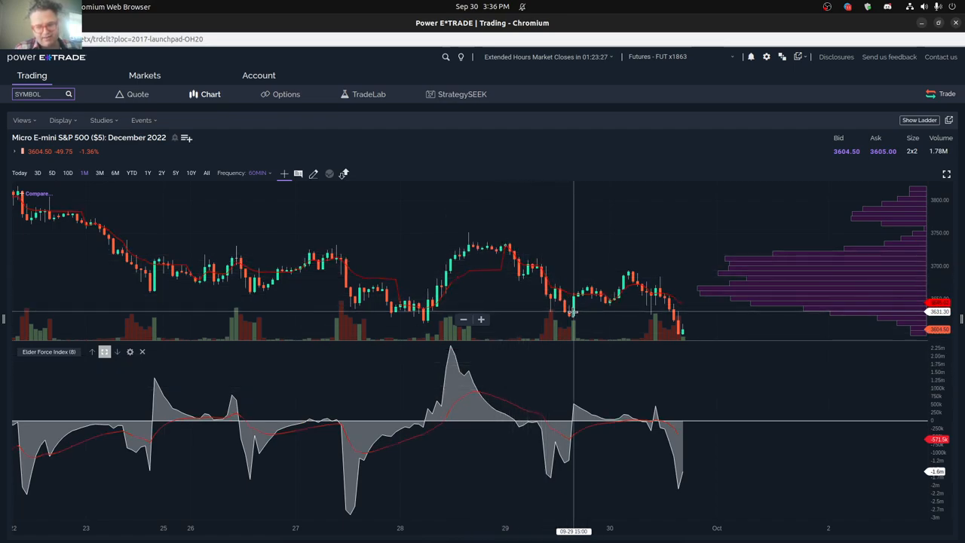
{"action": "mouse_move", "coordinate": [464, 317]}
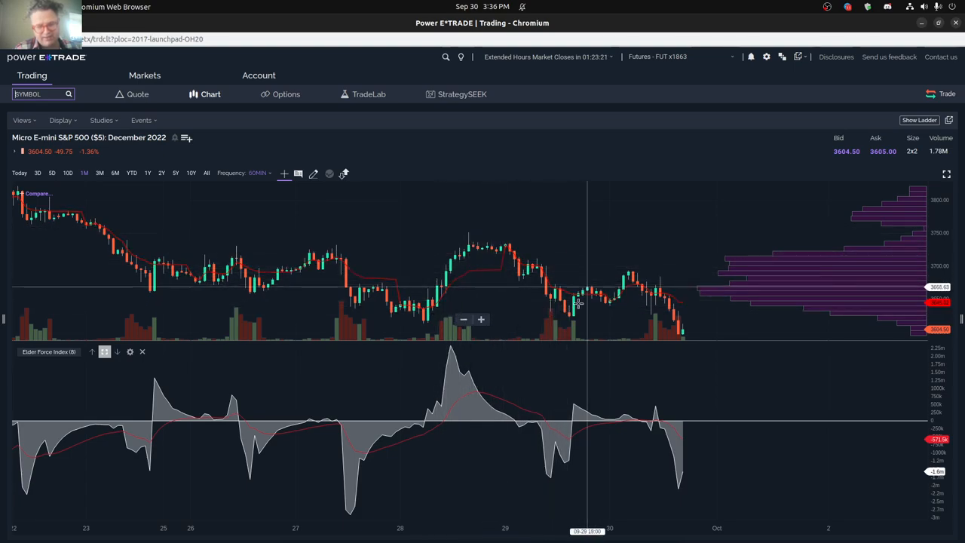
{"action": "mouse_move", "coordinate": [573, 311]}
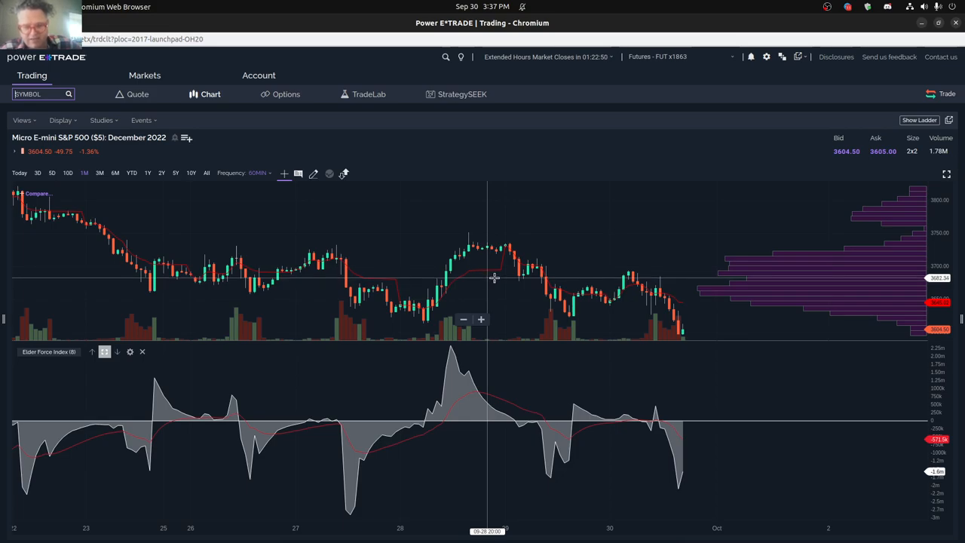
{"action": "mouse_move", "coordinate": [518, 273]}
{"action": "type", "text": "SPY"}
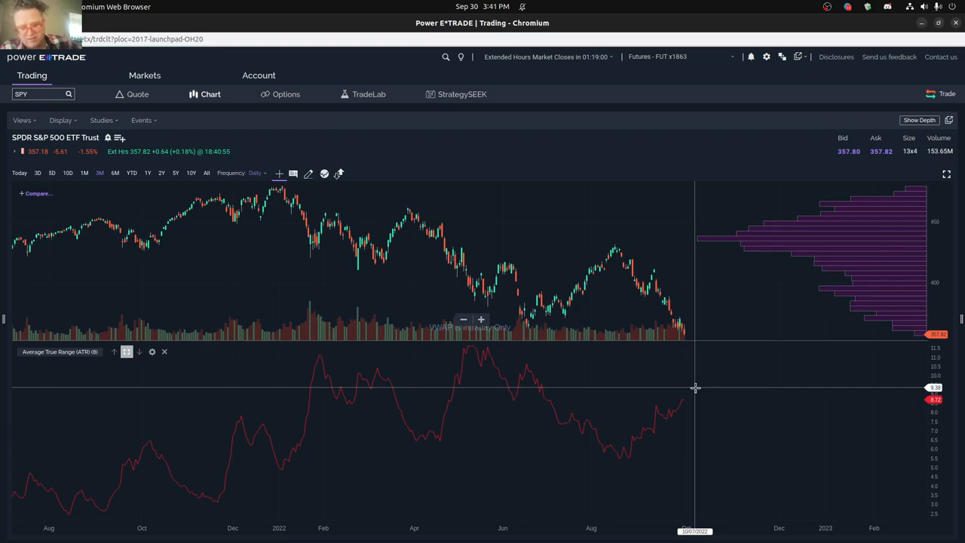
{"action": "mouse_move", "coordinate": [686, 395]}
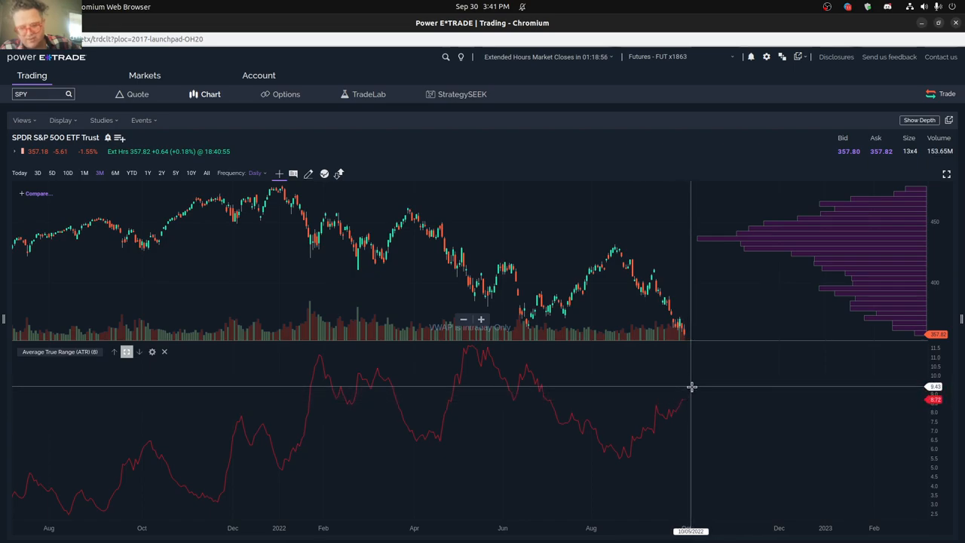
{"action": "mouse_move", "coordinate": [692, 387]}
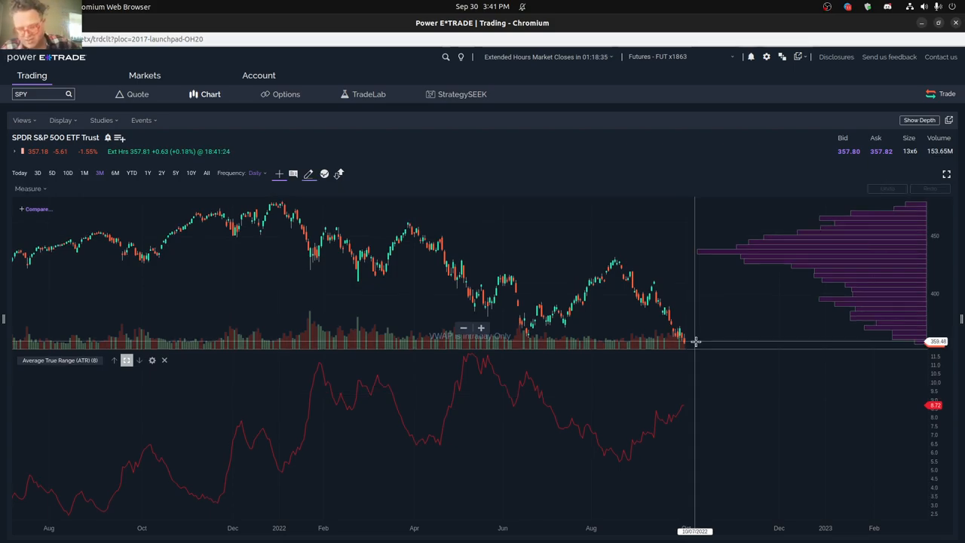
{"action": "mouse_move", "coordinate": [697, 333]}
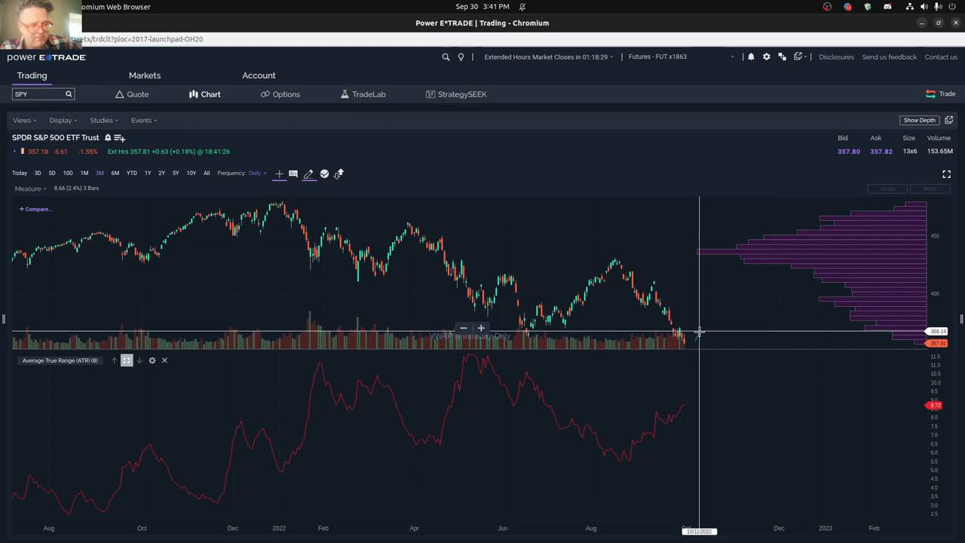
{"action": "mouse_move", "coordinate": [697, 331]}
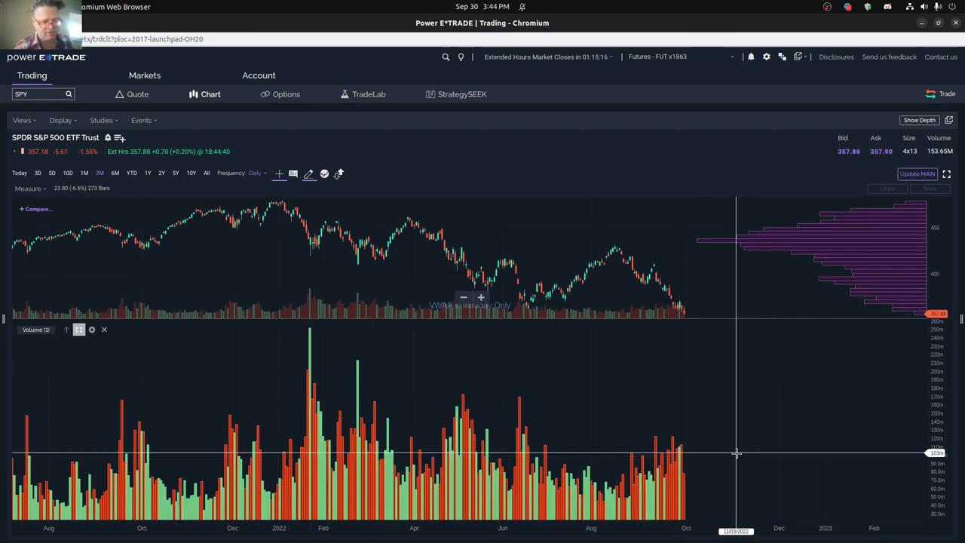
{"action": "mouse_move", "coordinate": [663, 448]}
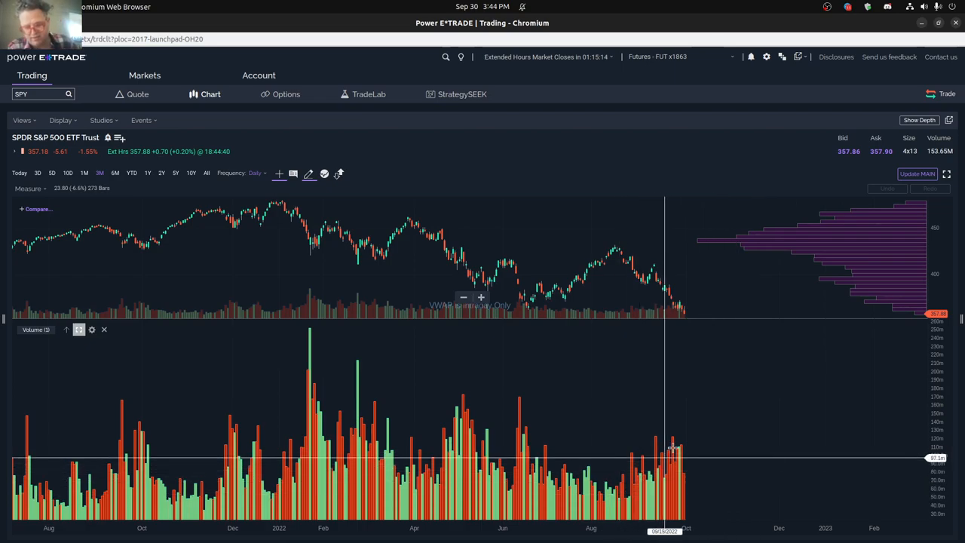
{"action": "mouse_move", "coordinate": [693, 447]}
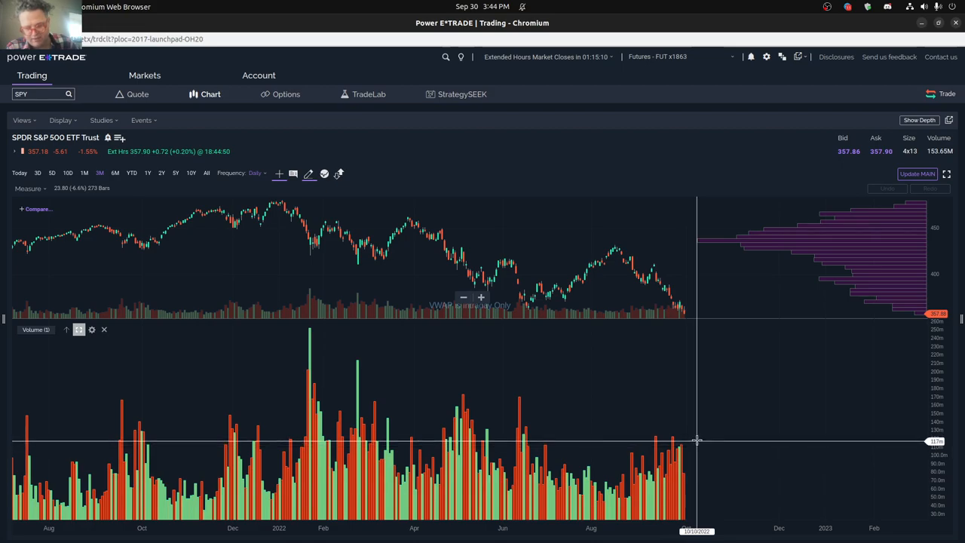
{"action": "mouse_move", "coordinate": [692, 437]}
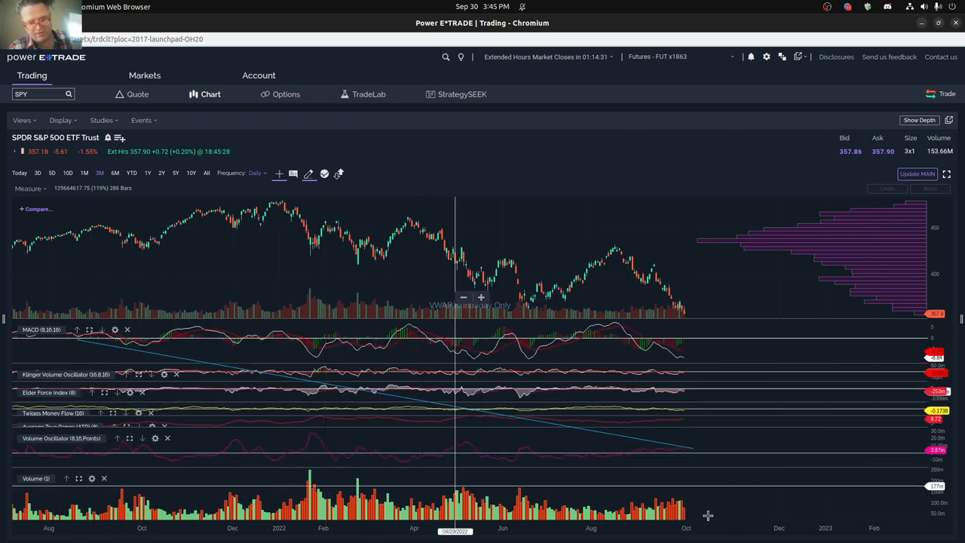
{"action": "mouse_move", "coordinate": [701, 483]}
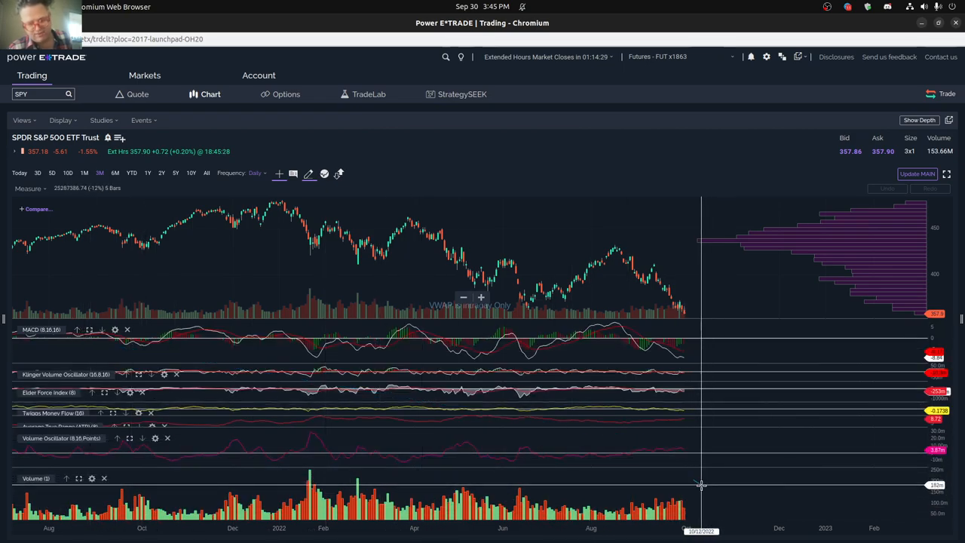
{"action": "mouse_move", "coordinate": [713, 490]}
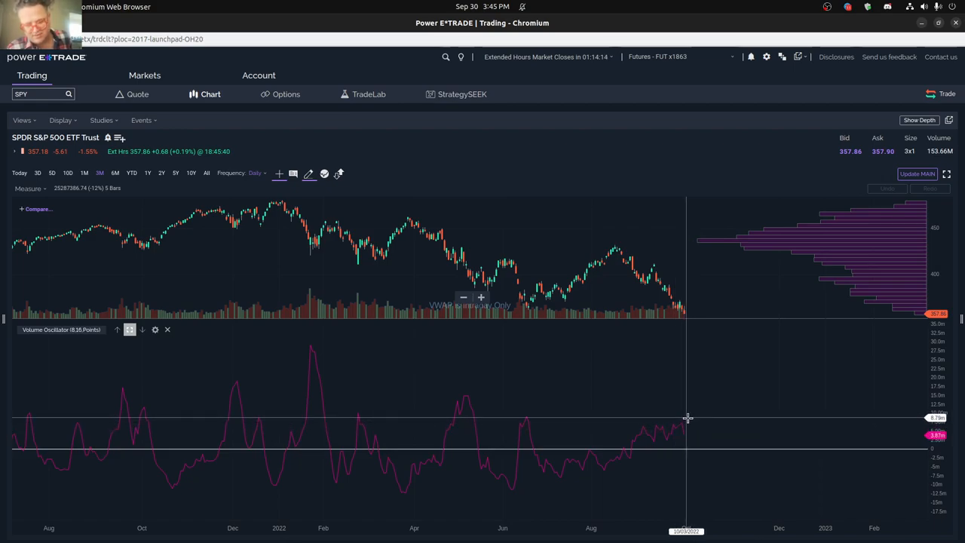
{"action": "mouse_move", "coordinate": [690, 415]}
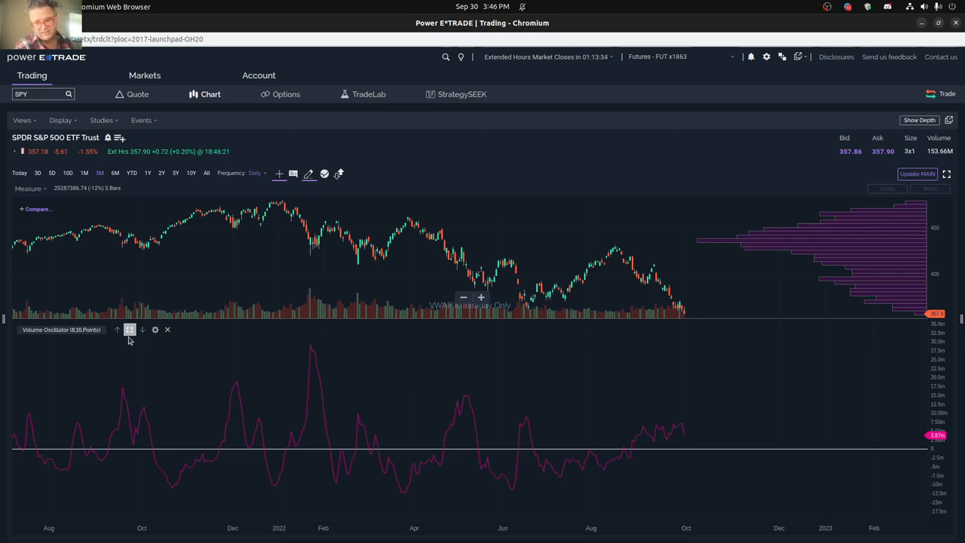
{"action": "mouse_move", "coordinate": [452, 457]}
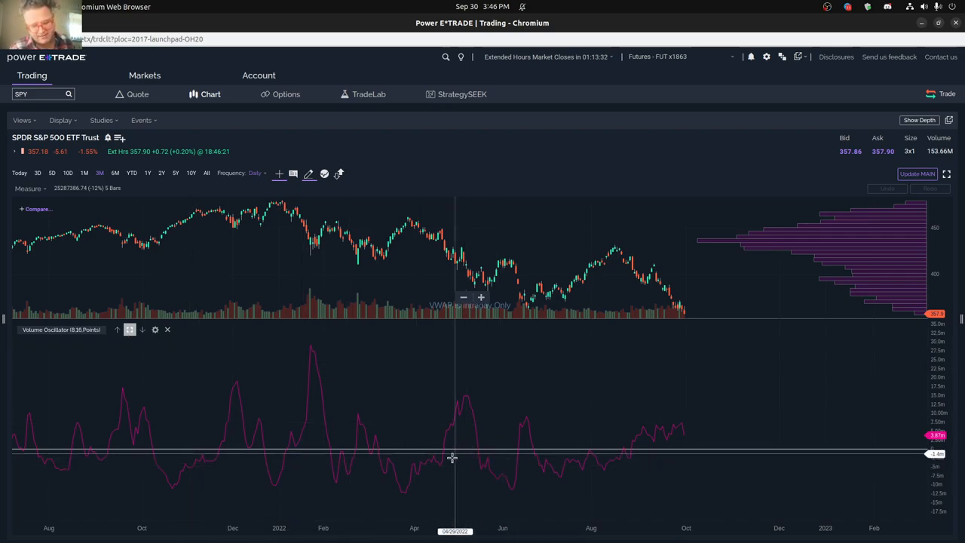
{"action": "mouse_move", "coordinate": [466, 463]}
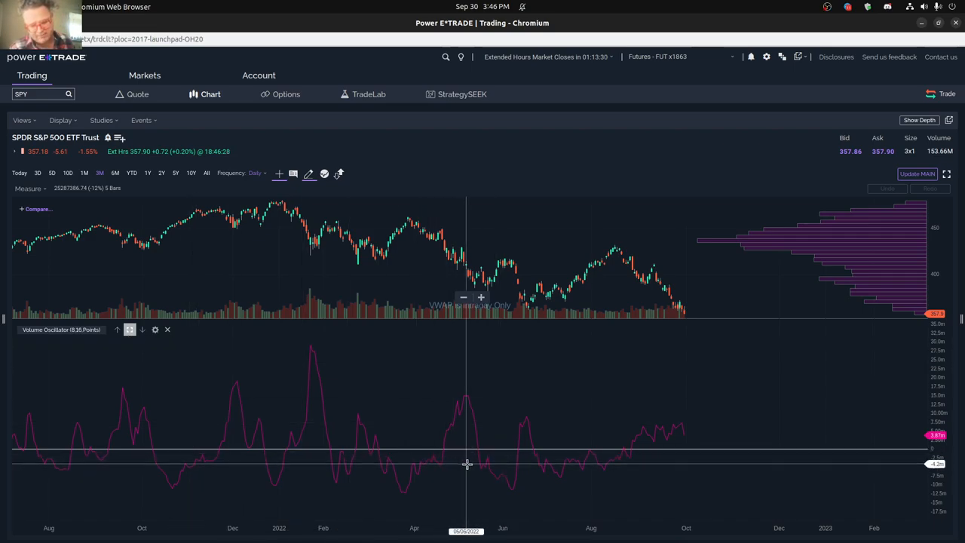
{"action": "mouse_move", "coordinate": [526, 461]}
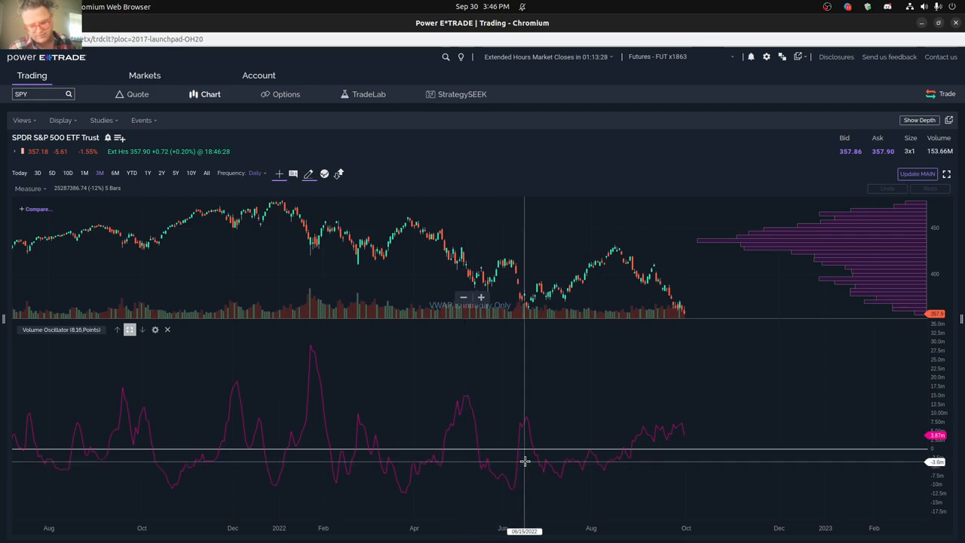
{"action": "mouse_move", "coordinate": [527, 419]}
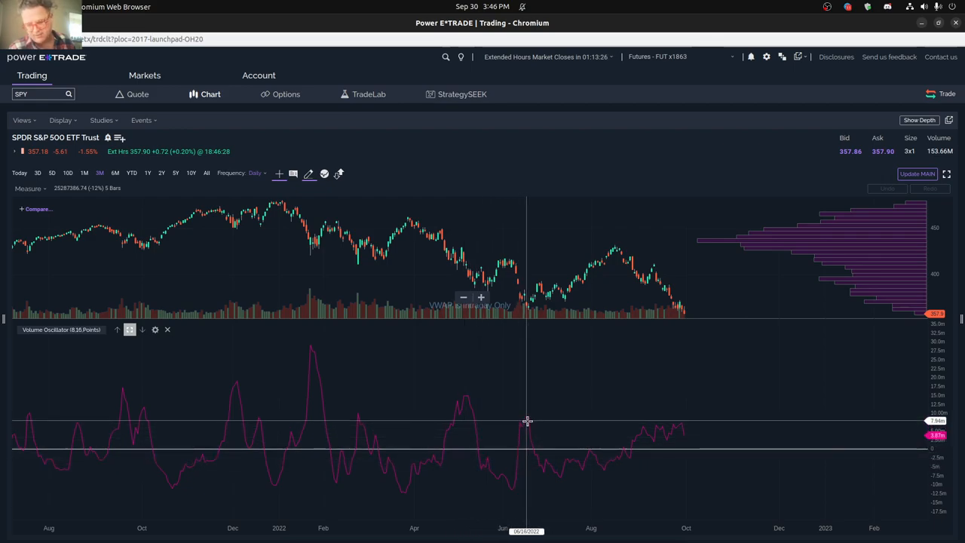
{"action": "mouse_move", "coordinate": [518, 396]}
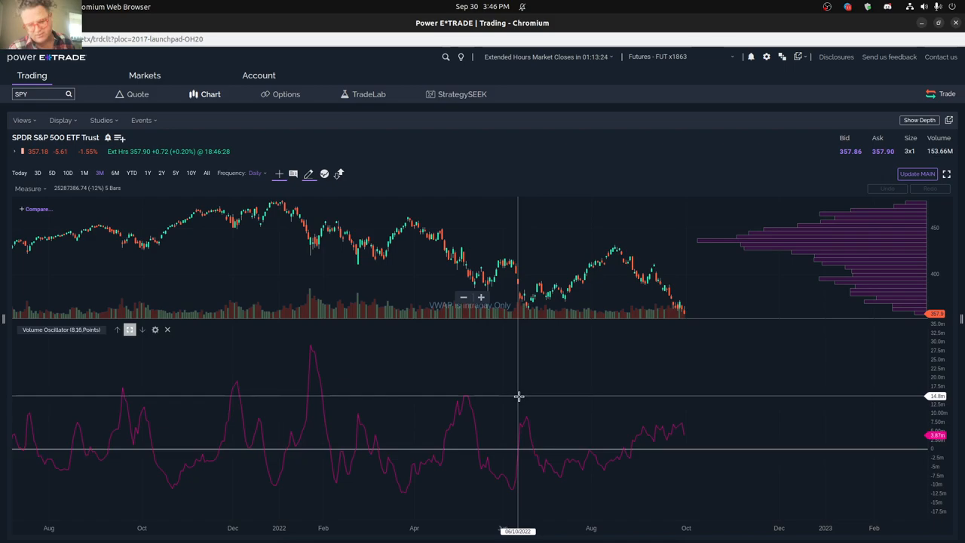
{"action": "mouse_move", "coordinate": [520, 405]}
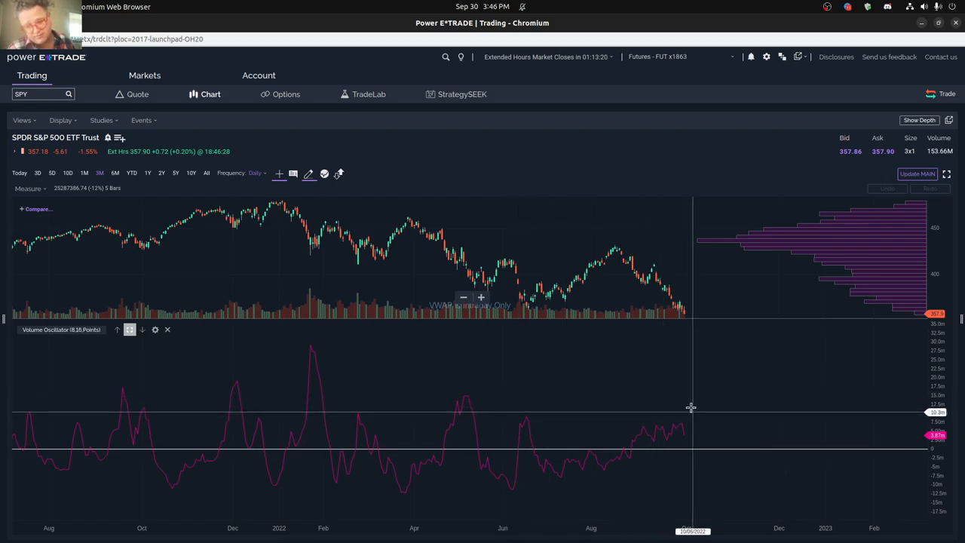
{"action": "mouse_move", "coordinate": [688, 351]}
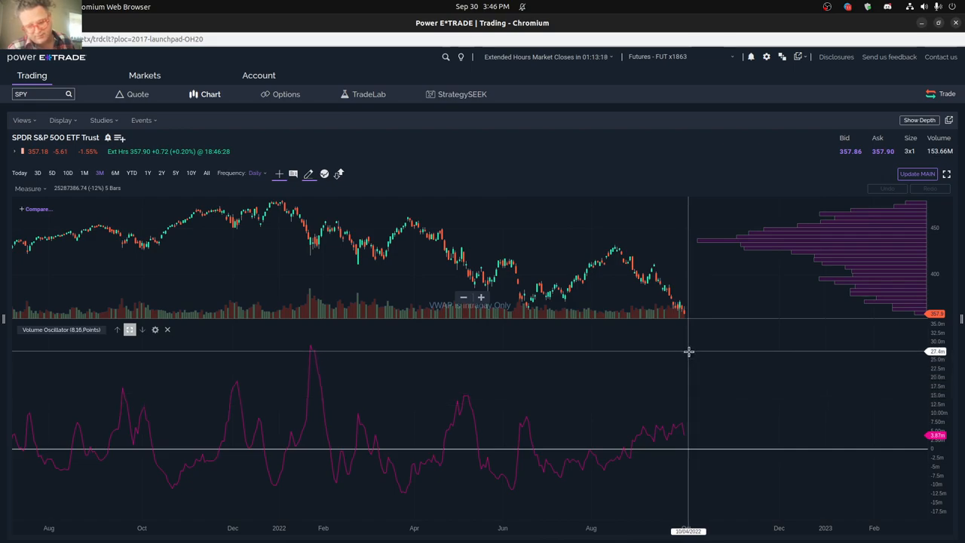
{"action": "mouse_move", "coordinate": [692, 354]}
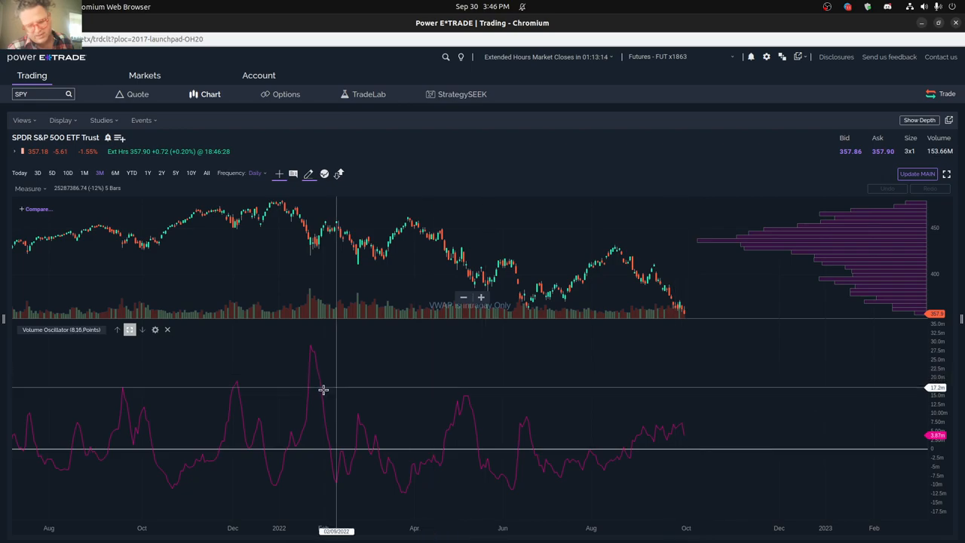
{"action": "mouse_move", "coordinate": [312, 392]}
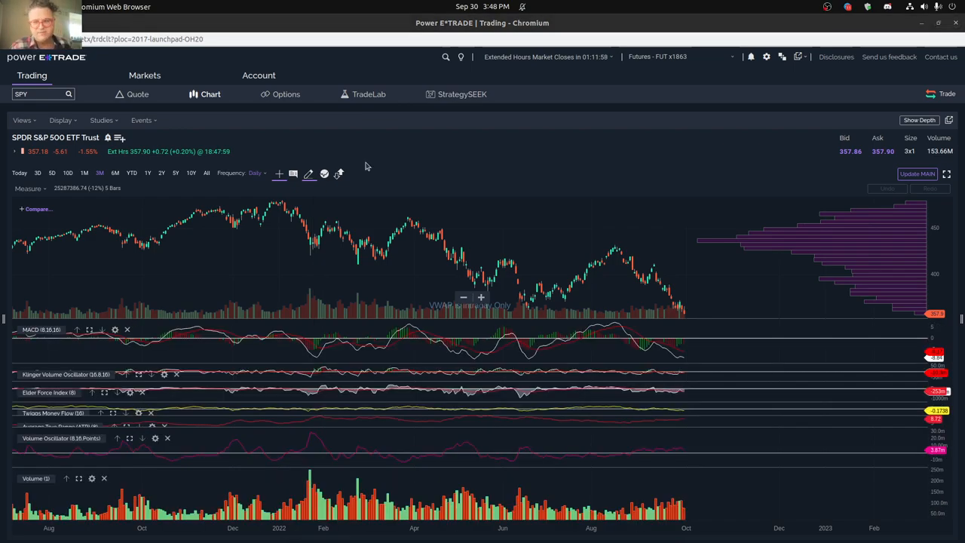
{"action": "mouse_move", "coordinate": [382, 194]}
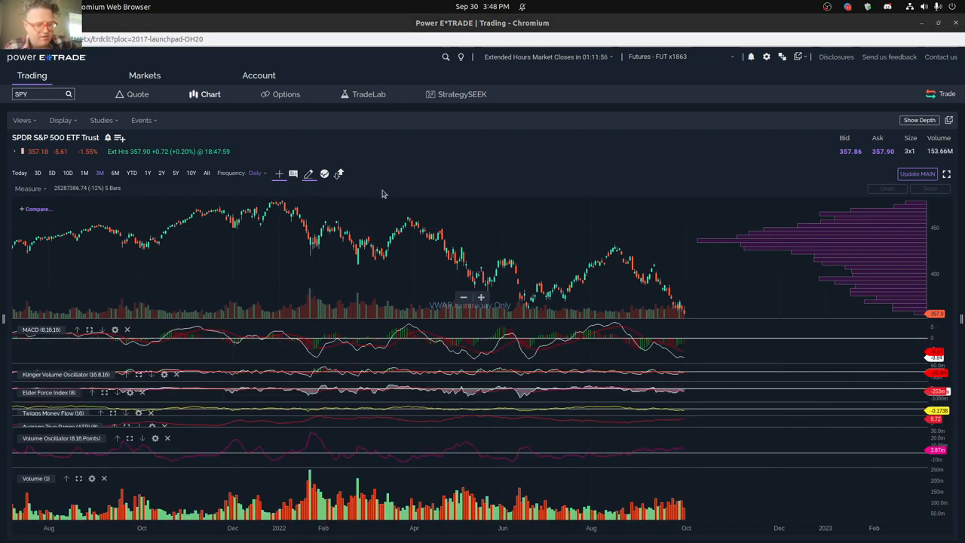
{"action": "mouse_move", "coordinate": [75, 272]}
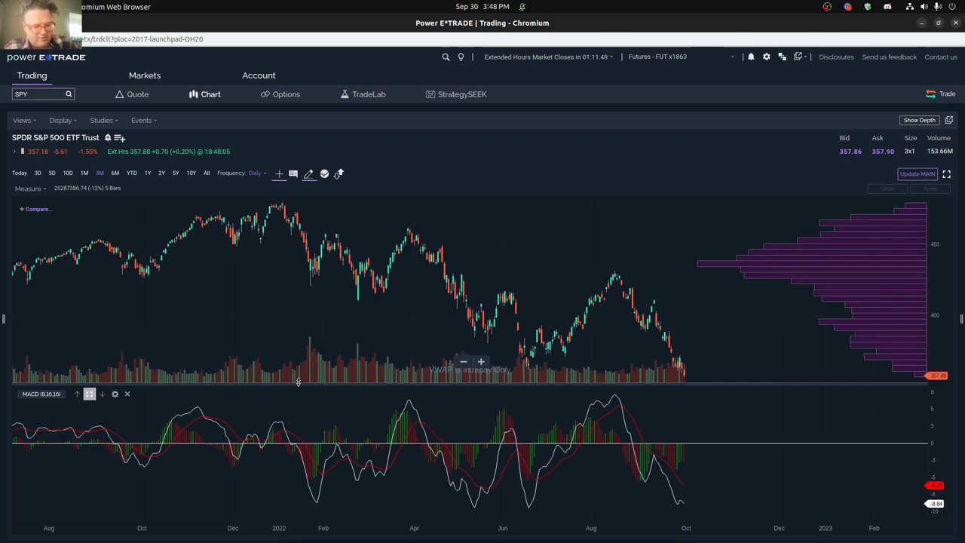
{"action": "mouse_move", "coordinate": [504, 349]}
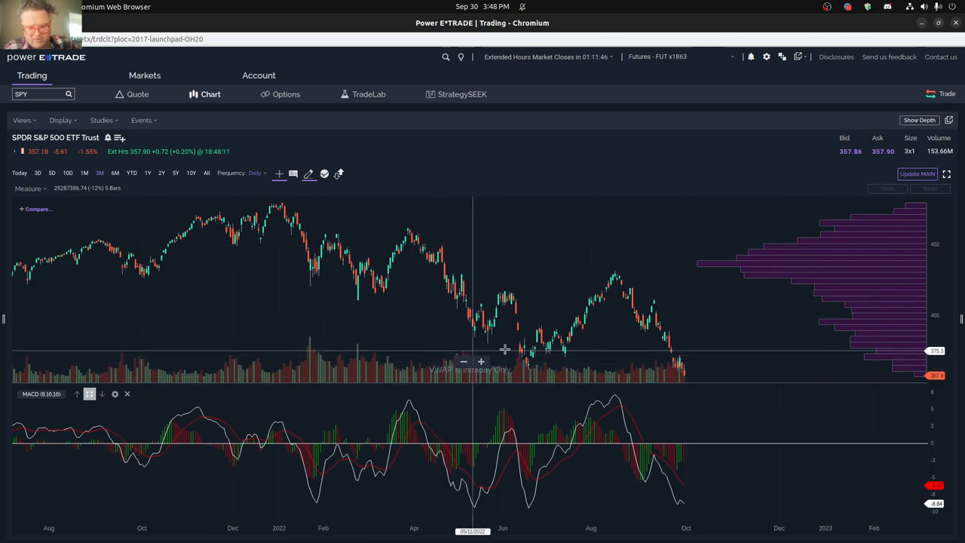
{"action": "mouse_move", "coordinate": [737, 348]}
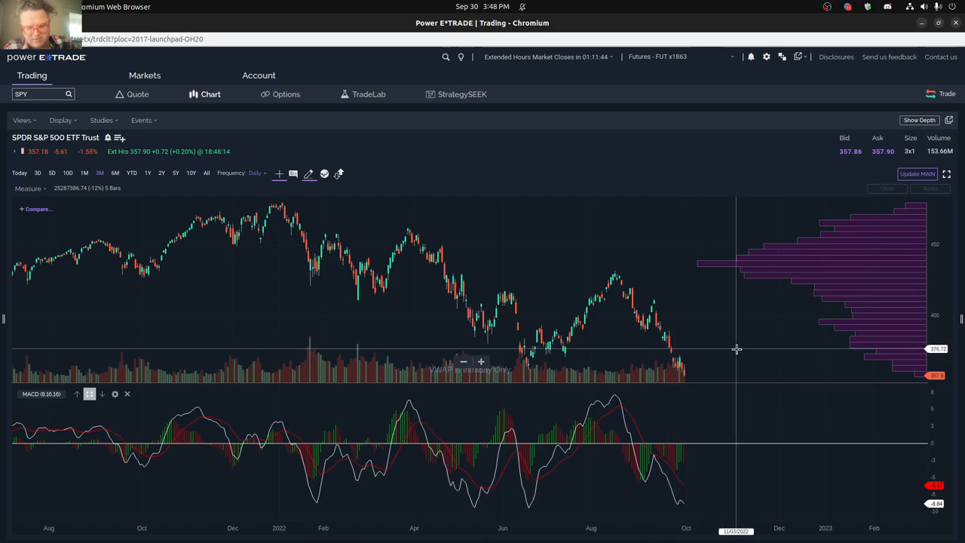
{"action": "mouse_move", "coordinate": [712, 350]}
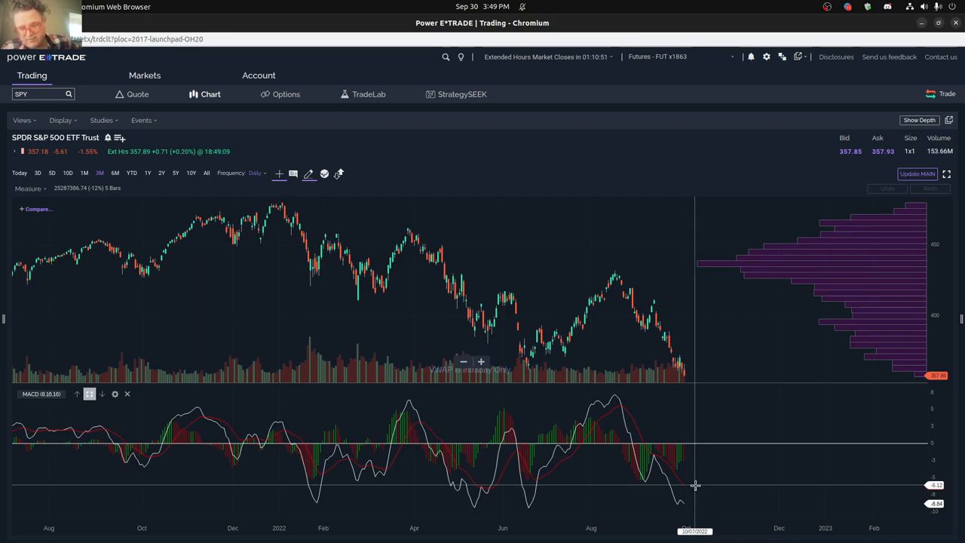
{"action": "mouse_move", "coordinate": [649, 211]}
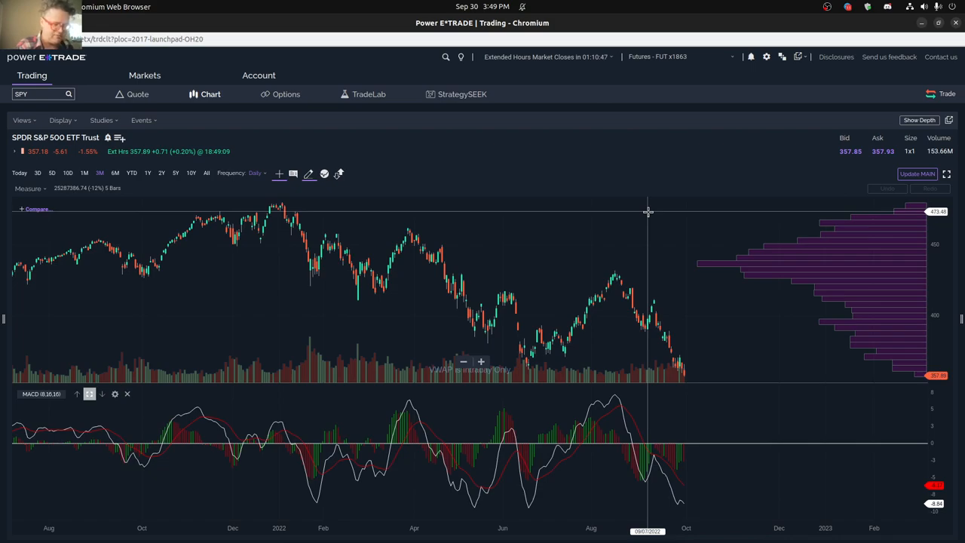
{"action": "mouse_move", "coordinate": [695, 349]}
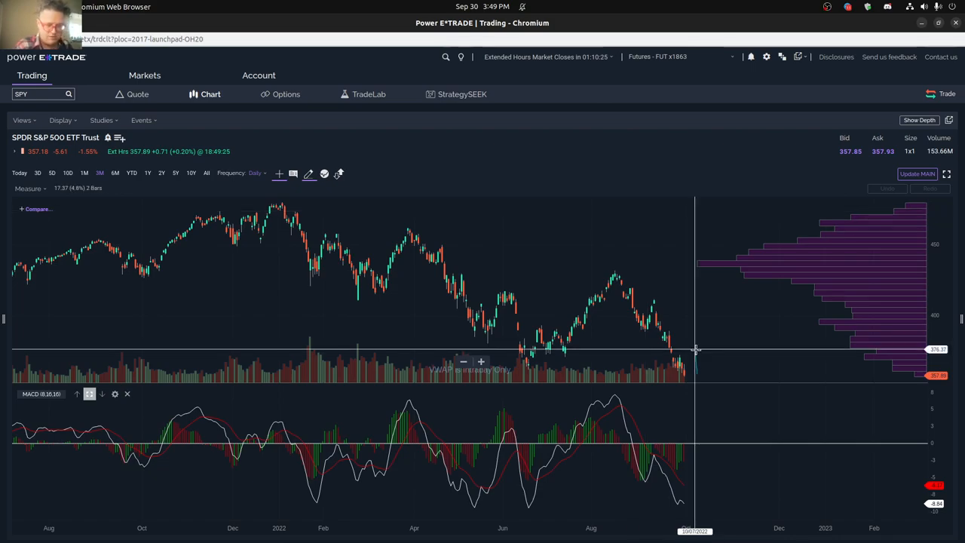
{"action": "mouse_move", "coordinate": [698, 349]}
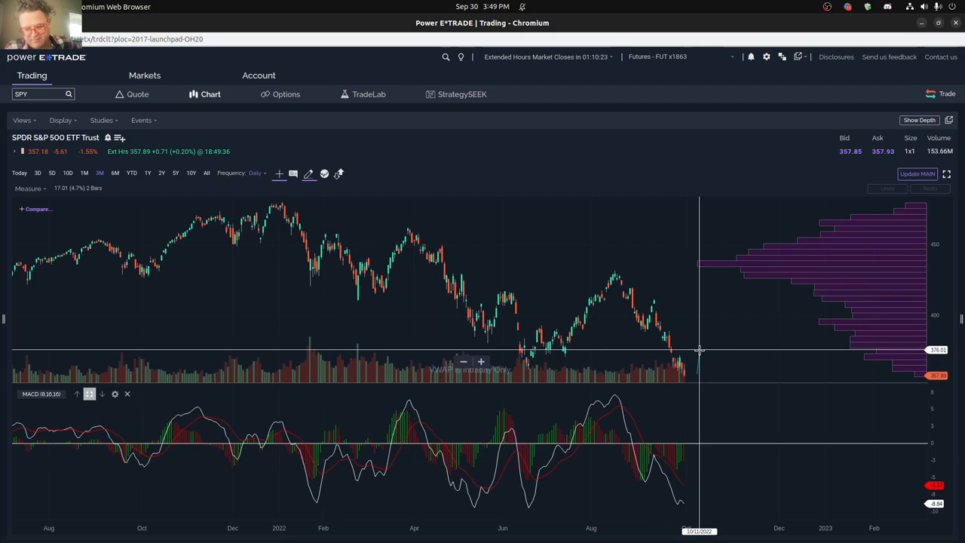
{"action": "mouse_move", "coordinate": [695, 350]}
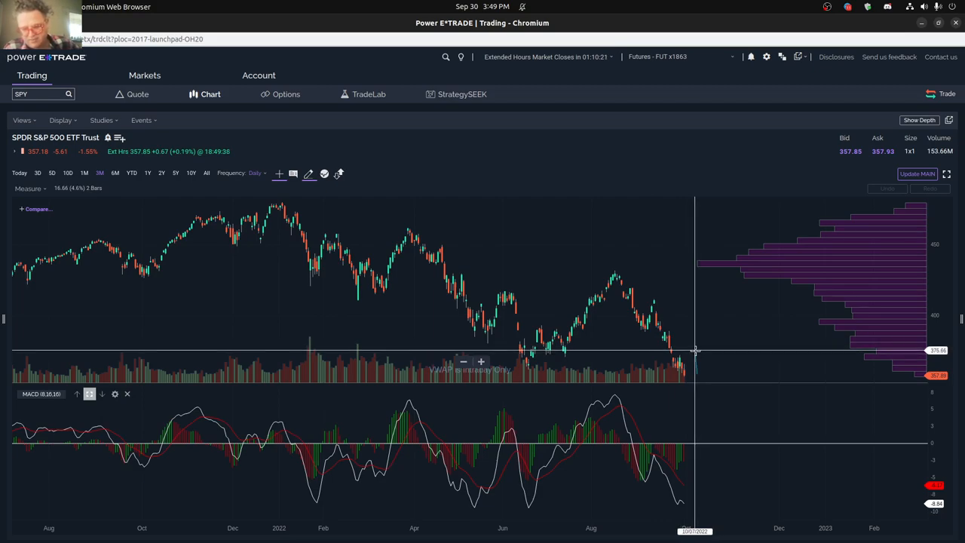
{"action": "mouse_move", "coordinate": [701, 350]}
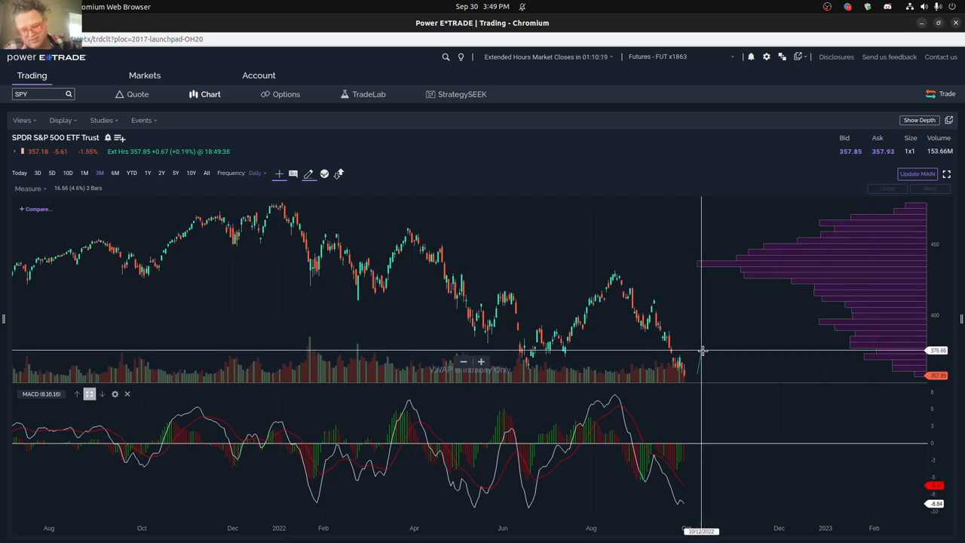
{"action": "mouse_move", "coordinate": [686, 345]}
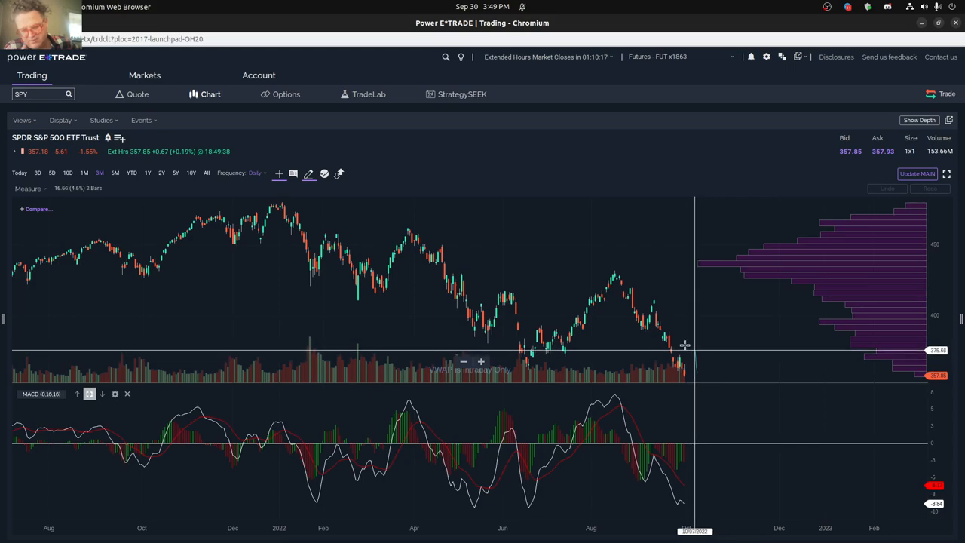
{"action": "mouse_move", "coordinate": [701, 354]}
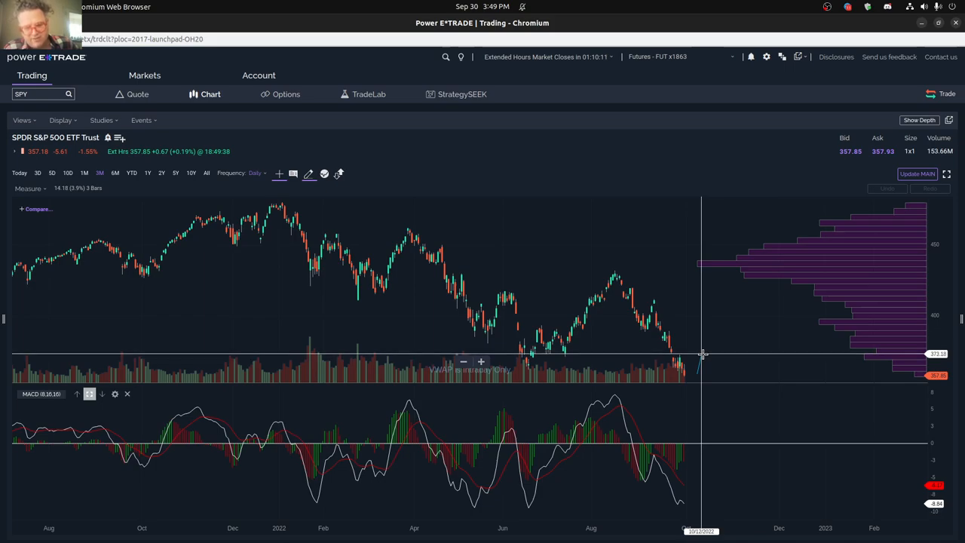
{"action": "mouse_move", "coordinate": [709, 394]}
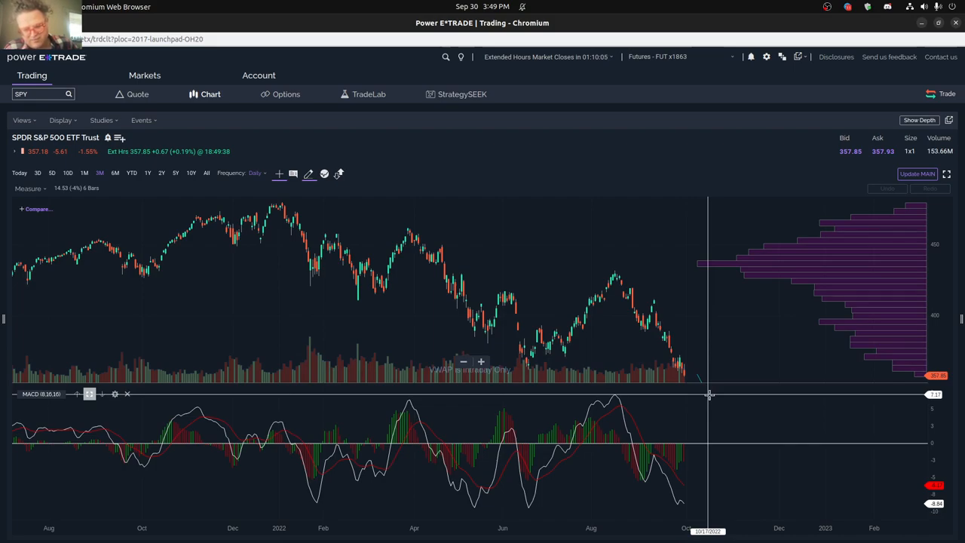
{"action": "mouse_move", "coordinate": [707, 377]}
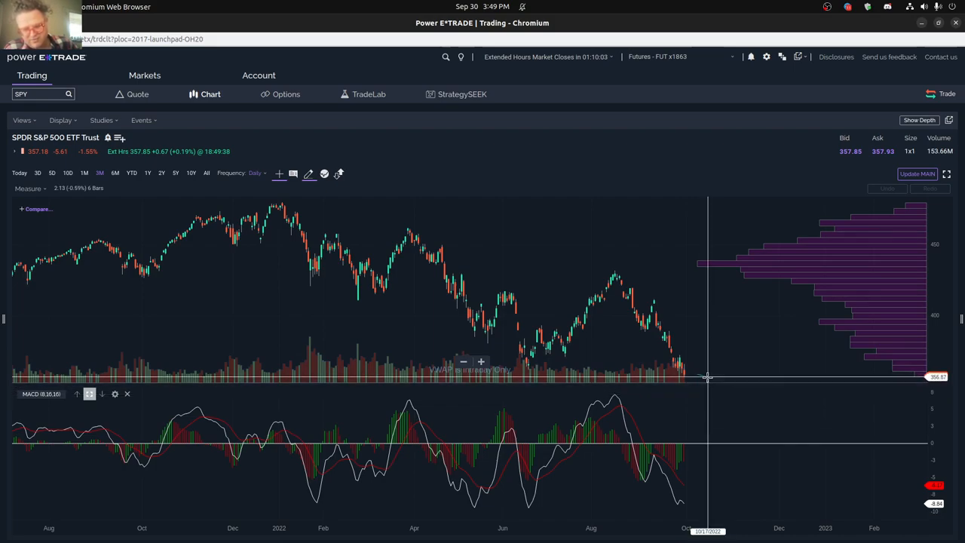
{"action": "mouse_move", "coordinate": [707, 377]}
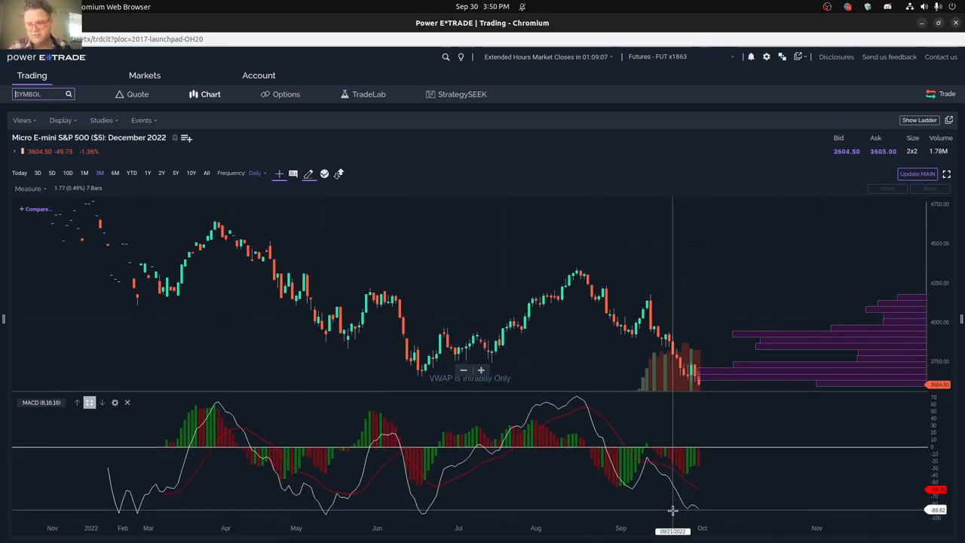
{"action": "mouse_move", "coordinate": [701, 507]}
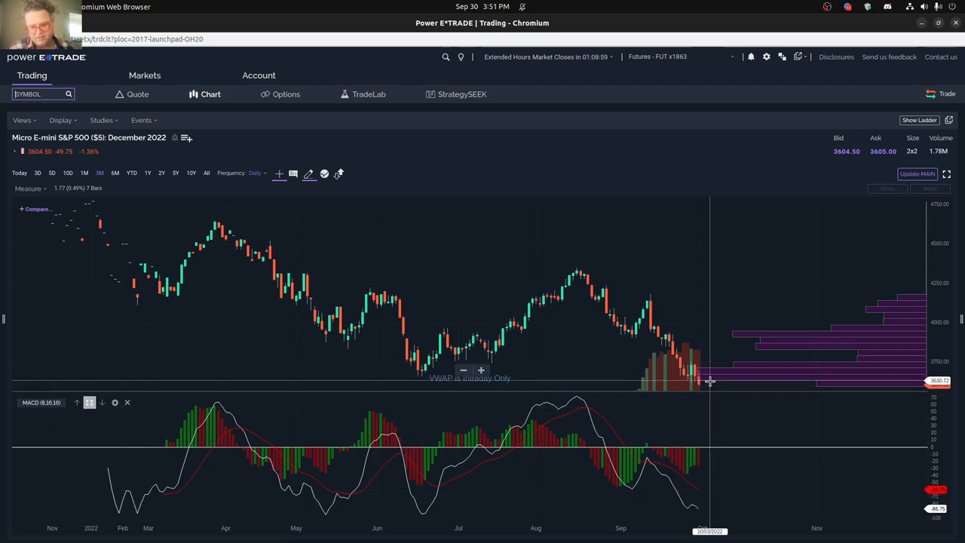
{"action": "mouse_move", "coordinate": [704, 381]}
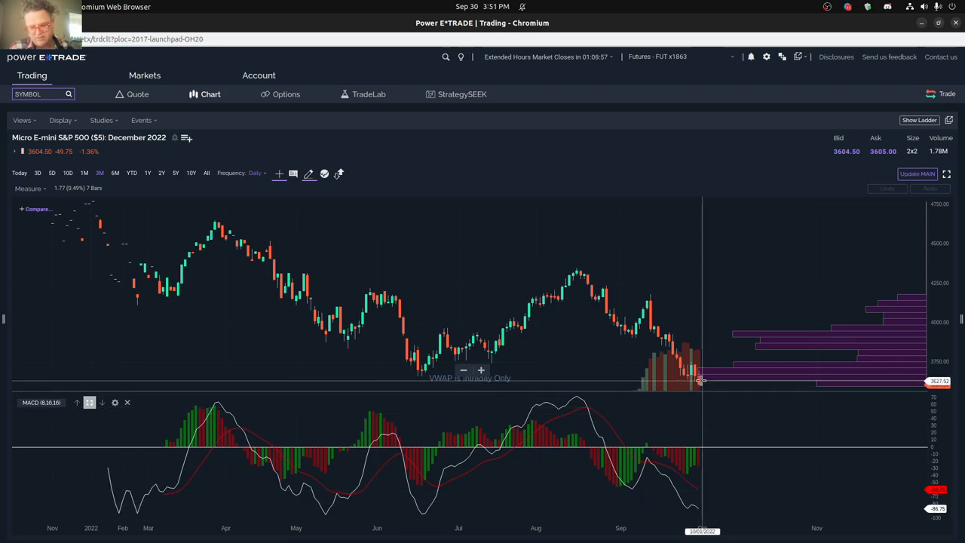
{"action": "mouse_move", "coordinate": [712, 381]}
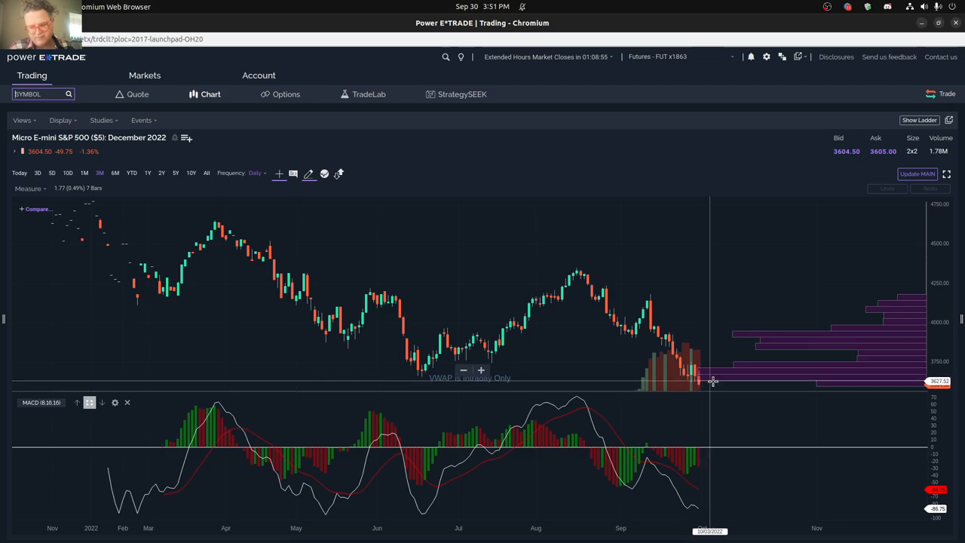
{"action": "mouse_move", "coordinate": [410, 522]}
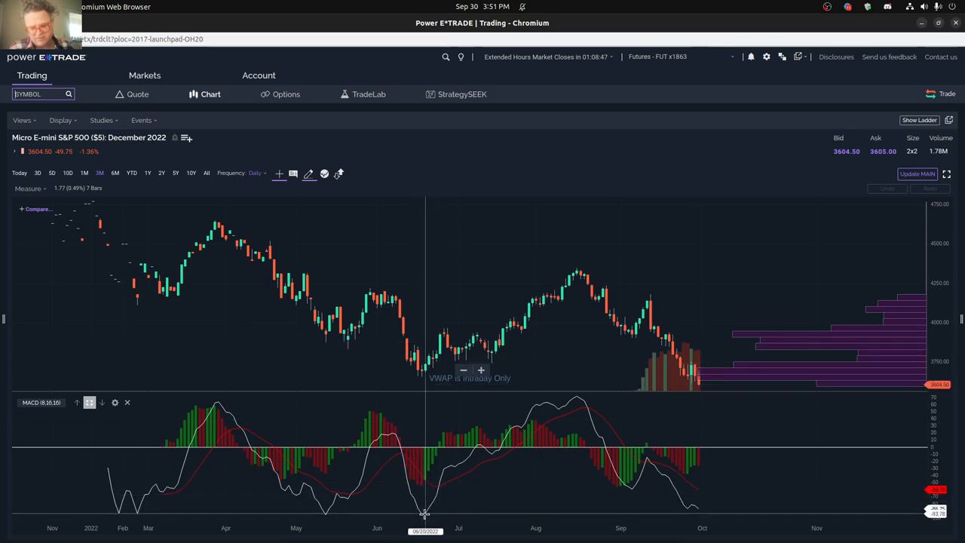
{"action": "mouse_move", "coordinate": [437, 479]}
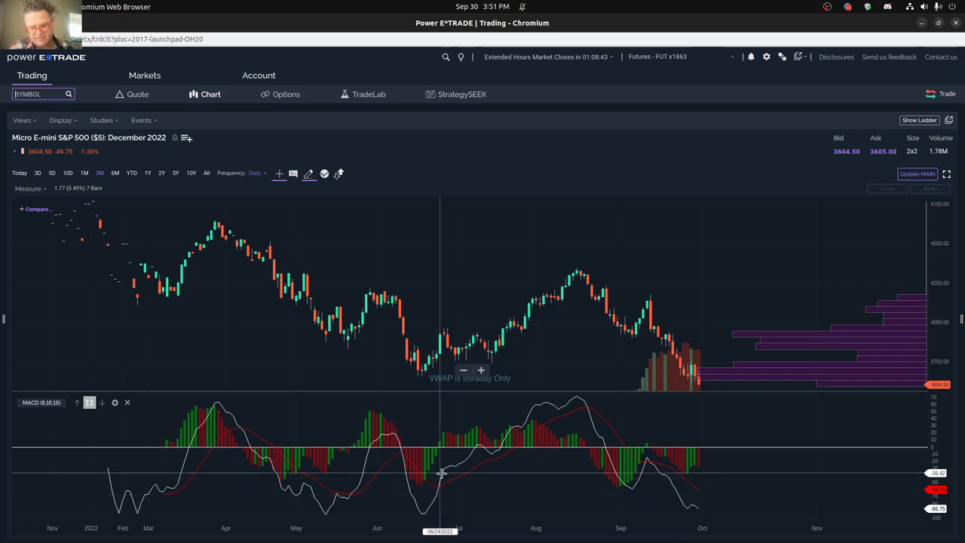
{"action": "mouse_move", "coordinate": [692, 506]}
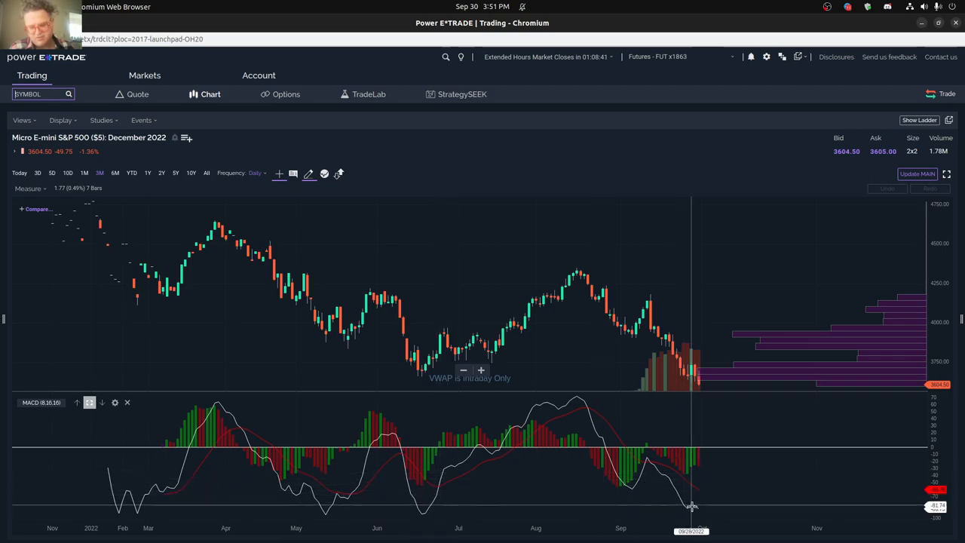
{"action": "mouse_move", "coordinate": [697, 507]}
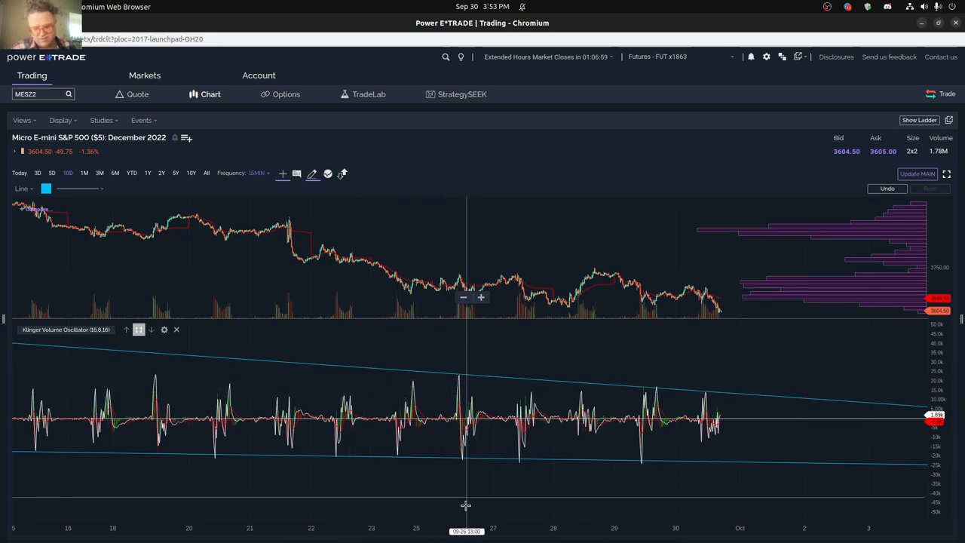
{"action": "mouse_move", "coordinate": [630, 445]}
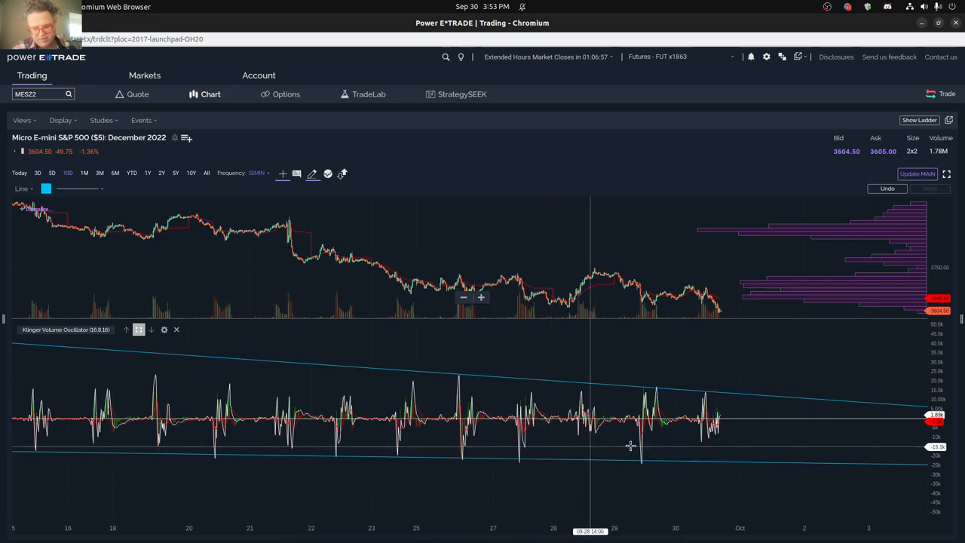
{"action": "mouse_move", "coordinate": [784, 440]}
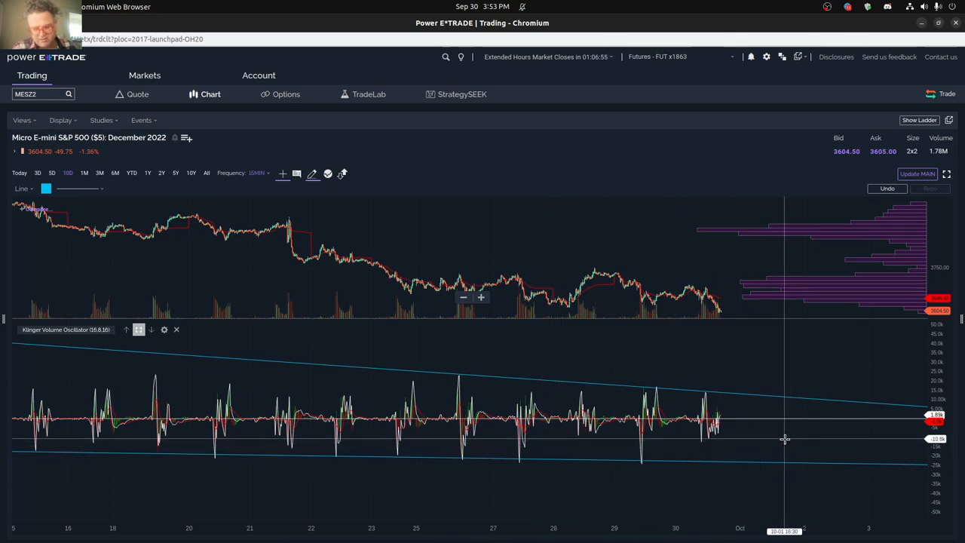
{"action": "mouse_move", "coordinate": [744, 437]}
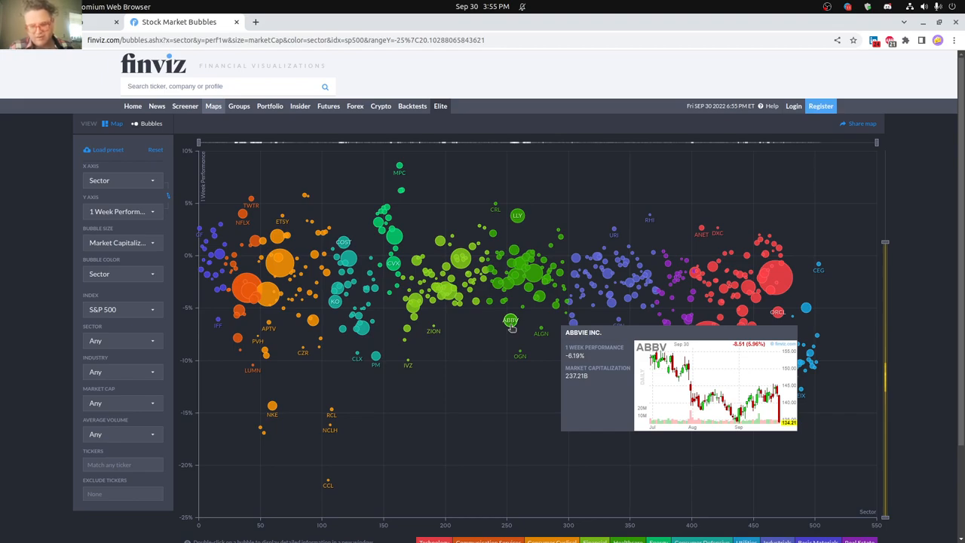
{"action": "mouse_move", "coordinate": [386, 376]}
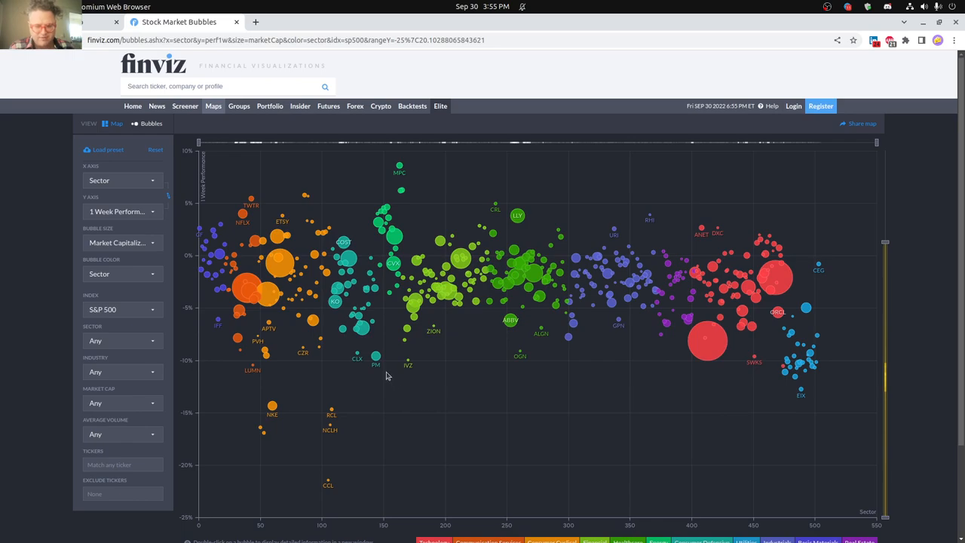
{"action": "mouse_move", "coordinate": [376, 357]}
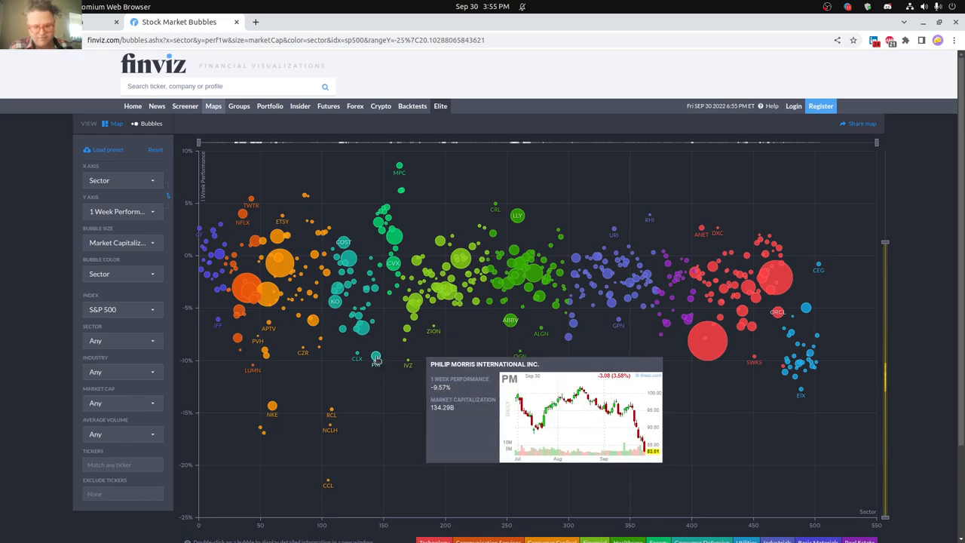
{"action": "mouse_move", "coordinate": [364, 332]}
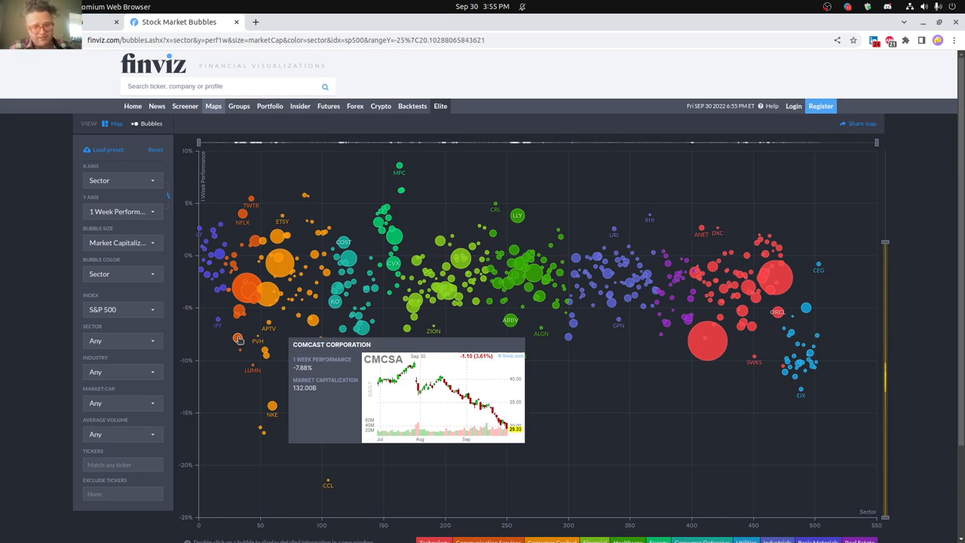
{"action": "mouse_move", "coordinate": [212, 259]}
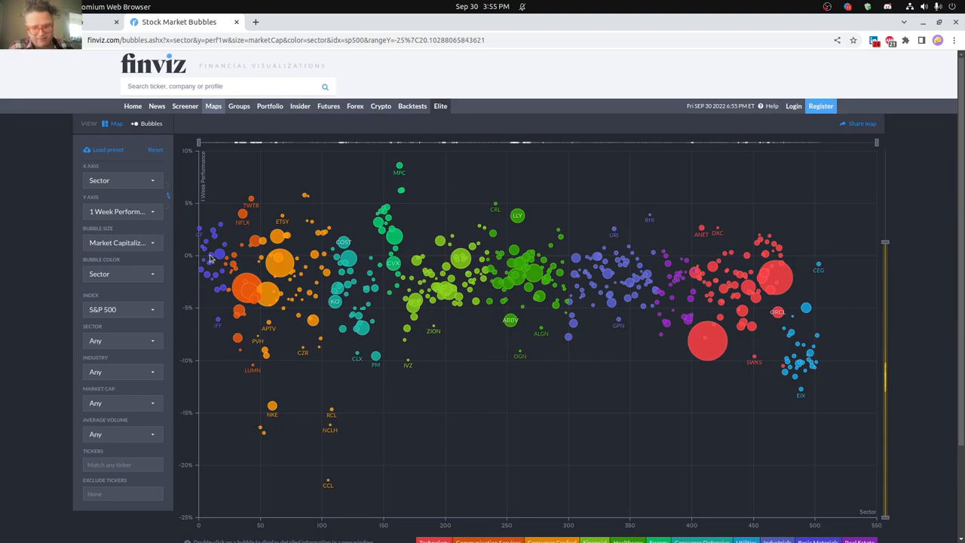
{"action": "mouse_move", "coordinate": [503, 181]}
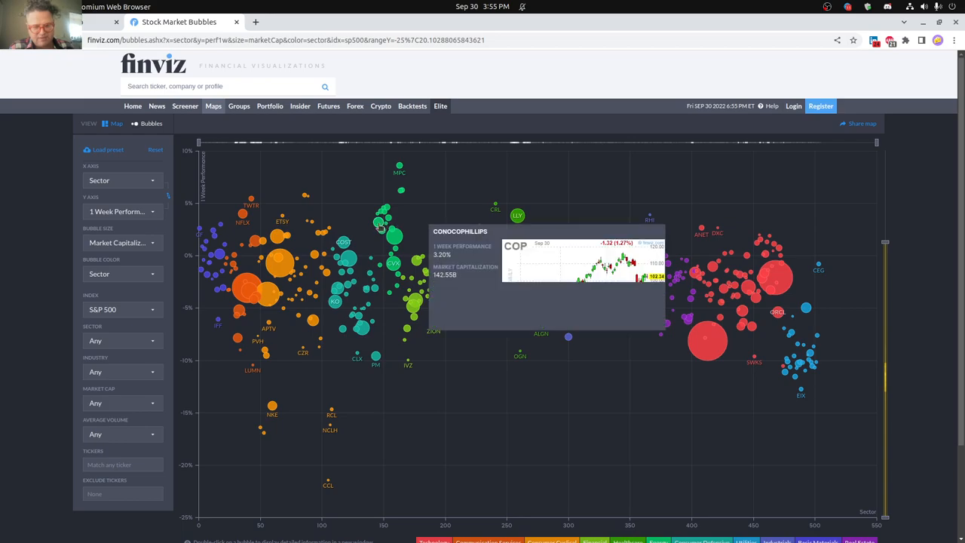
{"action": "mouse_move", "coordinate": [388, 211]}
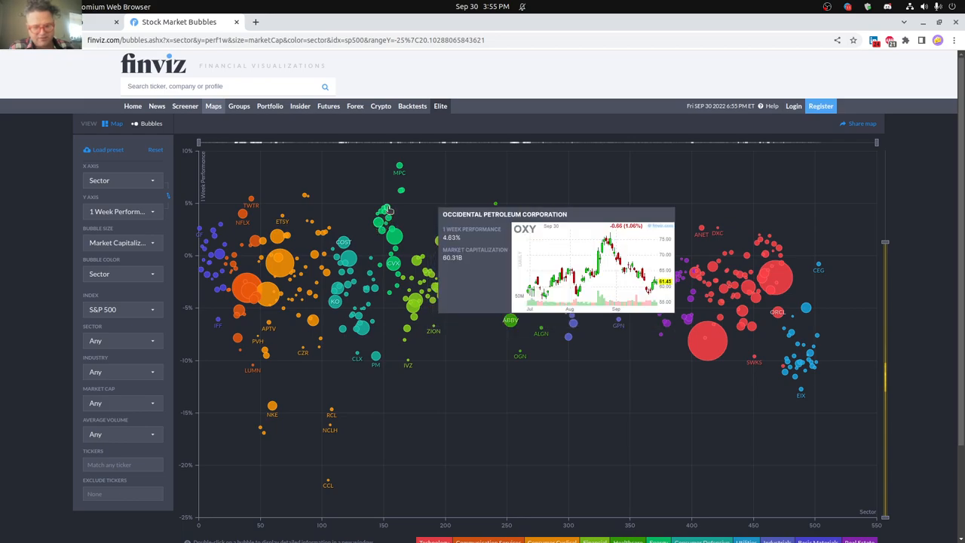
{"action": "mouse_move", "coordinate": [354, 212]}
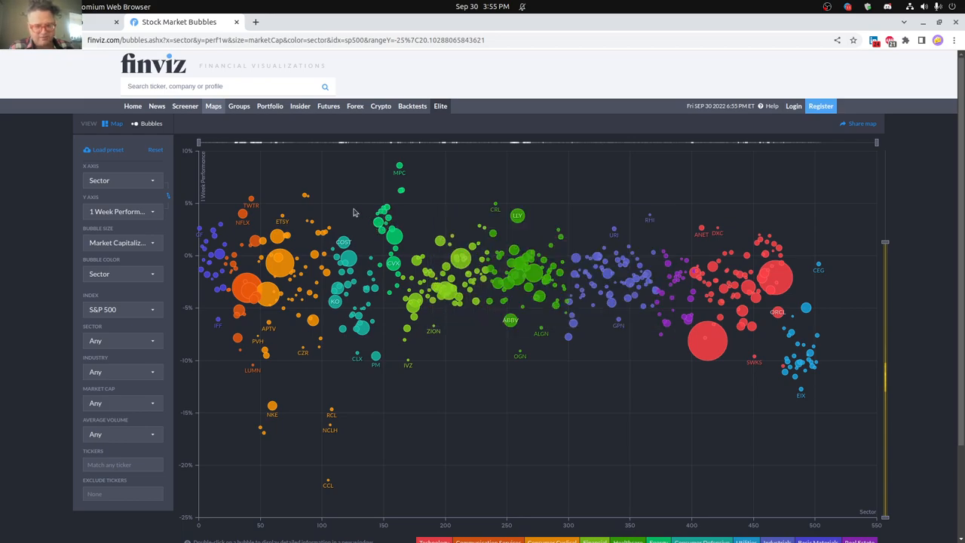
{"action": "mouse_move", "coordinate": [279, 237]}
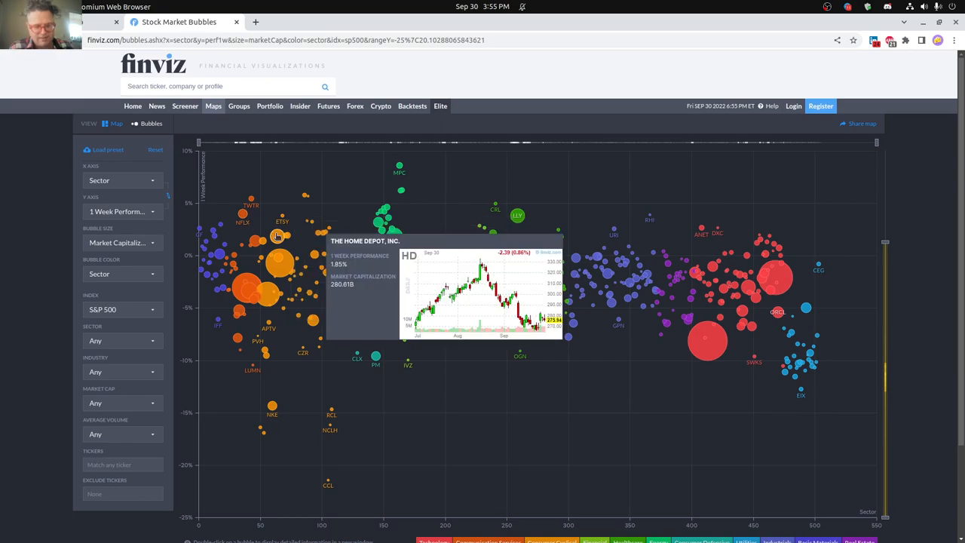
{"action": "mouse_move", "coordinate": [251, 200]}
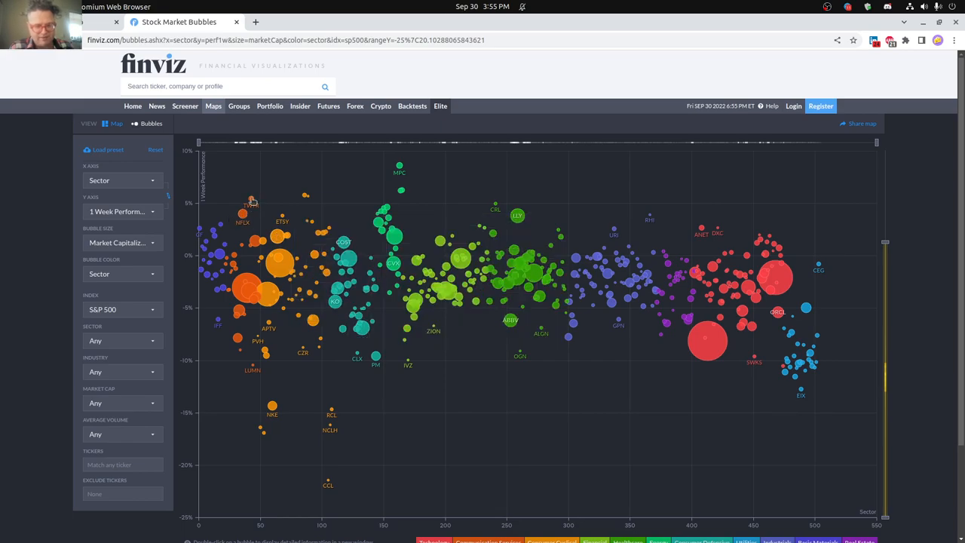
{"action": "mouse_move", "coordinate": [251, 203]}
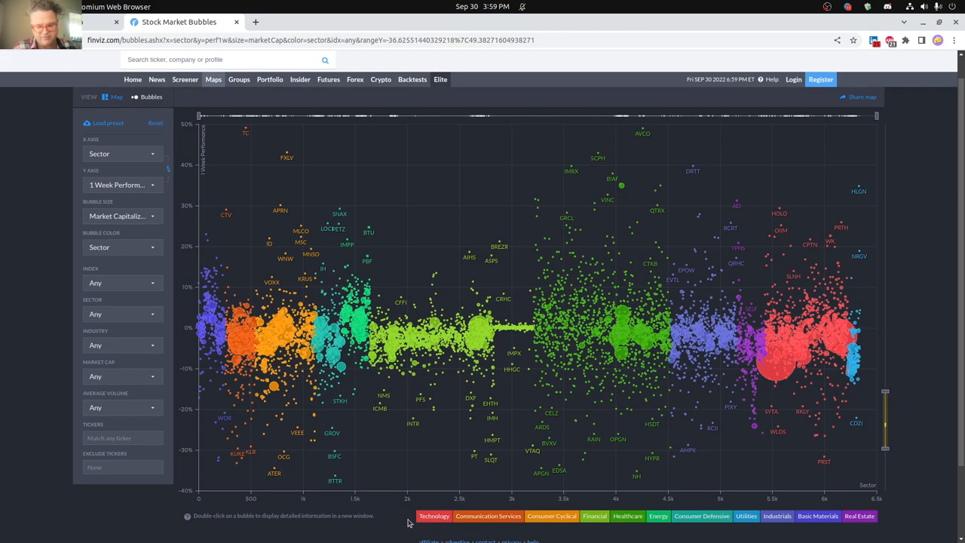
Set Index to Any, then isolate Communication Services, Consumer Cyclical, Financial, Healthcare, Energy and Utilities stocks.
{"action": "left_click", "coordinate": [433, 516]}
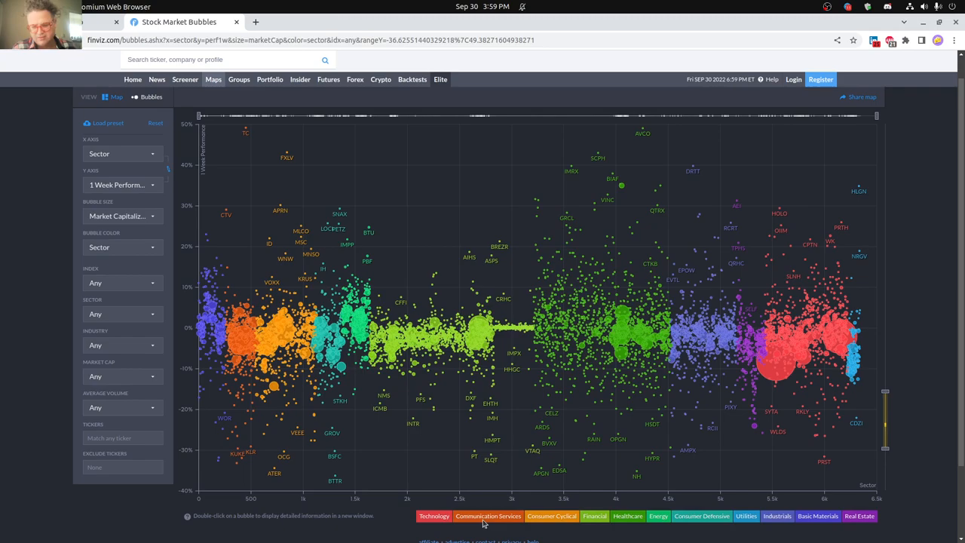
{"action": "left_click", "coordinate": [488, 516]}
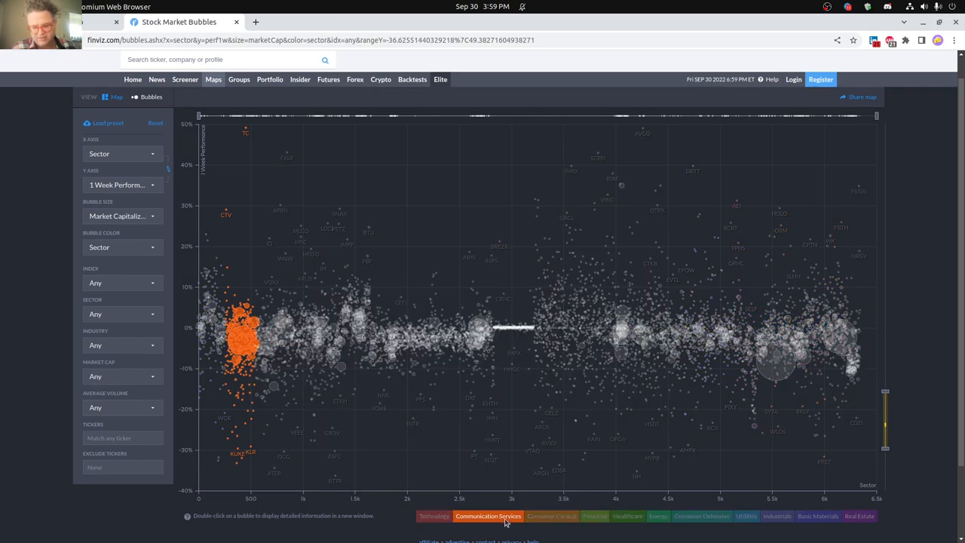
{"action": "left_click", "coordinate": [551, 516]}
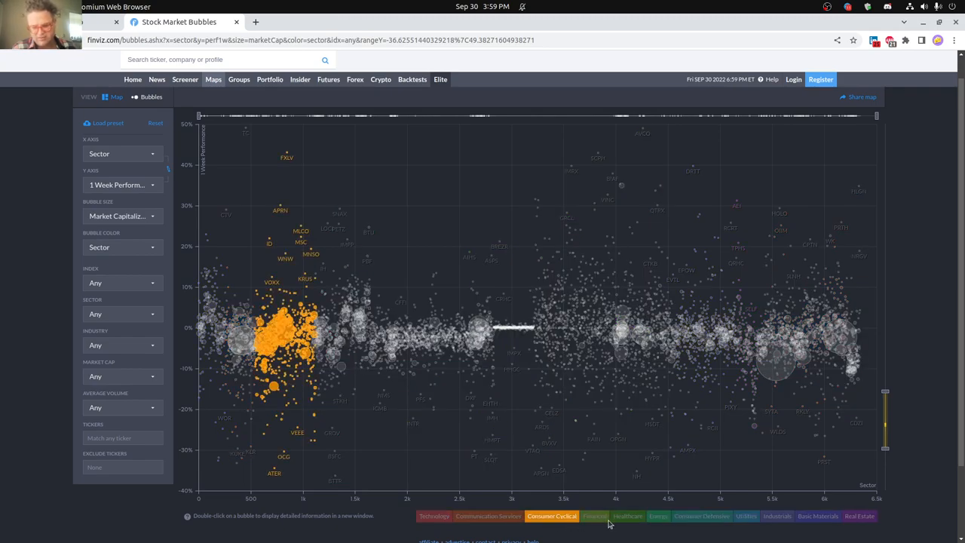
{"action": "left_click", "coordinate": [594, 515]}
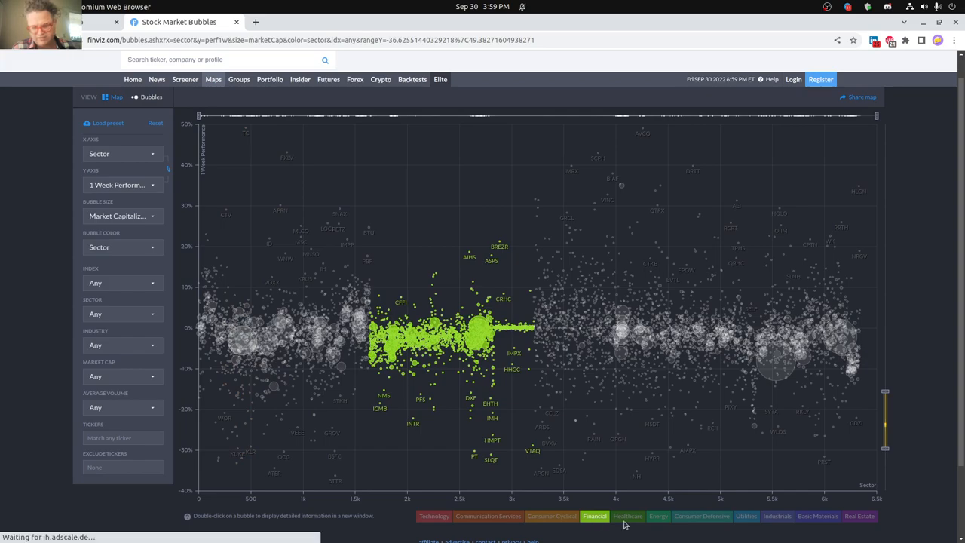
{"action": "left_click", "coordinate": [627, 516]}
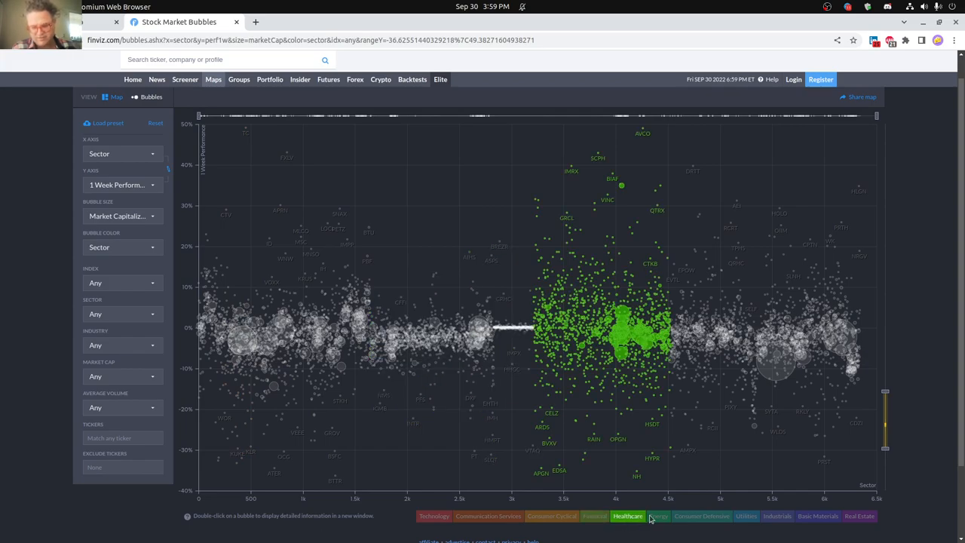
{"action": "left_click", "coordinate": [658, 516]}
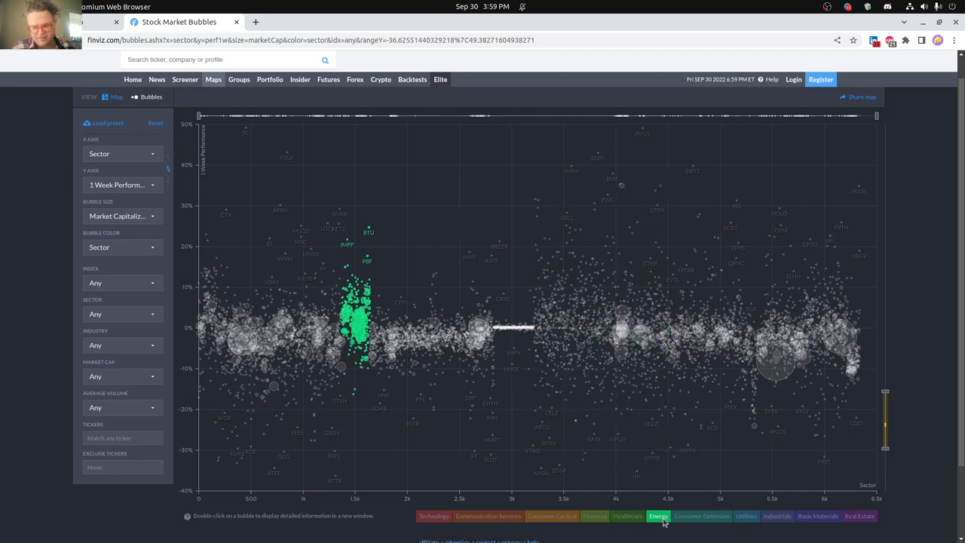
{"action": "left_click", "coordinate": [701, 515]}
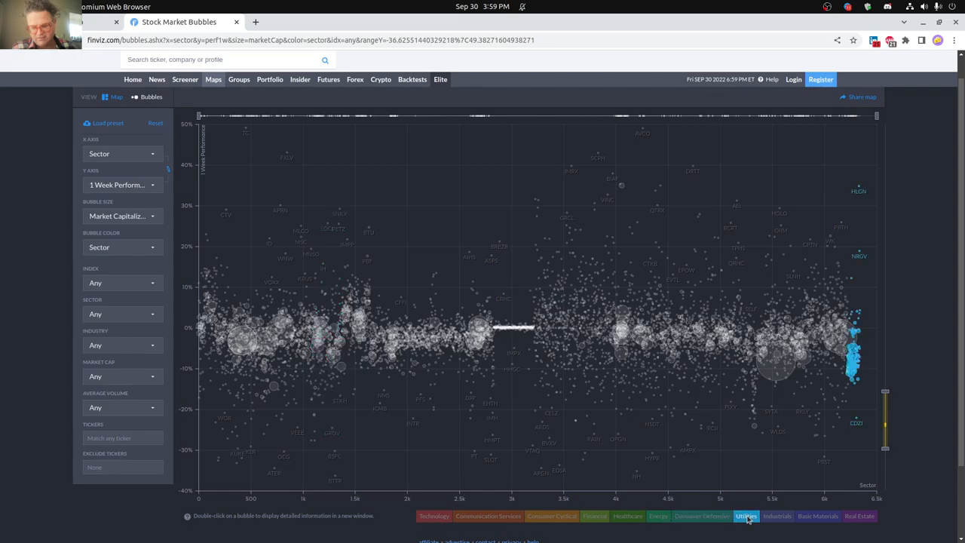
{"action": "mouse_move", "coordinate": [764, 520]}
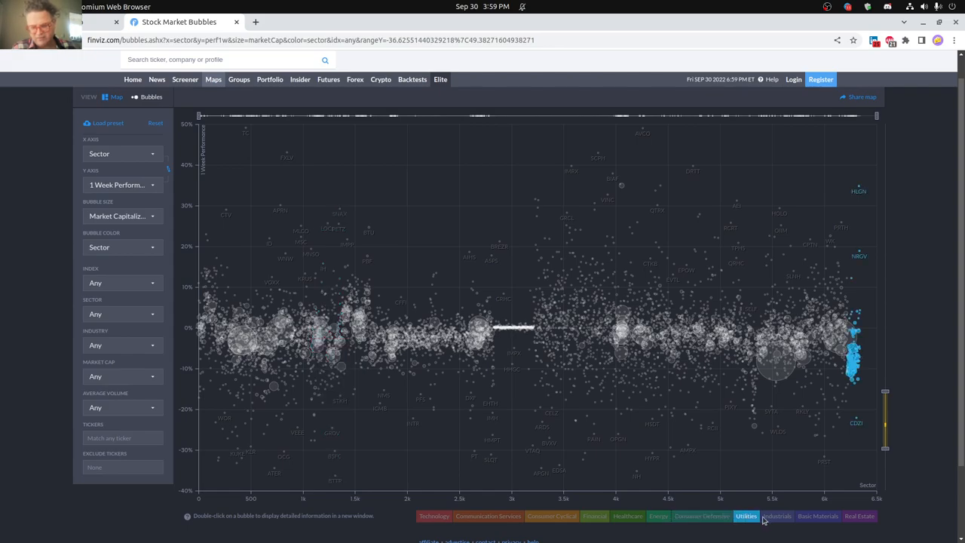
Single out the Industrials stocks, then the Basic Materials stocks, on the bubble map.
{"action": "left_click", "coordinate": [776, 515]}
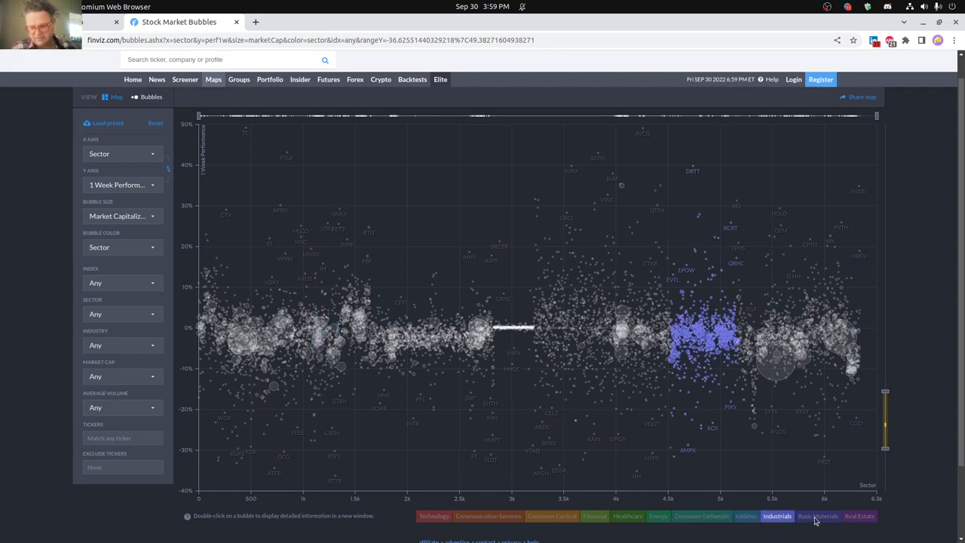
{"action": "left_click", "coordinate": [859, 516]}
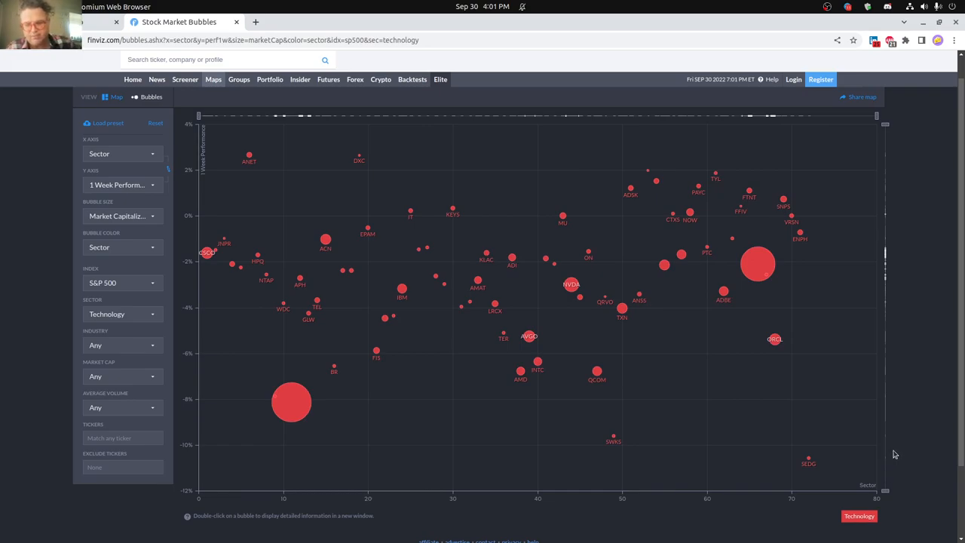
{"action": "mouse_move", "coordinate": [929, 426]}
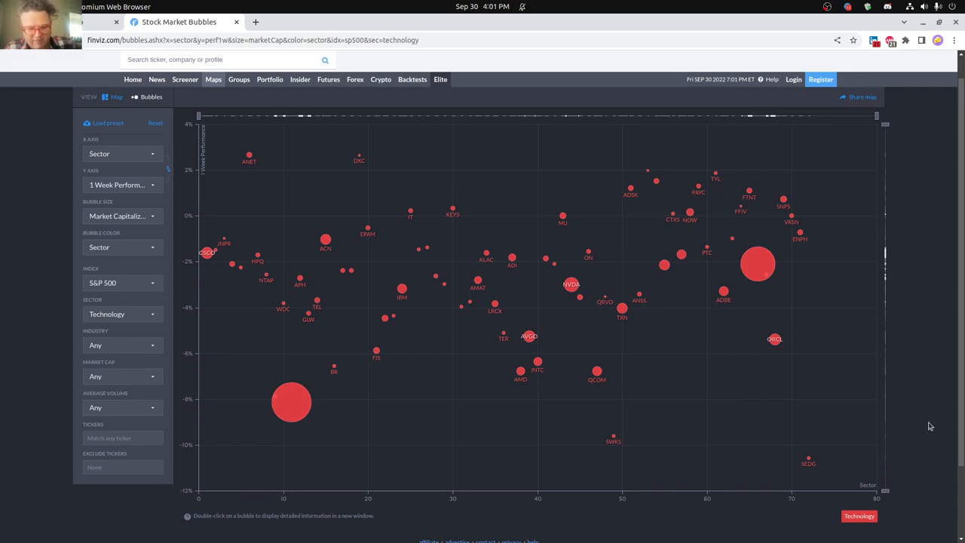
{"action": "mouse_move", "coordinate": [489, 220]}
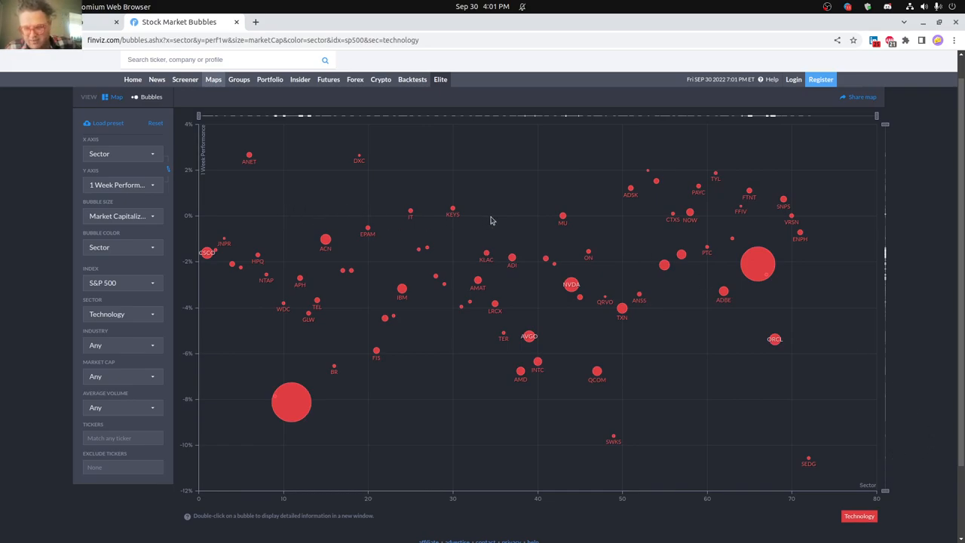
{"action": "mouse_move", "coordinate": [292, 401]}
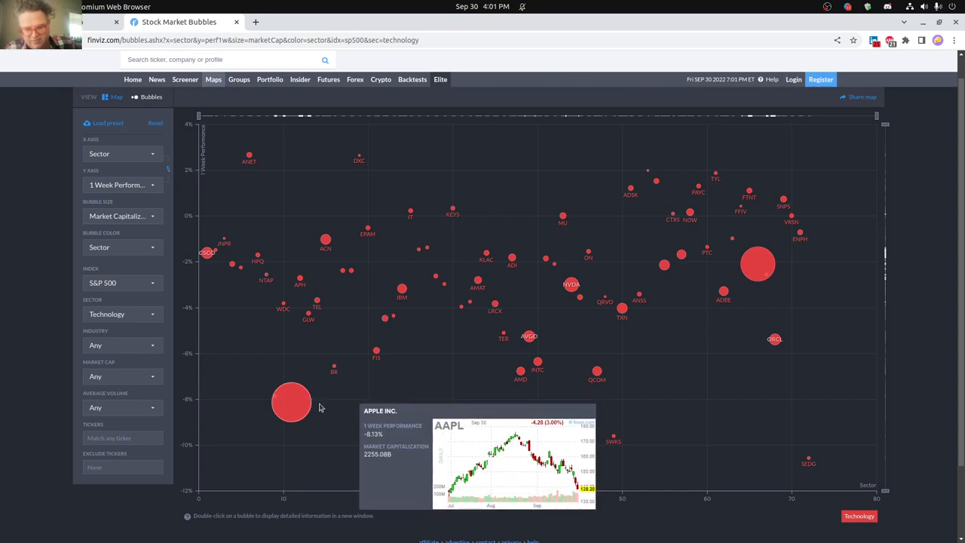
{"action": "mouse_move", "coordinate": [597, 371]}
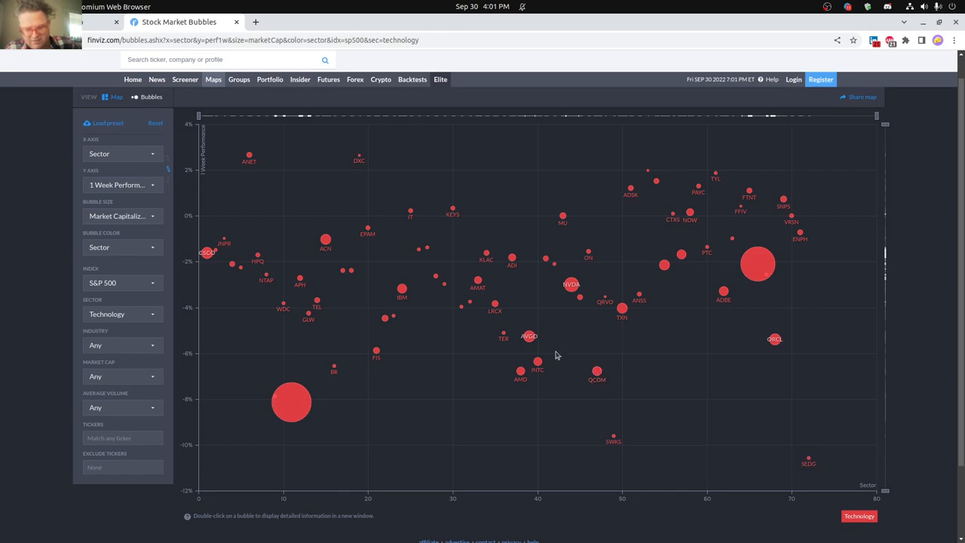
{"action": "mouse_move", "coordinate": [528, 336]}
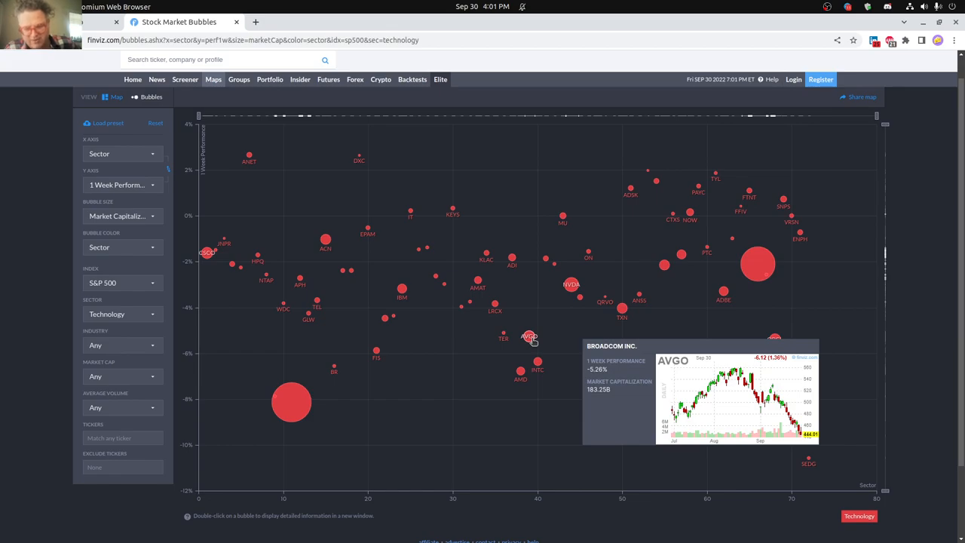
{"action": "mouse_move", "coordinate": [570, 285]}
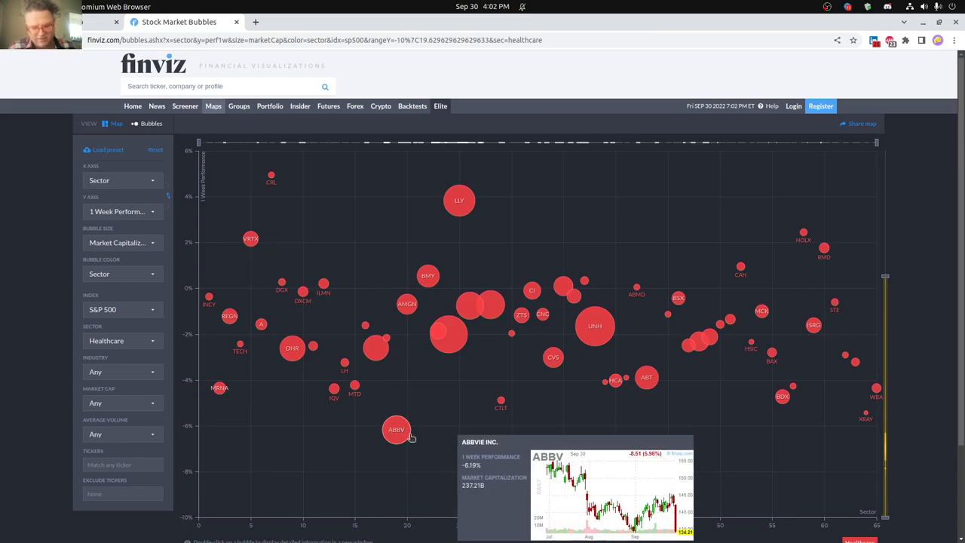
{"action": "mouse_move", "coordinate": [459, 199]}
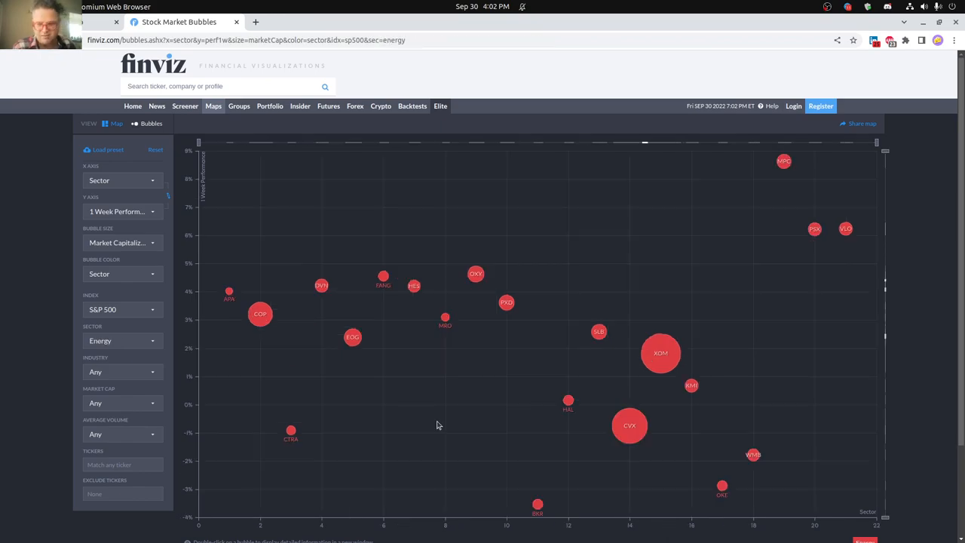
{"action": "mouse_move", "coordinate": [783, 161]}
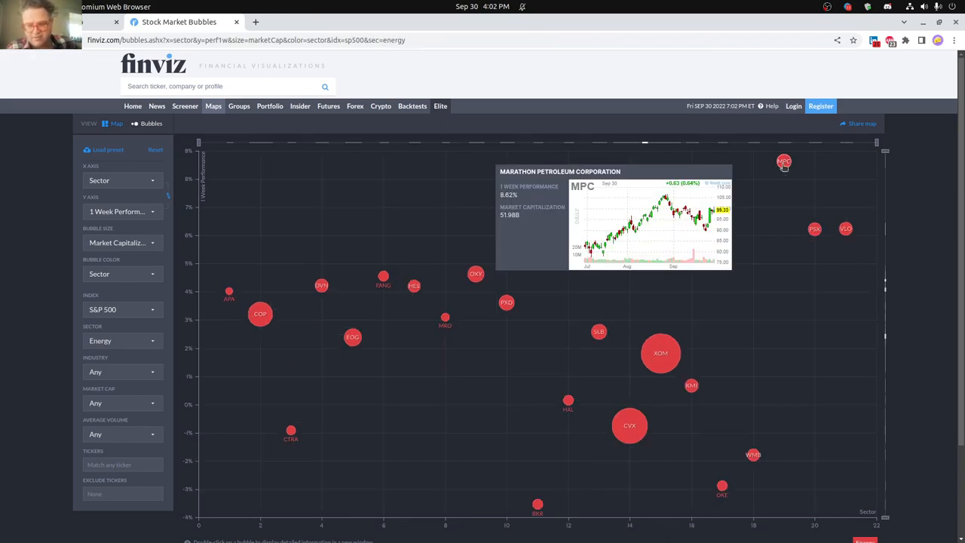
{"action": "mouse_move", "coordinate": [814, 228]}
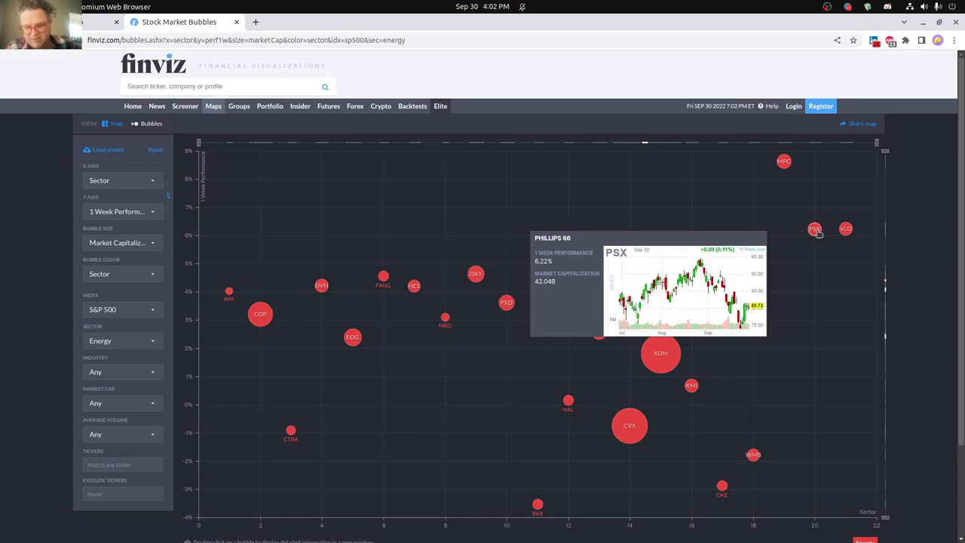
{"action": "mouse_move", "coordinate": [784, 160]}
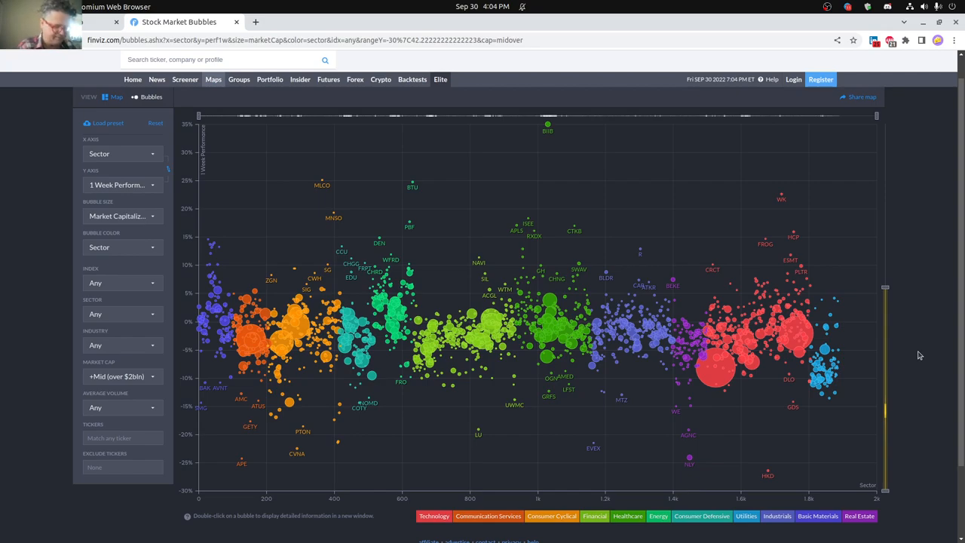
Switch to the growth screener tab listing 485 stocks sorted by market cap.
{"action": "left_click", "coordinate": [301, 21]}
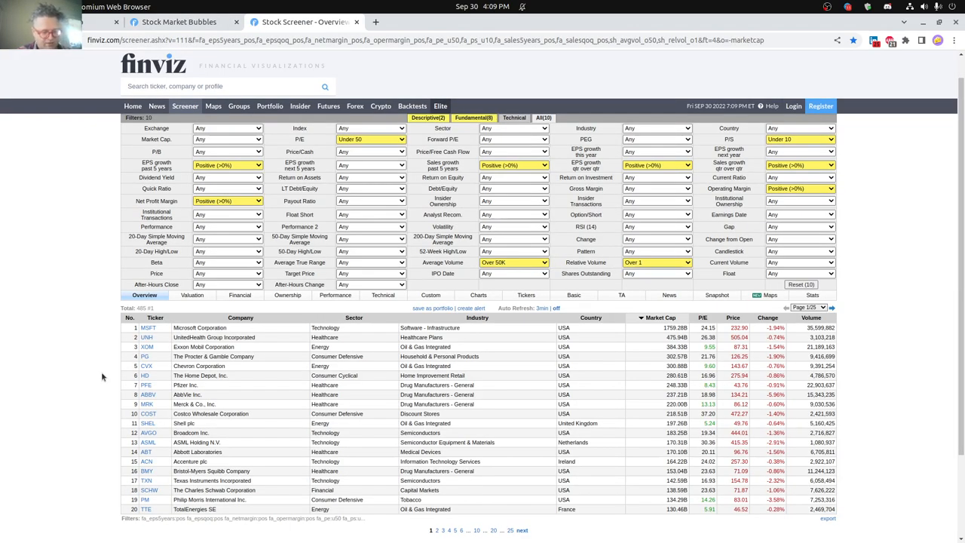
{"action": "mouse_move", "coordinate": [104, 347]}
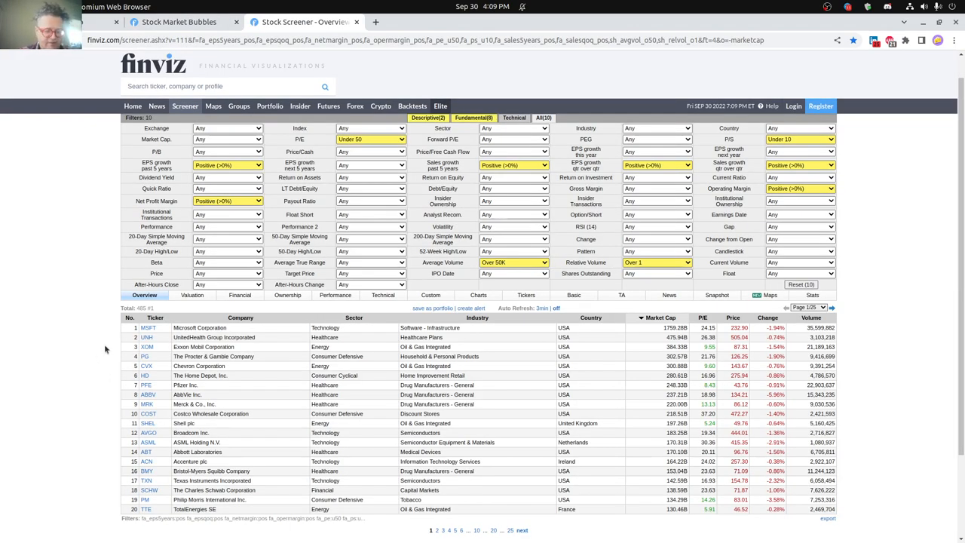
{"action": "mouse_move", "coordinate": [148, 327]}
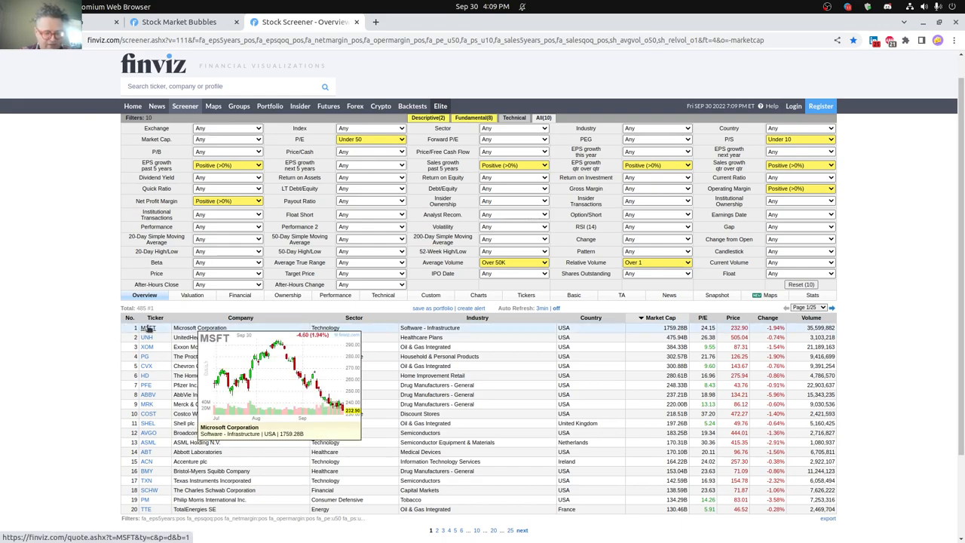
{"action": "mouse_move", "coordinate": [147, 336]}
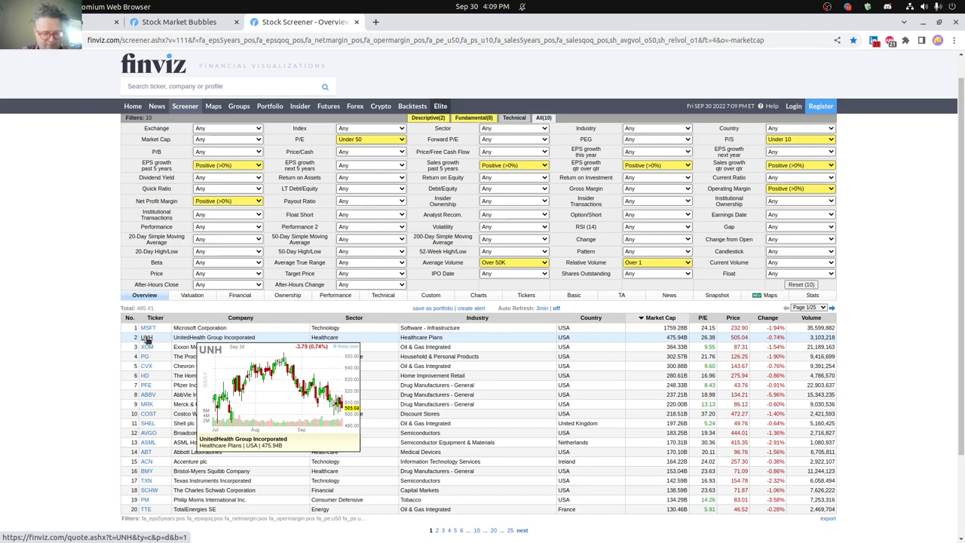
{"action": "mouse_move", "coordinate": [147, 346]}
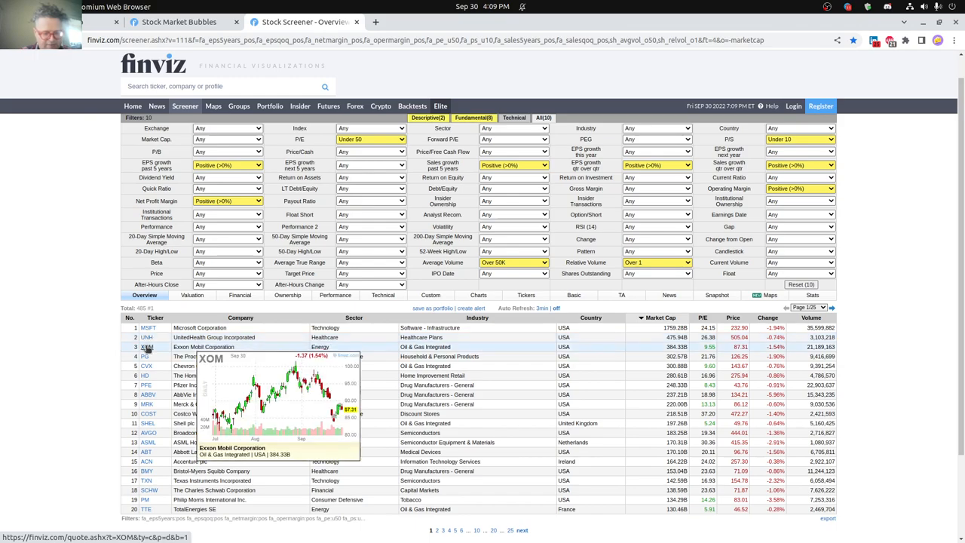
{"action": "mouse_move", "coordinate": [144, 355]}
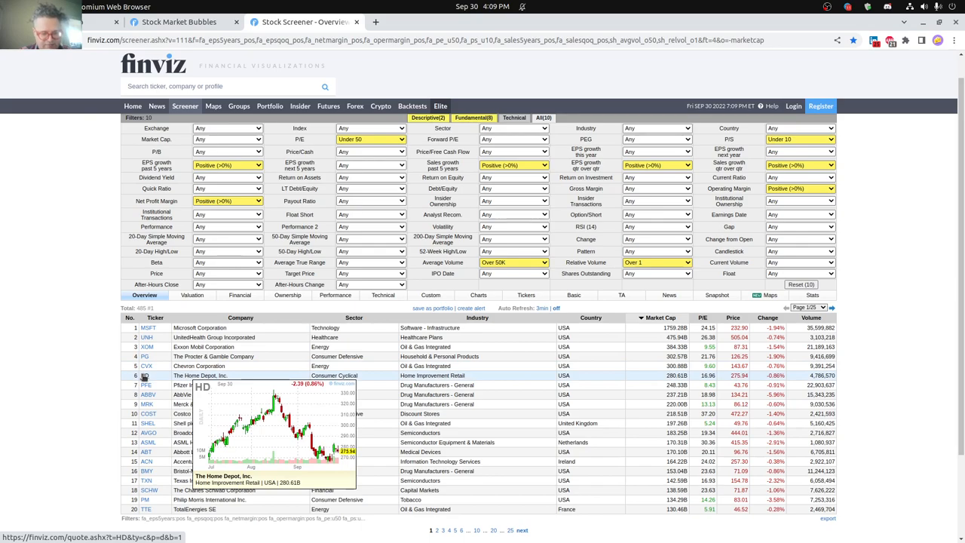
{"action": "mouse_move", "coordinate": [118, 377]}
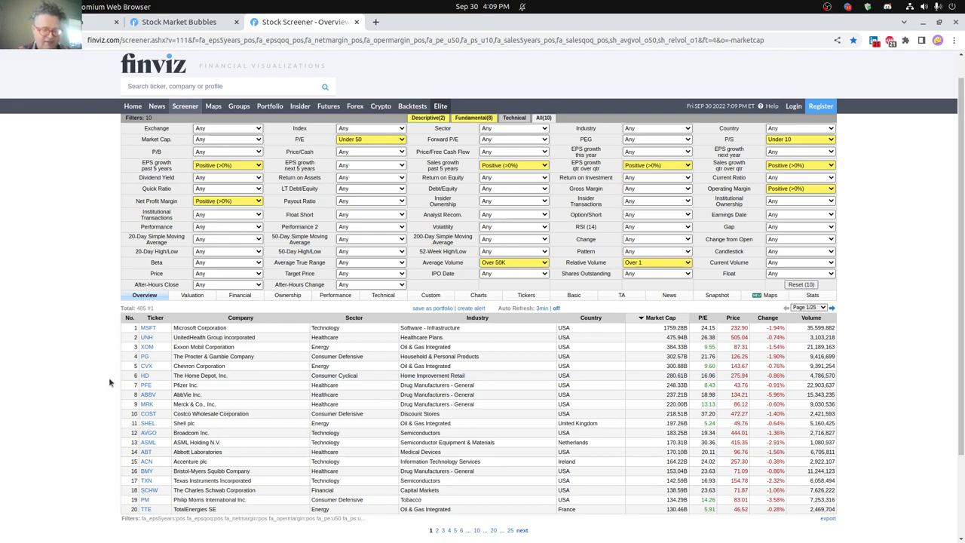
{"action": "mouse_move", "coordinate": [375, 22]}
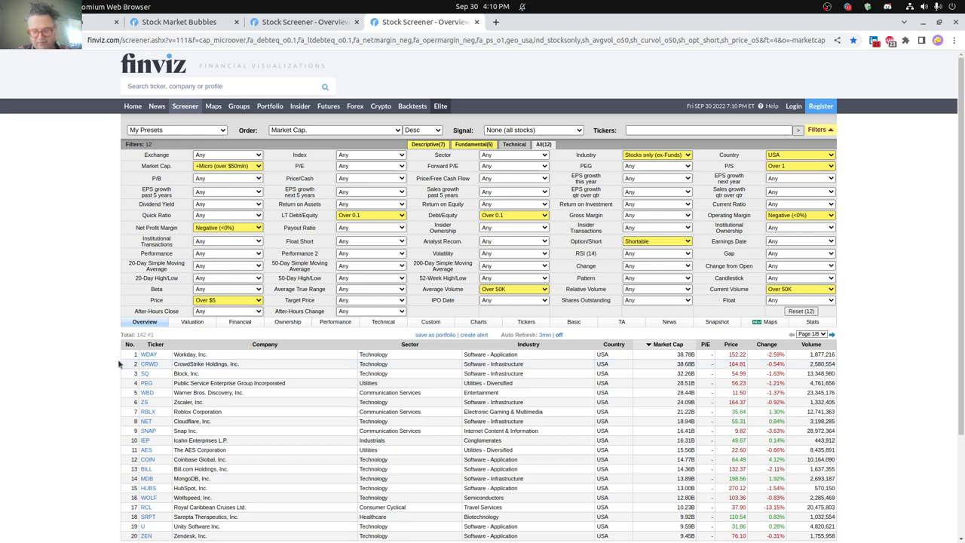
Scroll through the 142 shortable negative-margin screener results.
{"action": "scroll", "scroll_direction": "down", "scroll_amount": 3}
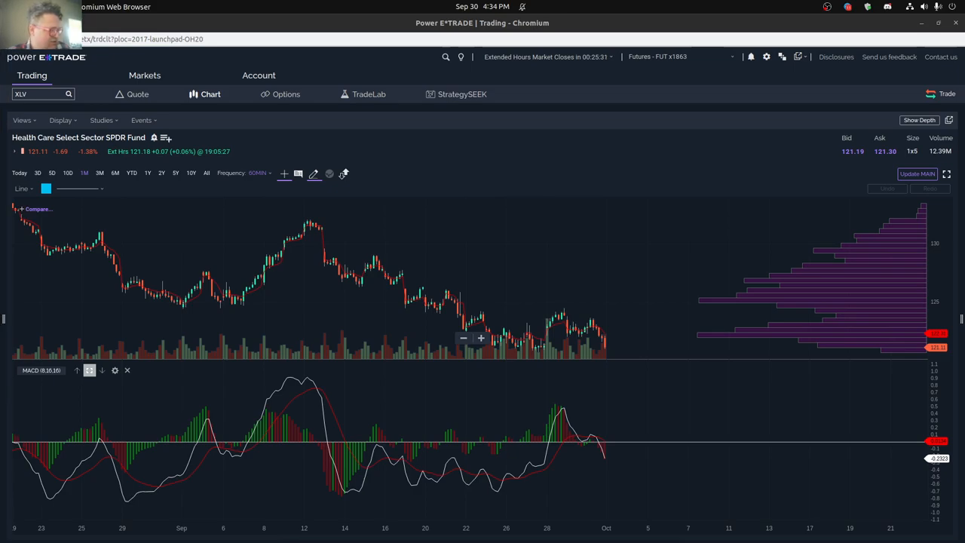
{"action": "mouse_move", "coordinate": [497, 224]}
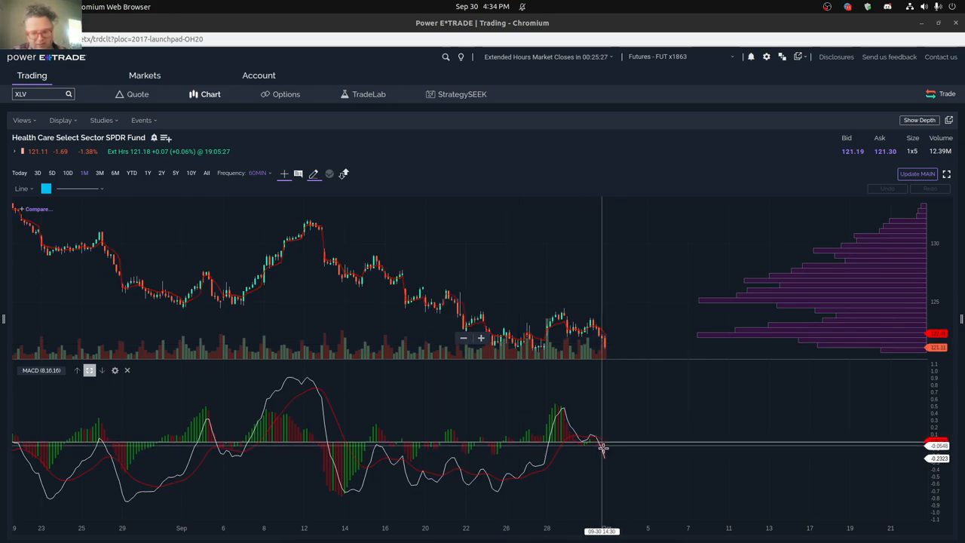
{"action": "mouse_move", "coordinate": [607, 459]}
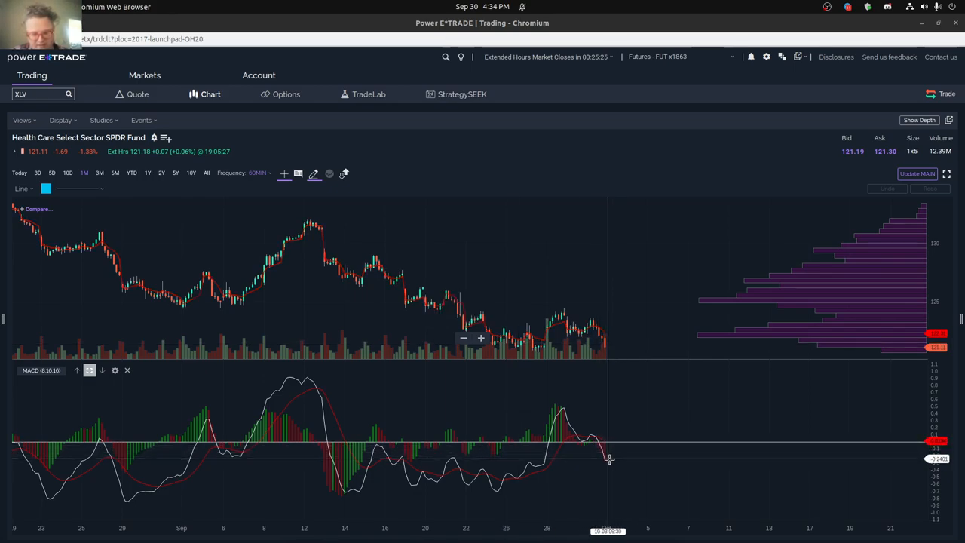
{"action": "mouse_move", "coordinate": [609, 441]}
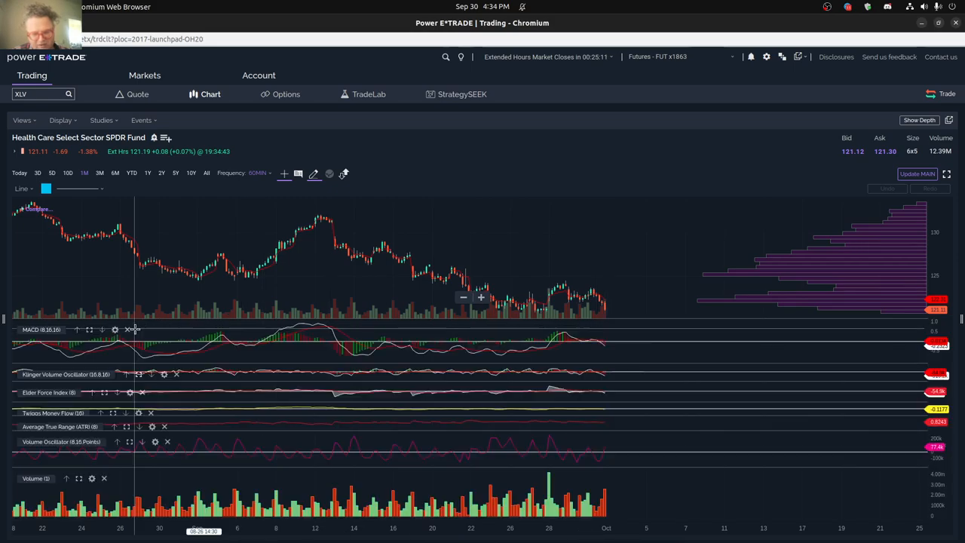
{"action": "mouse_move", "coordinate": [169, 412]}
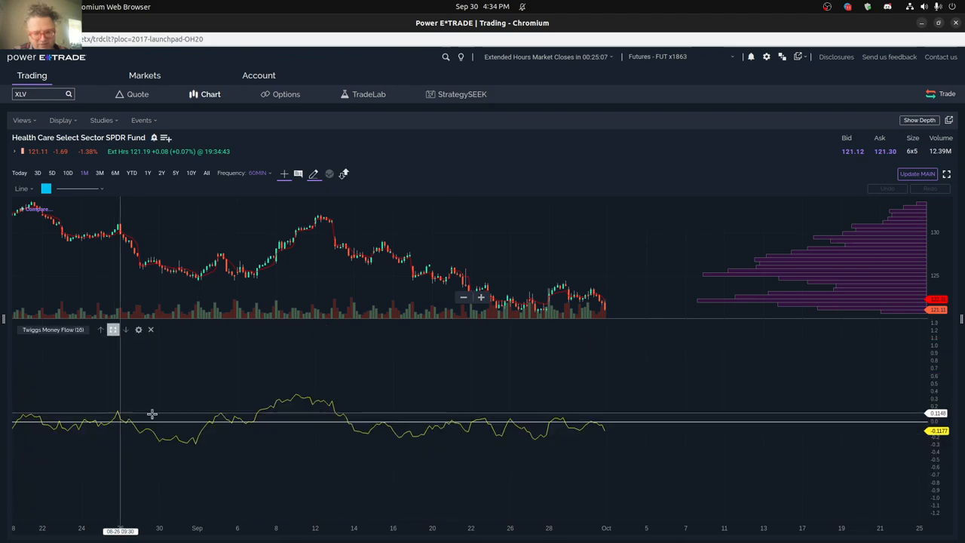
{"action": "mouse_move", "coordinate": [555, 430]}
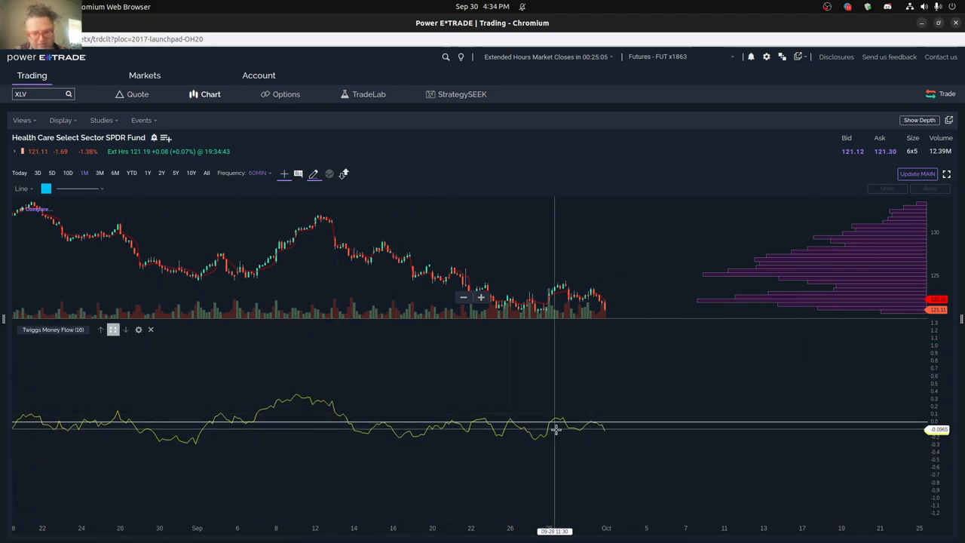
{"action": "mouse_move", "coordinate": [601, 429]}
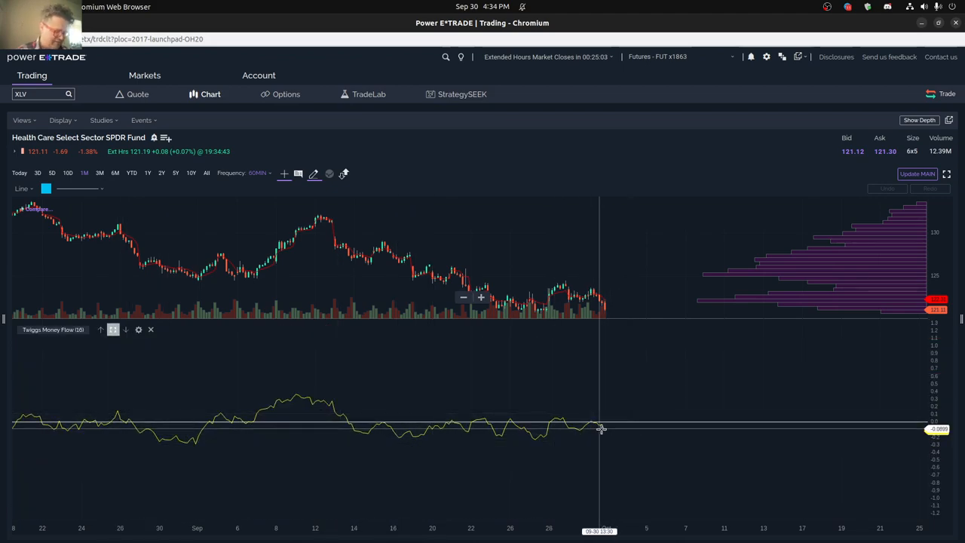
Select the chart's symbol box to enter a different fund symbol.
{"action": "left_click", "coordinate": [38, 94]}
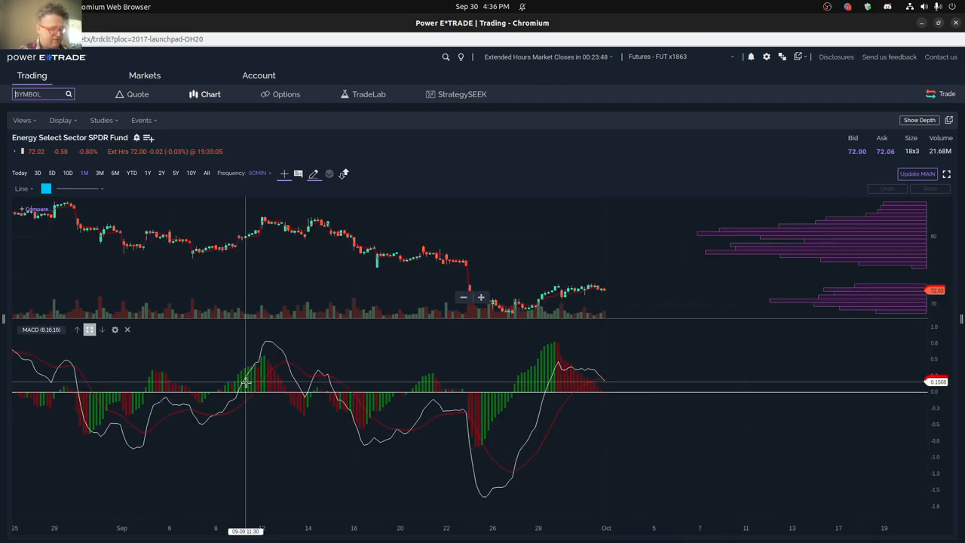
Enter XLE to chart the Energy Select Sector SPDR Fund with MACD (8,16,16).
{"action": "type", "text": "XLE"}
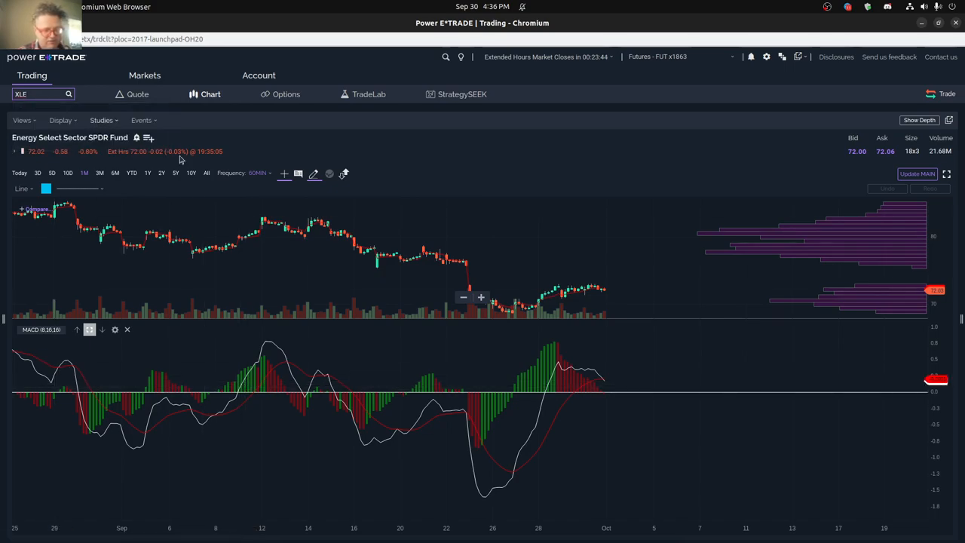
{"action": "mouse_move", "coordinate": [603, 377]}
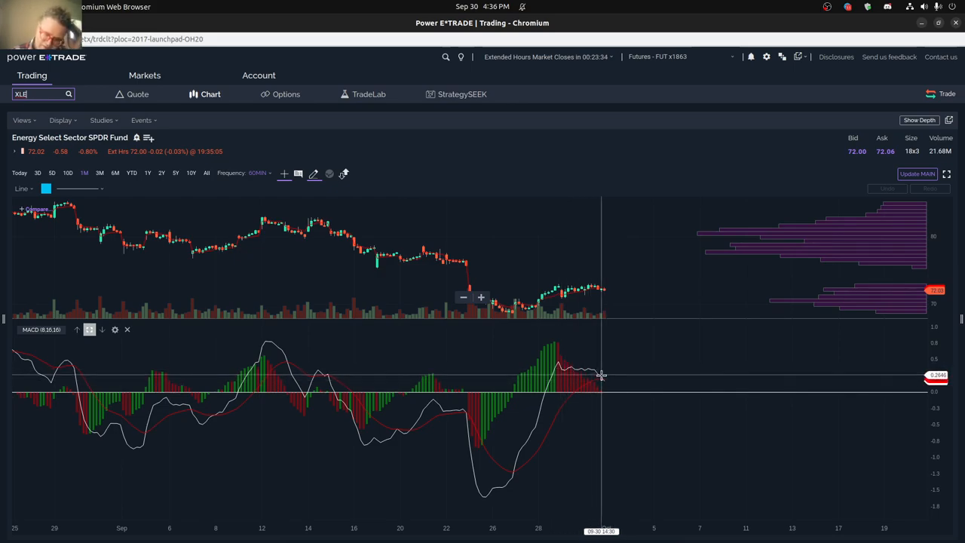
{"action": "mouse_move", "coordinate": [553, 375]}
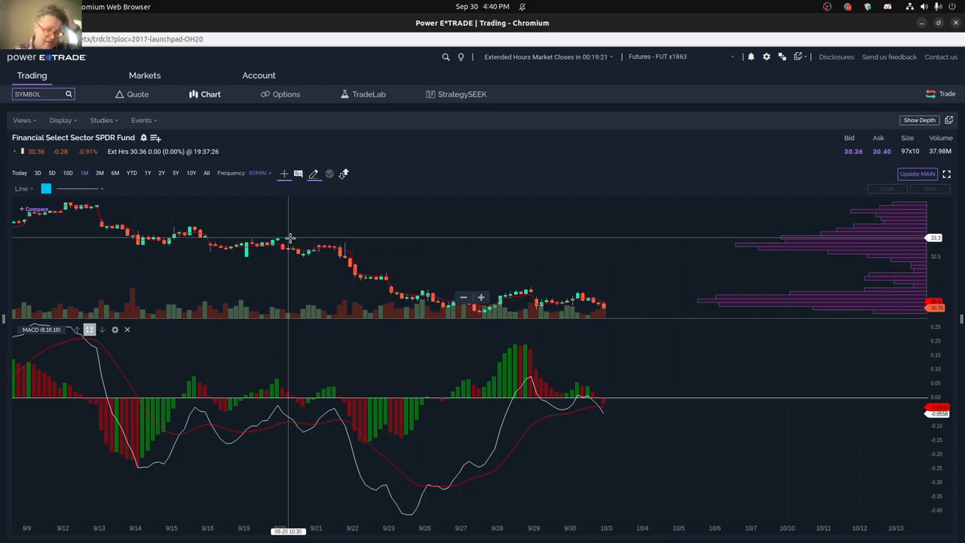
{"action": "mouse_move", "coordinate": [603, 410]}
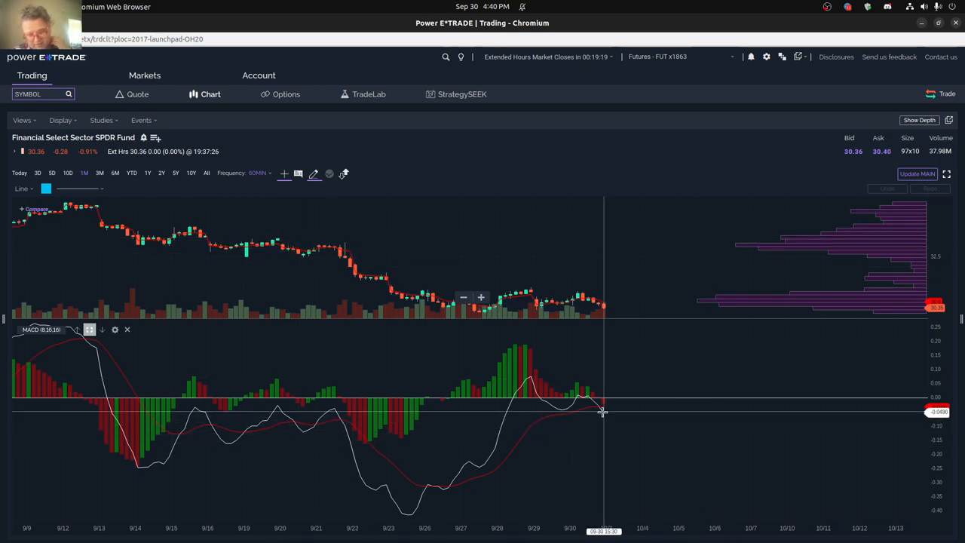
{"action": "mouse_move", "coordinate": [607, 409]}
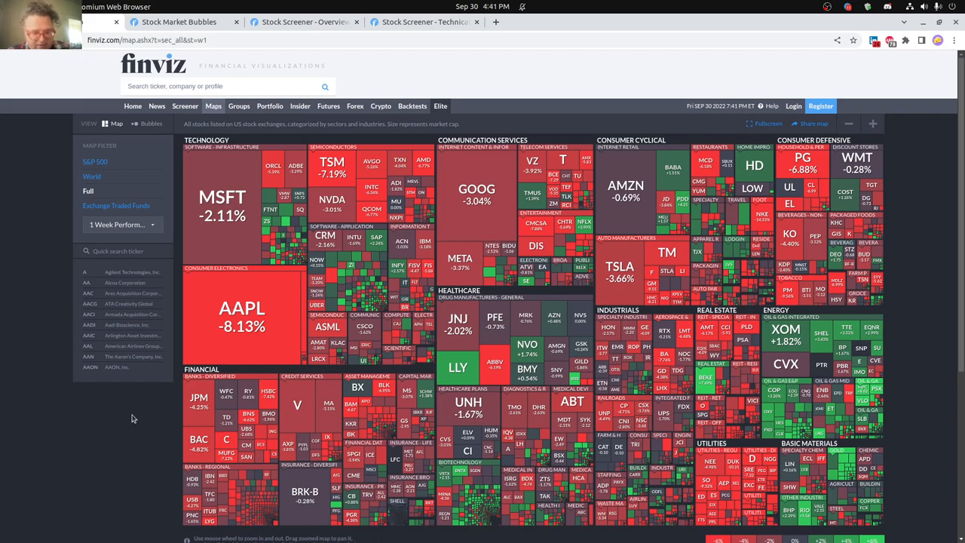
View the one-week sector heat map, glance at the bubble map, then return to the heat map.
{"action": "scroll", "scroll_direction": "down", "scroll_amount": 3}
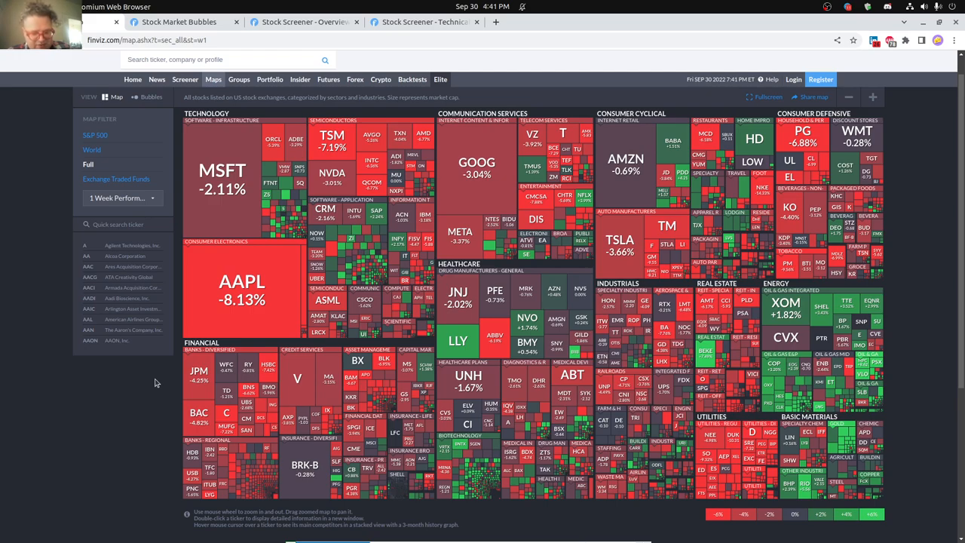
{"action": "mouse_move", "coordinate": [164, 366]}
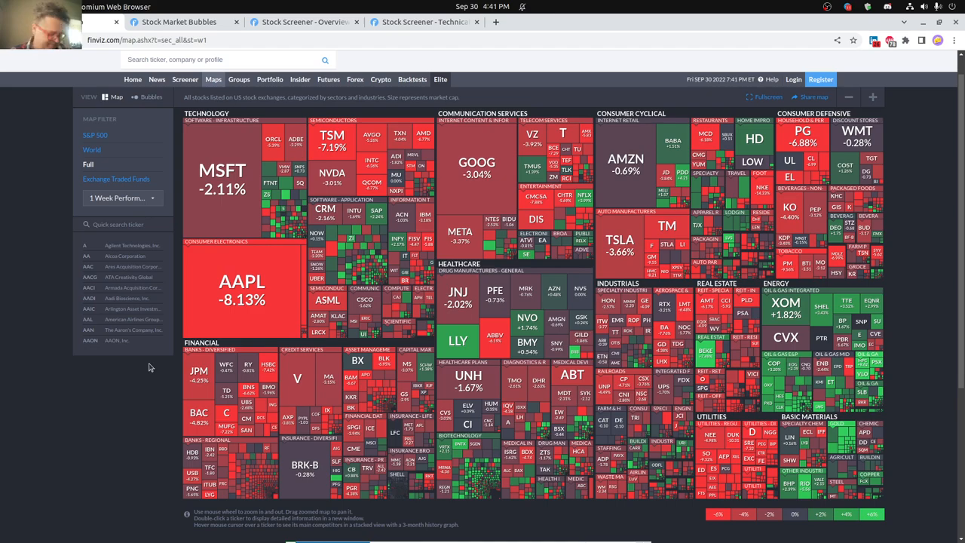
{"action": "left_click", "coordinate": [150, 97]}
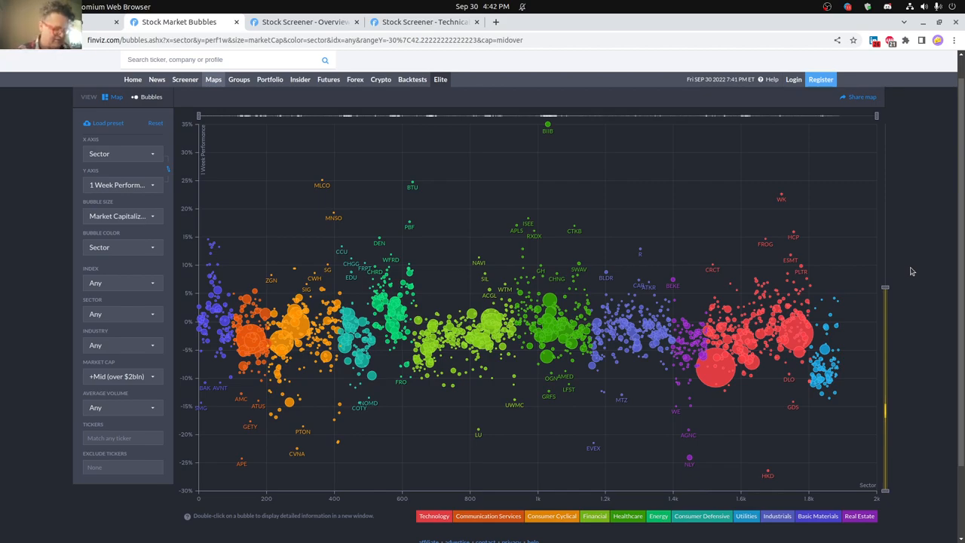
{"action": "left_click", "coordinate": [117, 96]}
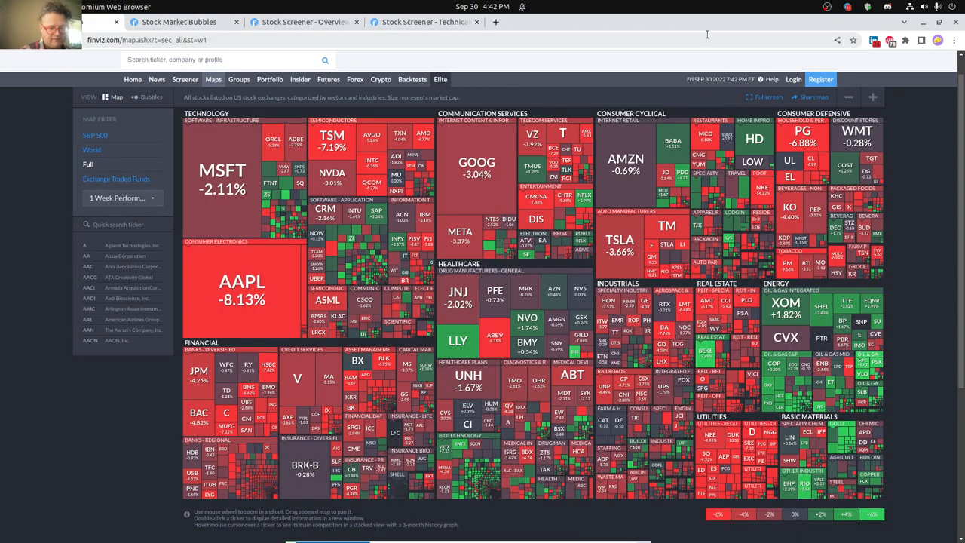